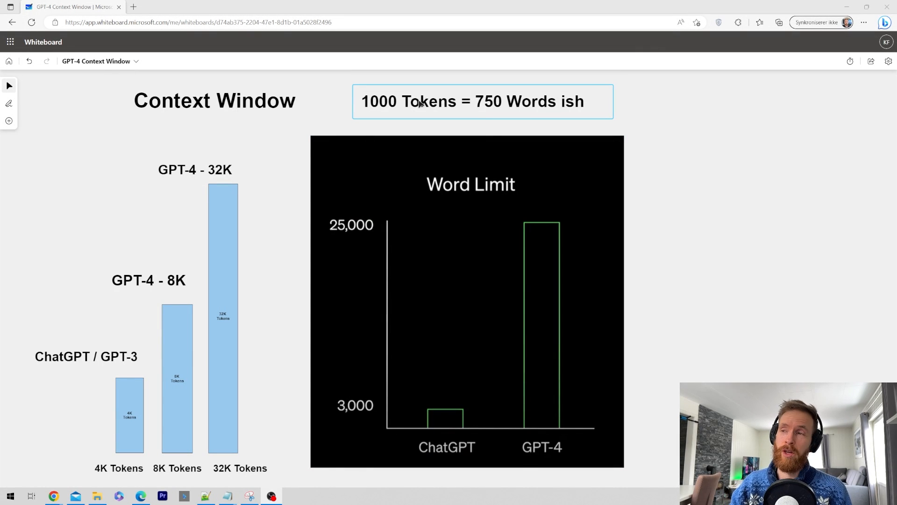
mouse_move(599, 115)
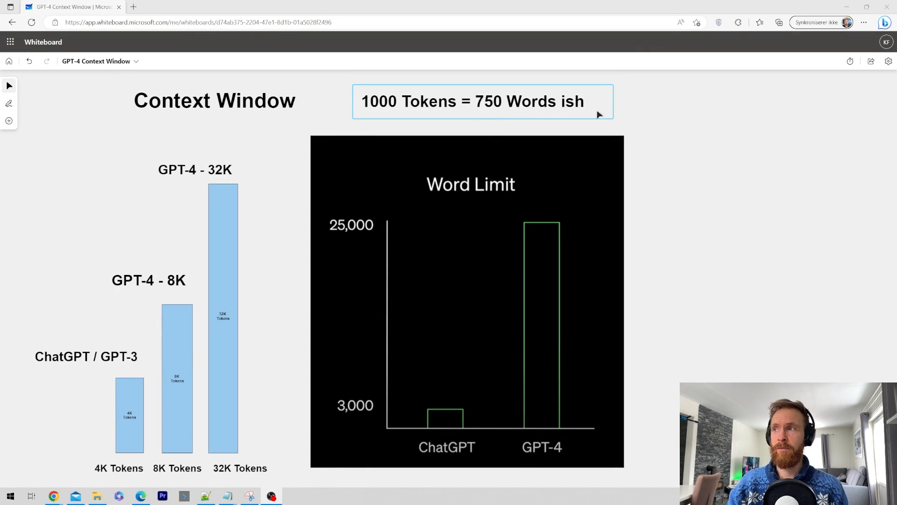
Pan and zoom the whiteboard across the ChatGPT vs GPT-4 - 32K 4K-token text blocks and prompts
left_click(681, 181)
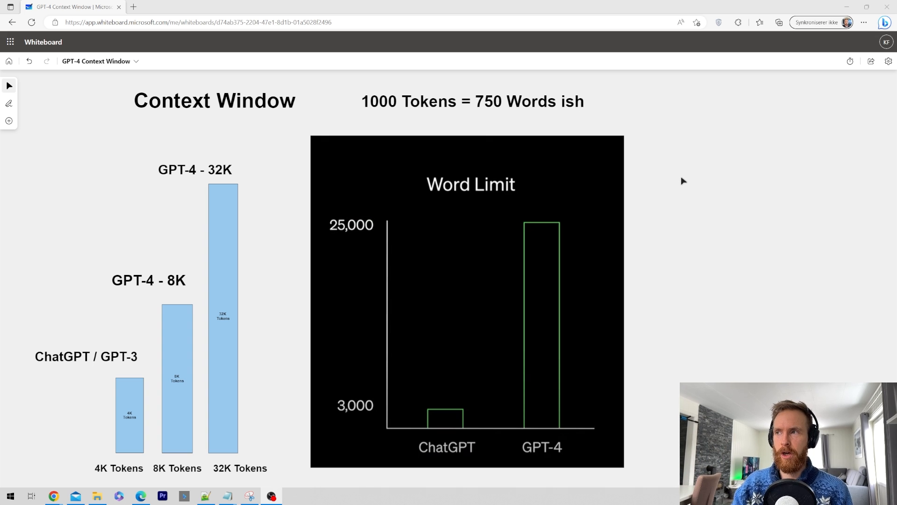
mouse_move(72, 403)
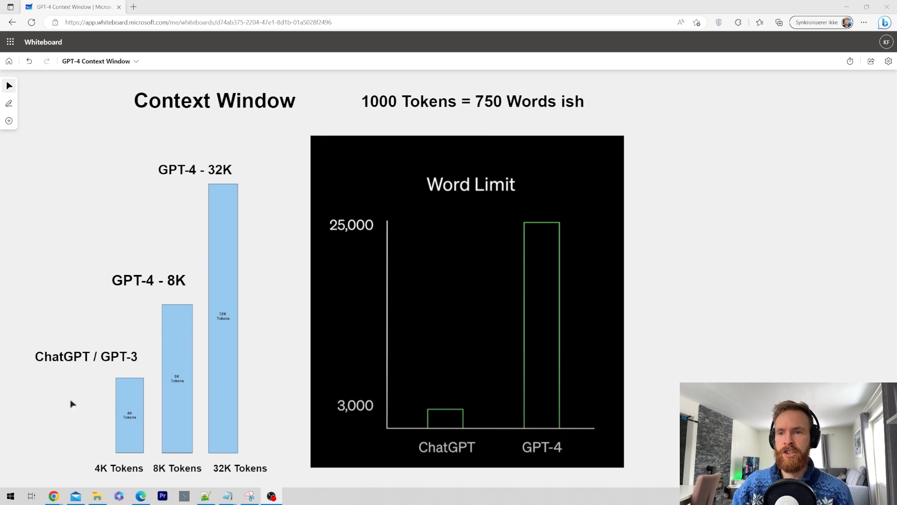
mouse_move(145, 452)
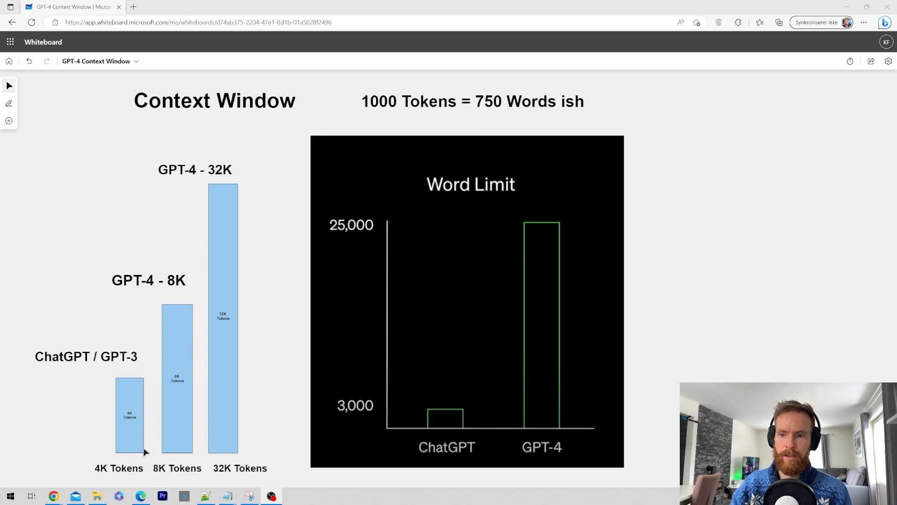
left_click(149, 280)
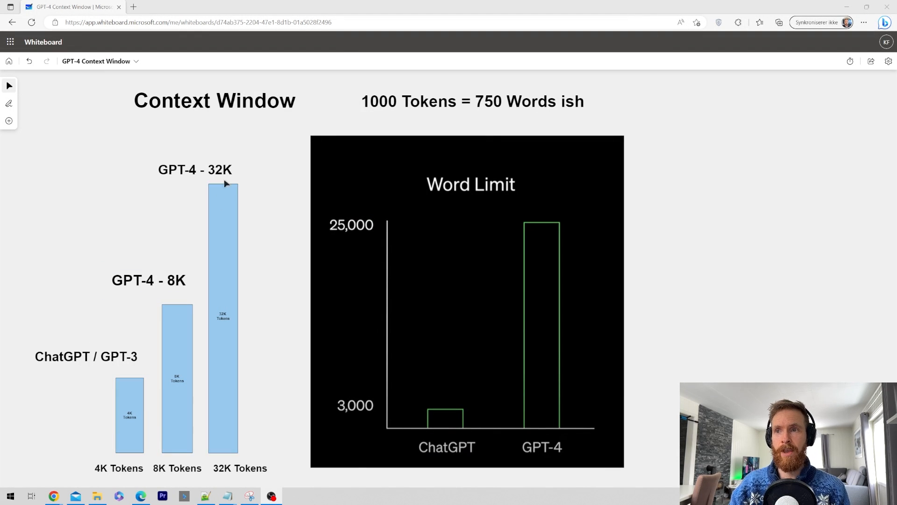
mouse_move(352, 275)
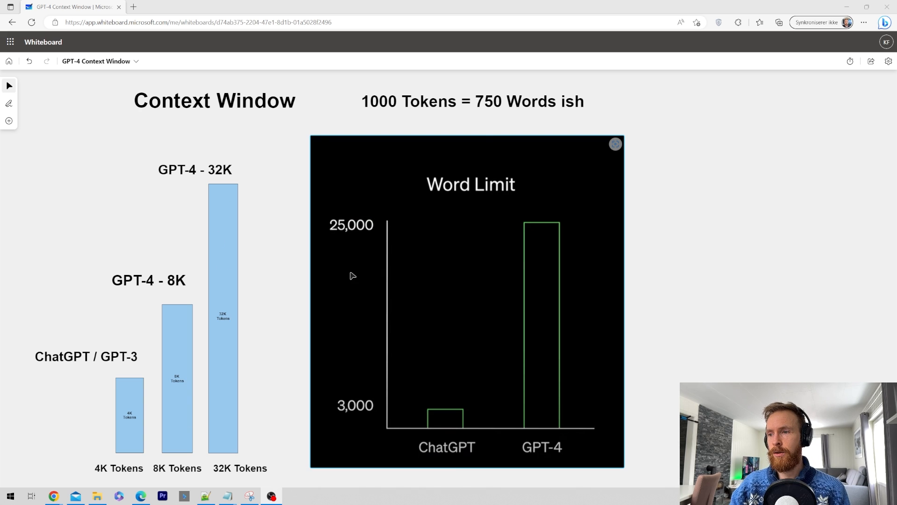
mouse_move(408, 417)
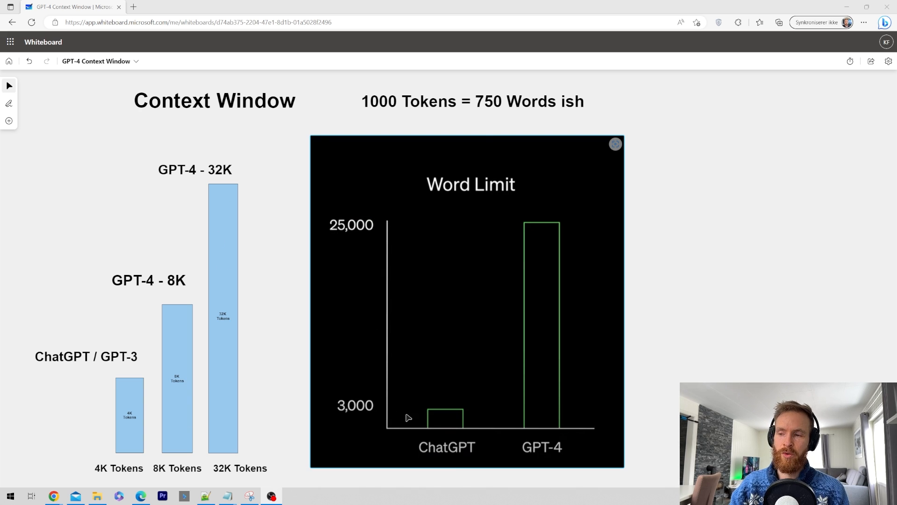
mouse_move(443, 429)
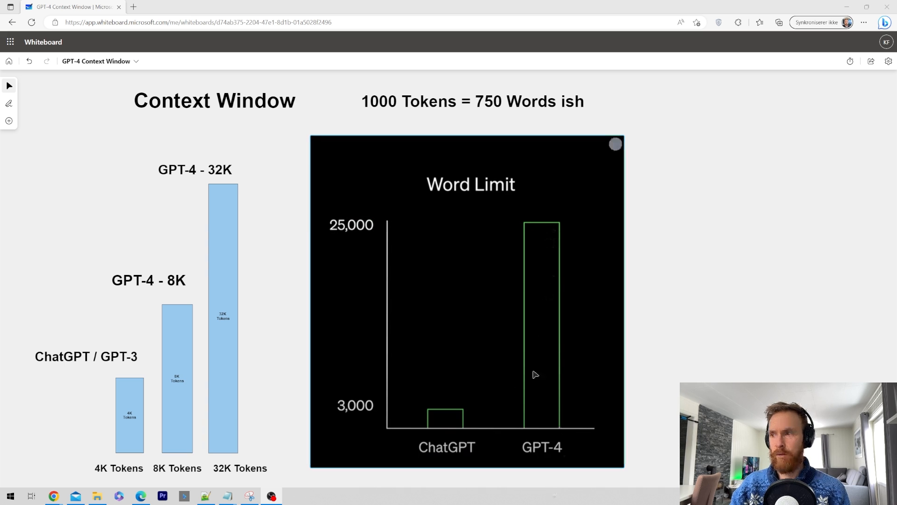
left_click(194, 170)
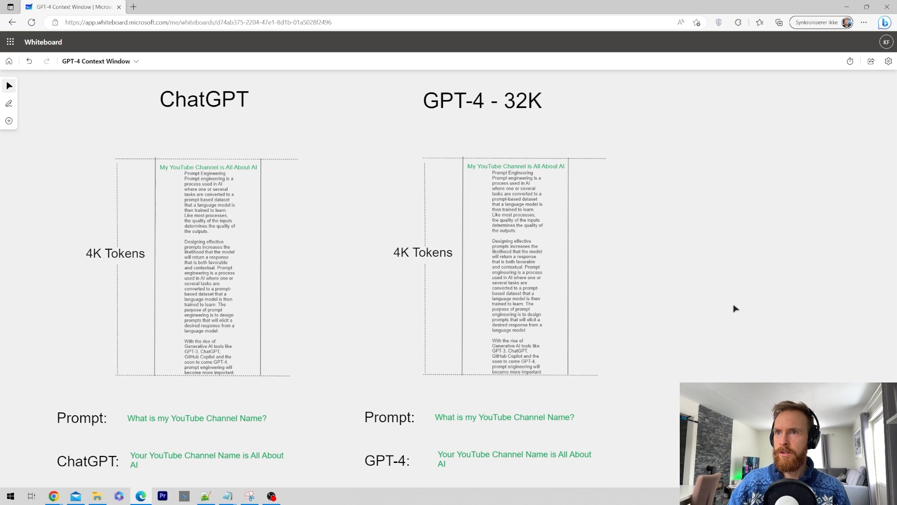
left_click(115, 253)
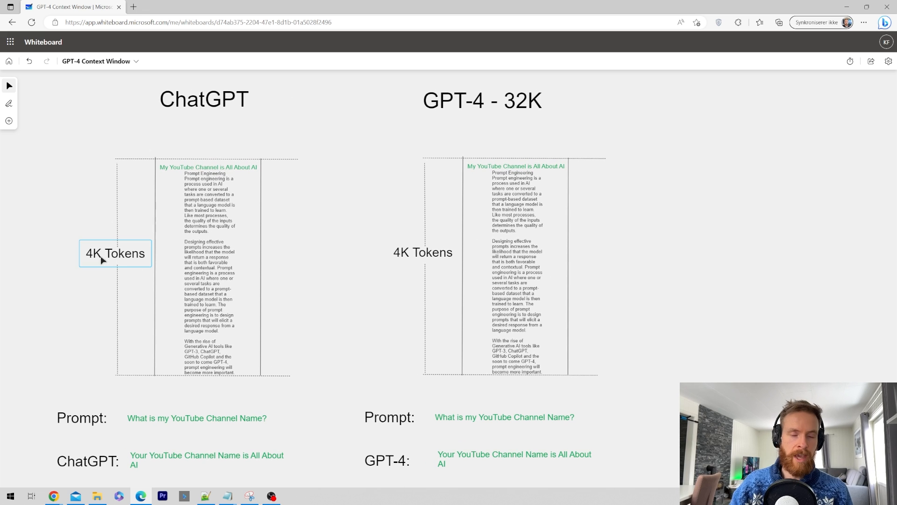
left_click(482, 101)
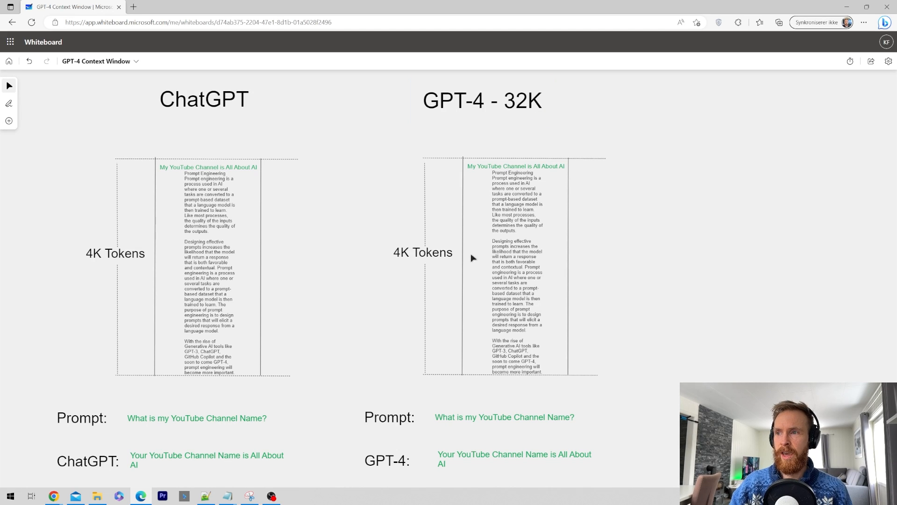
left_click(114, 253)
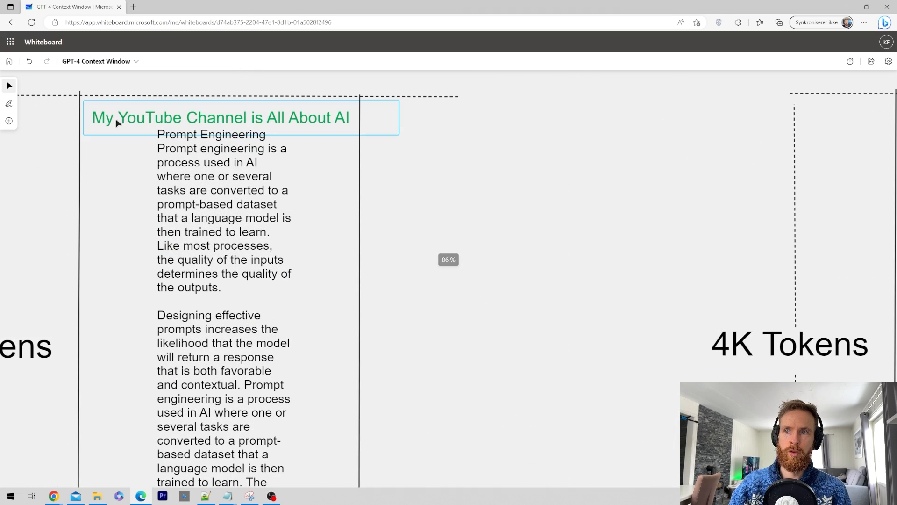
left_click(546, 198)
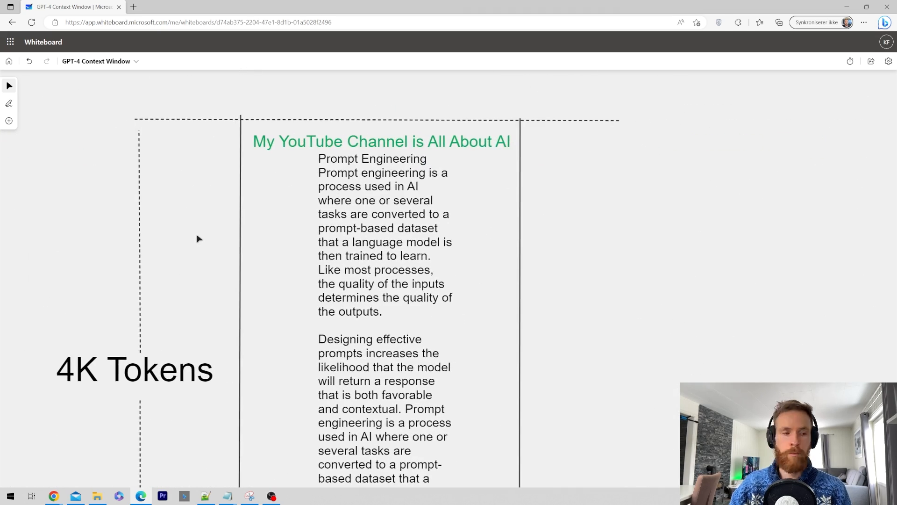
scroll("down", 3)
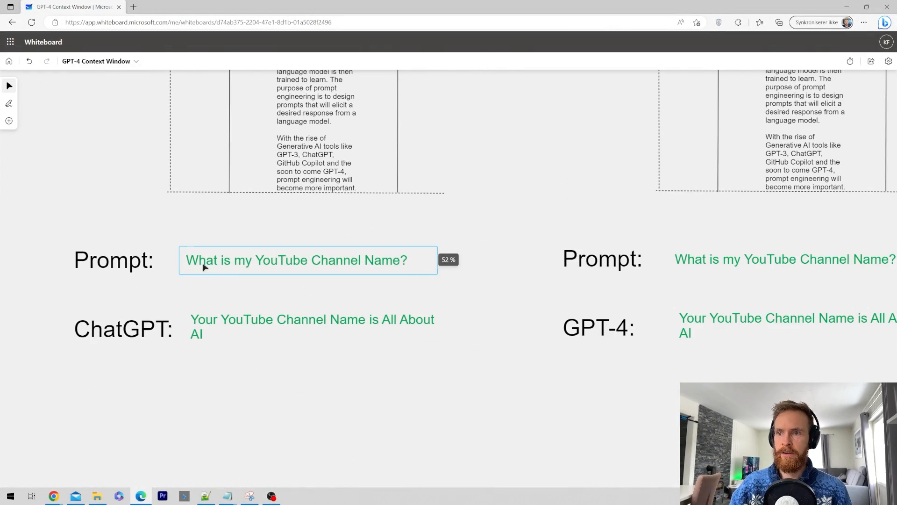
mouse_move(256, 270)
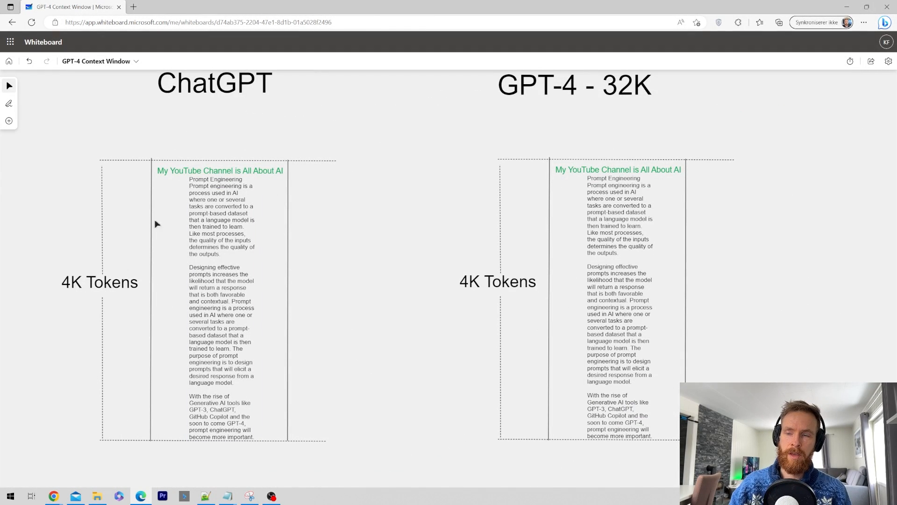
mouse_move(291, 297)
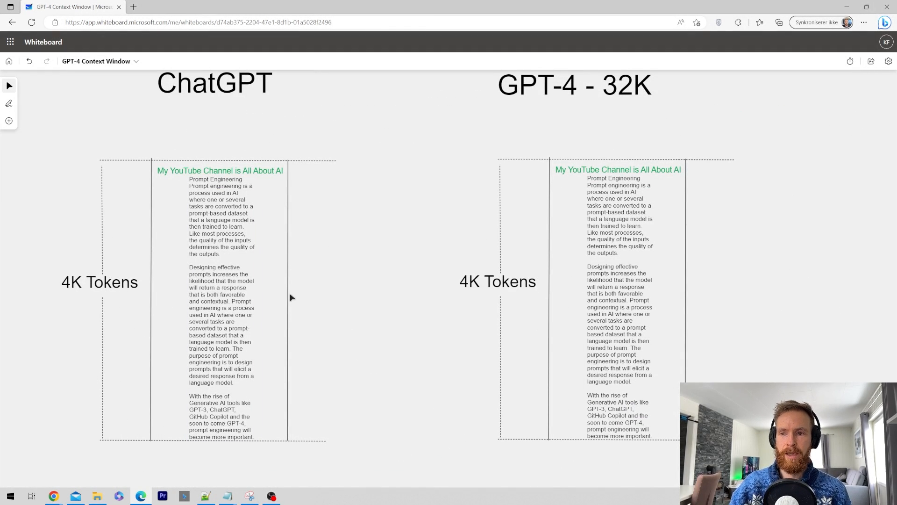
mouse_move(179, 176)
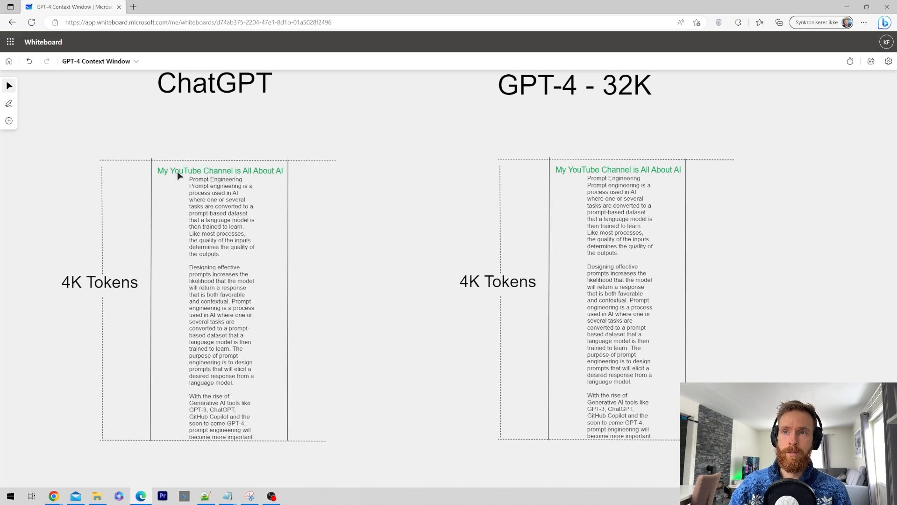
left_click(100, 281)
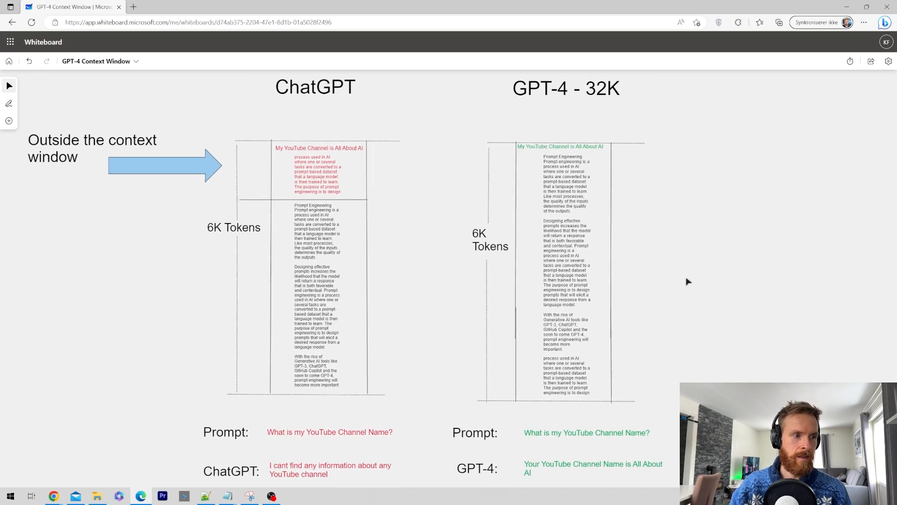
Zoom in on the 6K Tokens red outside-context text and prompts, then zoom back out
left_click(234, 227)
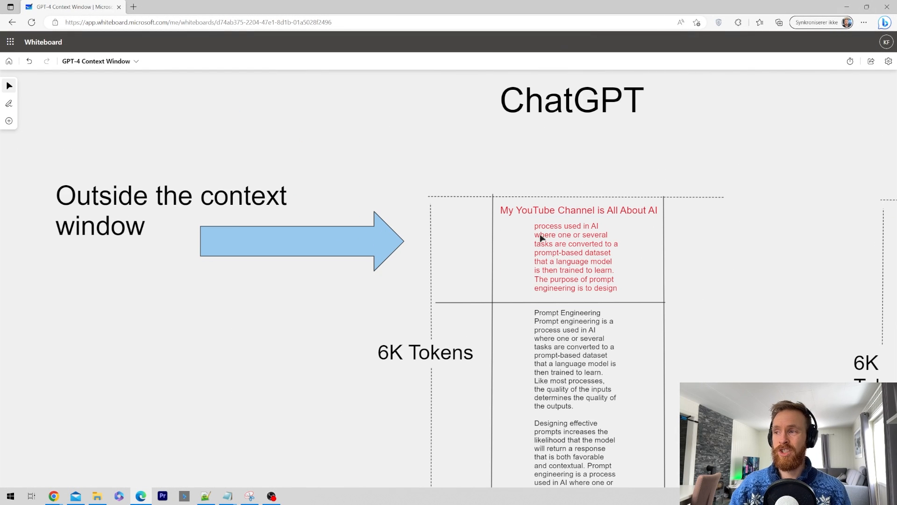
mouse_move(506, 220)
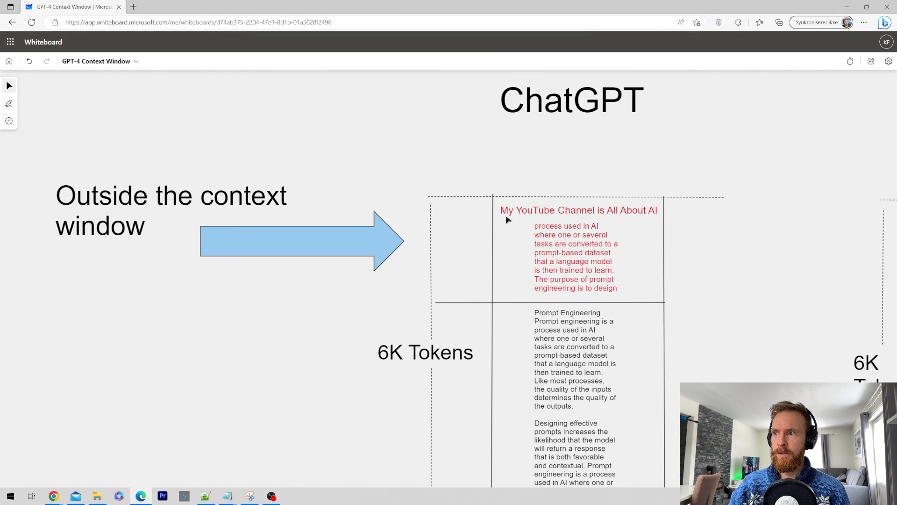
mouse_move(544, 237)
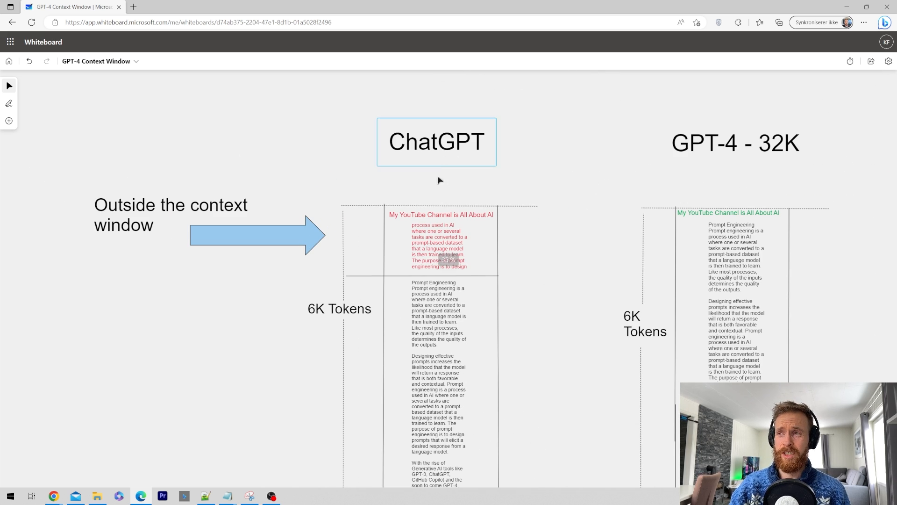
left_click(286, 375)
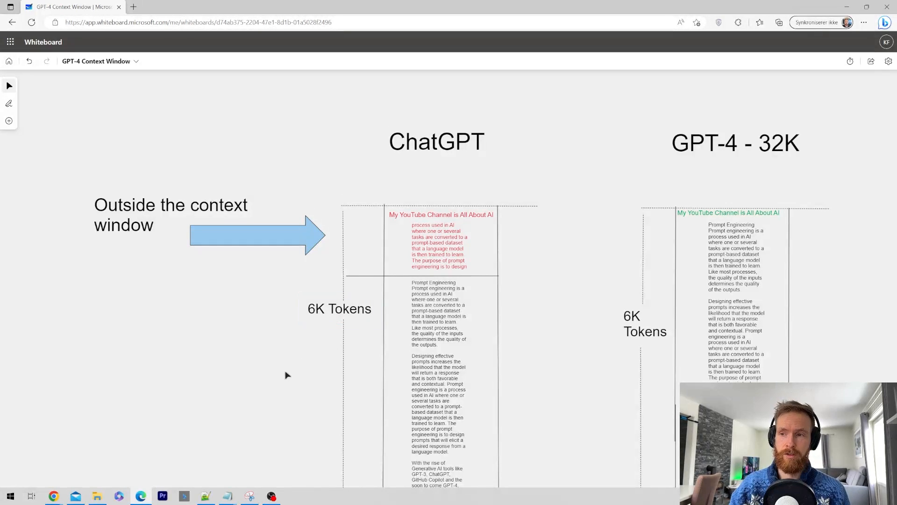
scroll("down", 3)
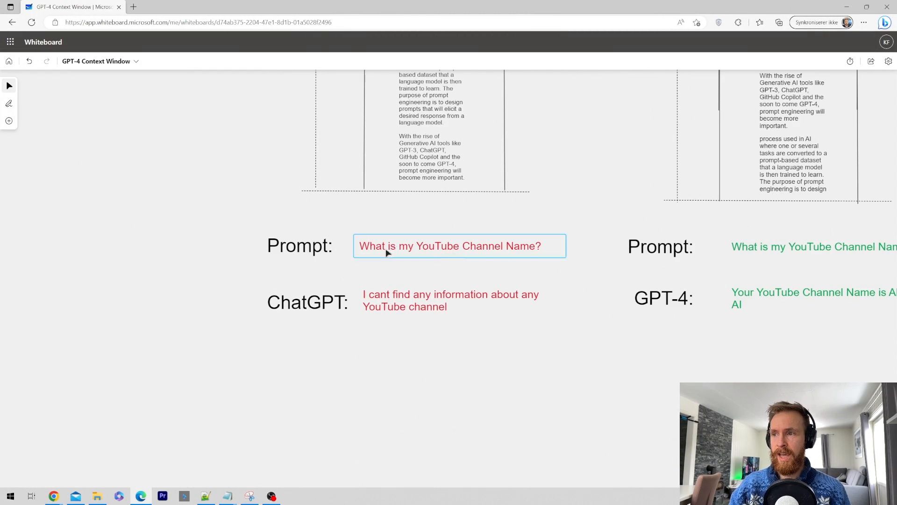
left_click(451, 300)
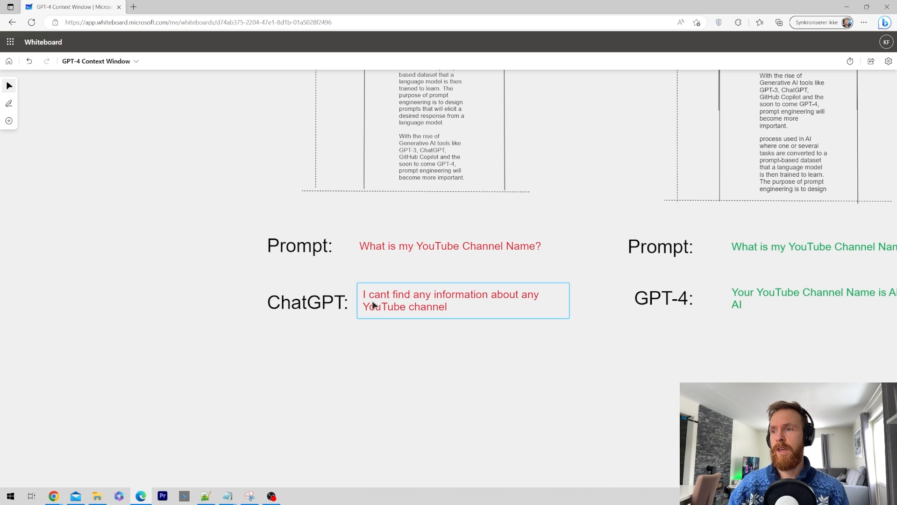
mouse_move(400, 304)
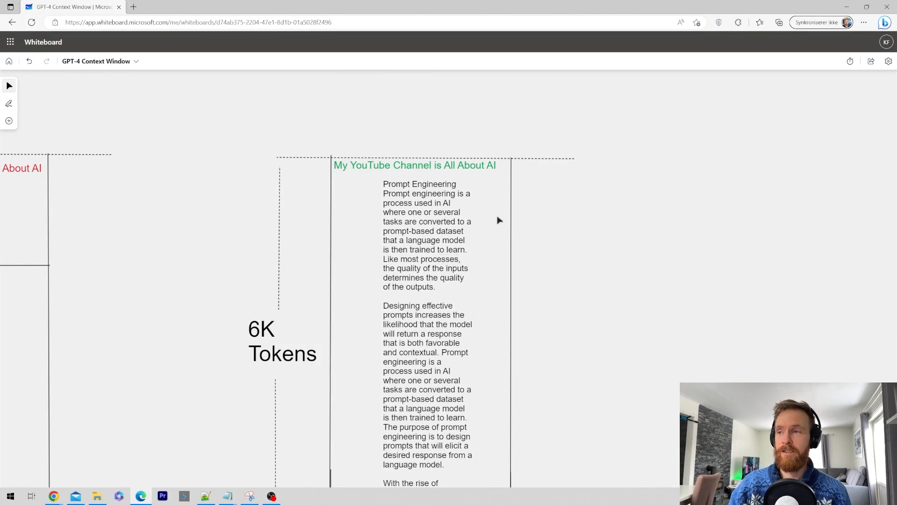
scroll("down", 3)
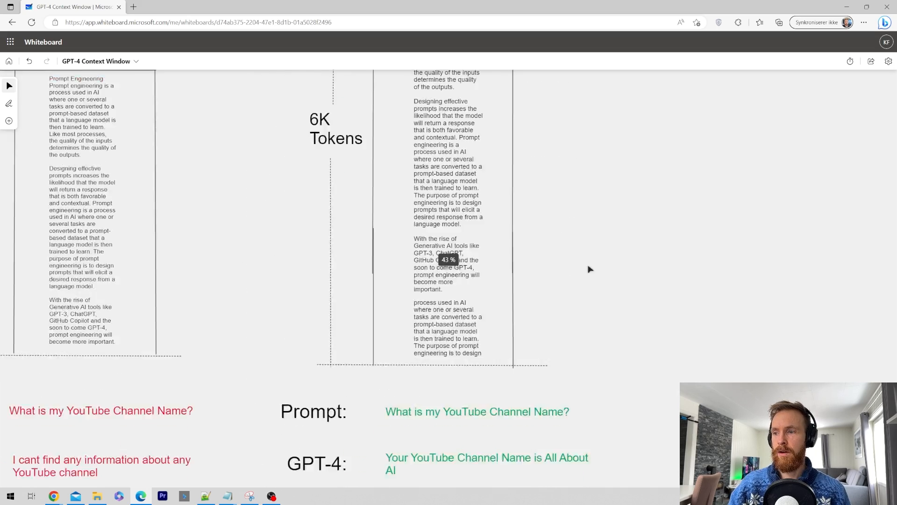
scroll("down", 3)
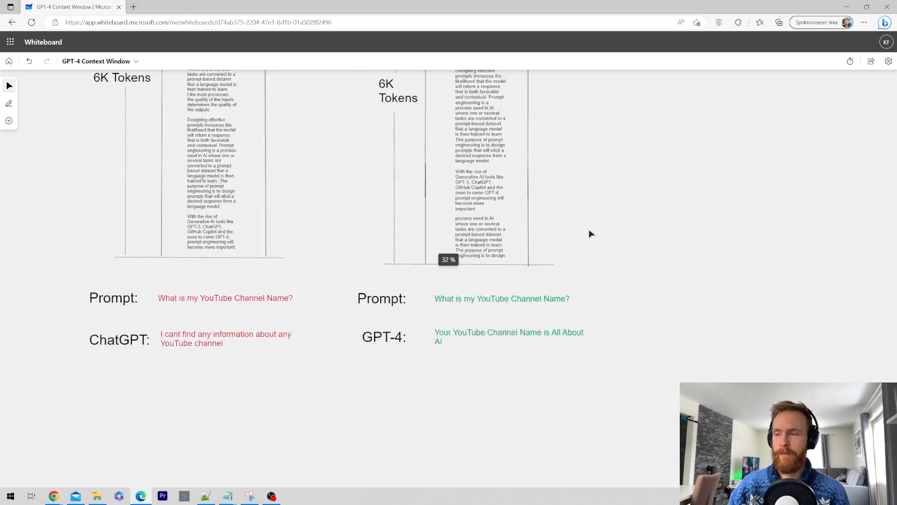
scroll("down", 3)
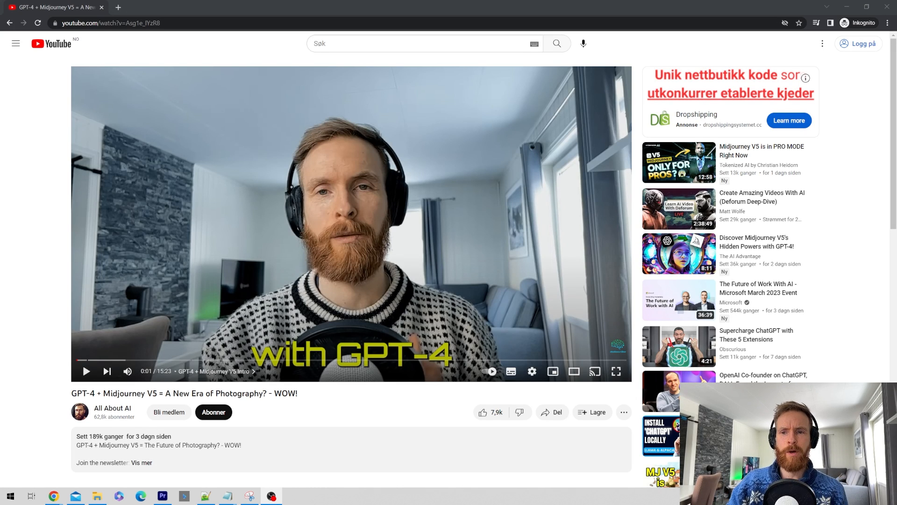
mouse_move(67, 396)
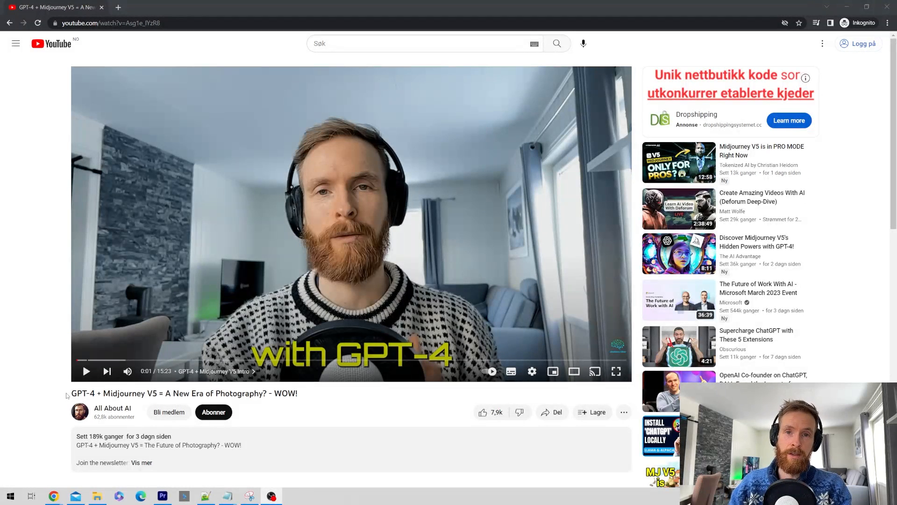
Bring up the GPT-4 + Midjourney V5 YouTube video tab
left_click(96, 496)
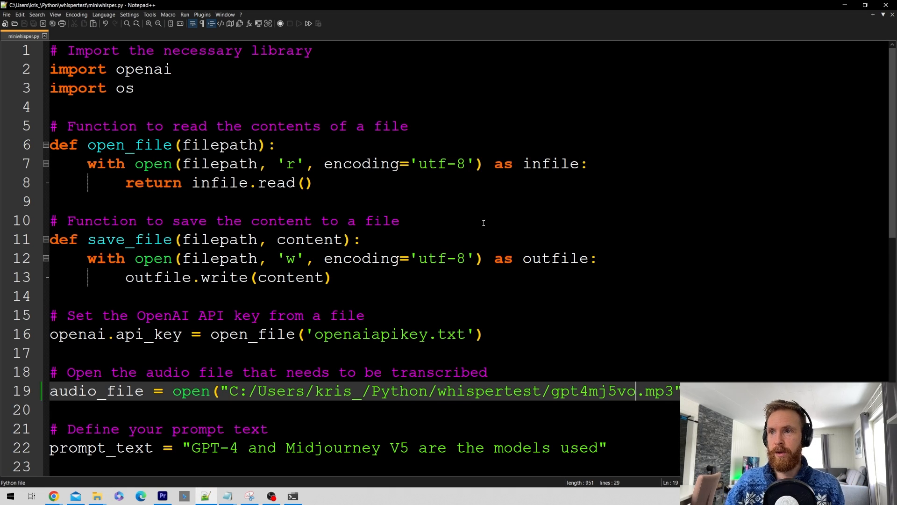
left_click(53, 496)
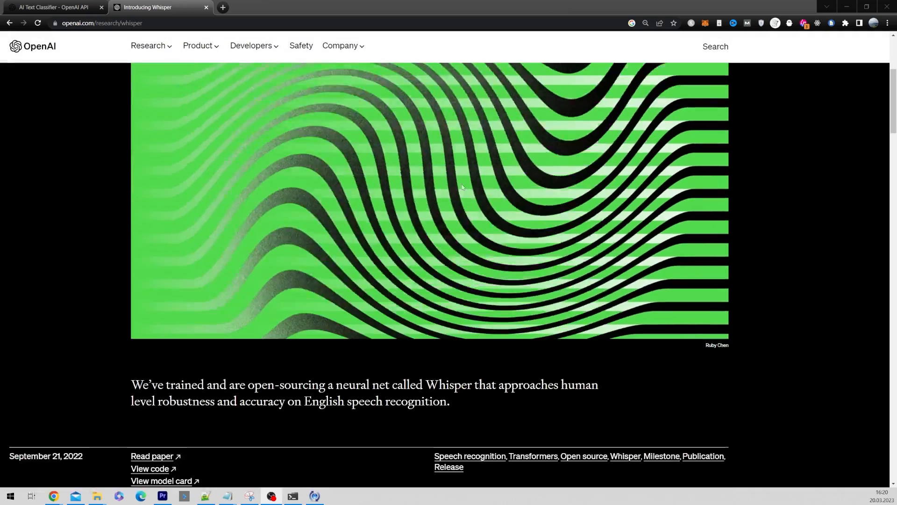
scroll("down", 3)
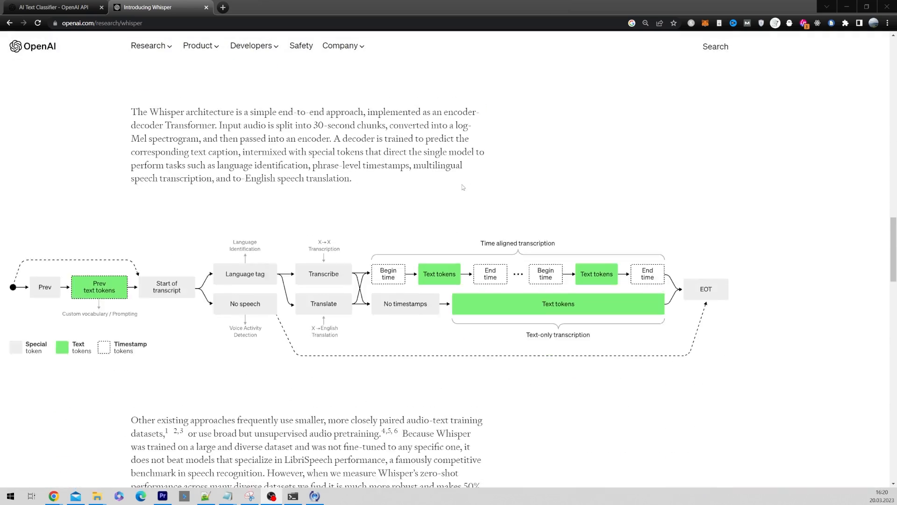
left_click(205, 495)
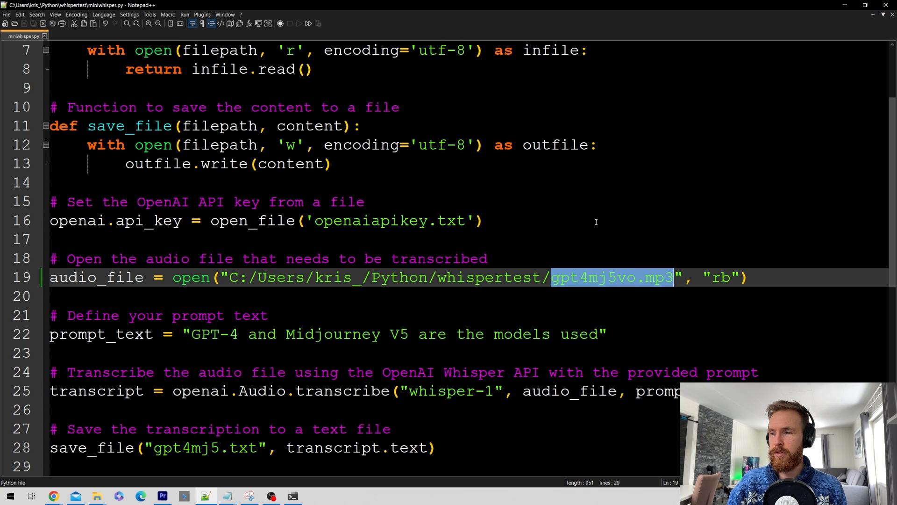
scroll("down", 3)
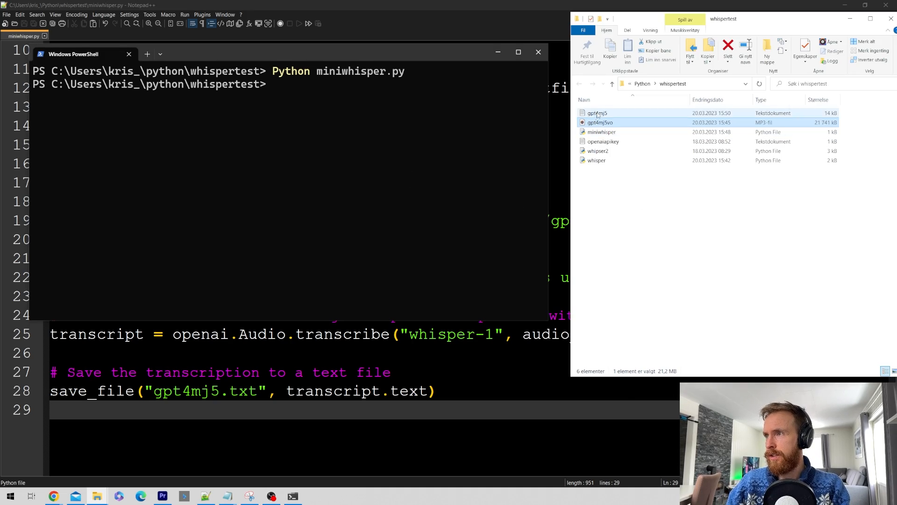
Open gpt4mj5.txt and scroll through the video narration transcript
double_click(598, 112)
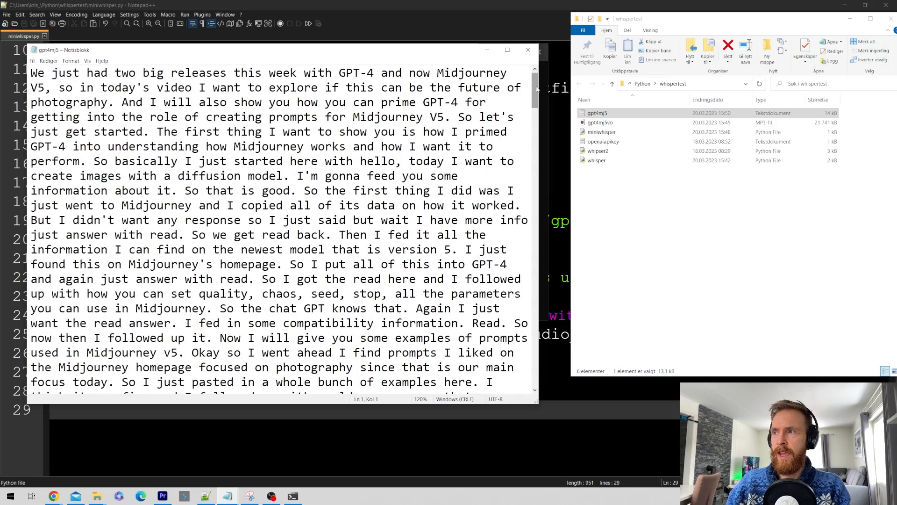
scroll("down", 3)
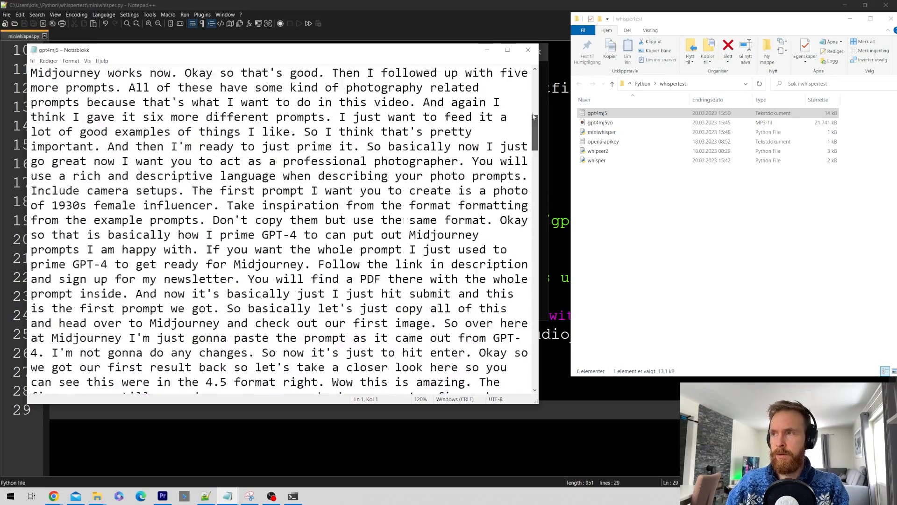
scroll("up", 3)
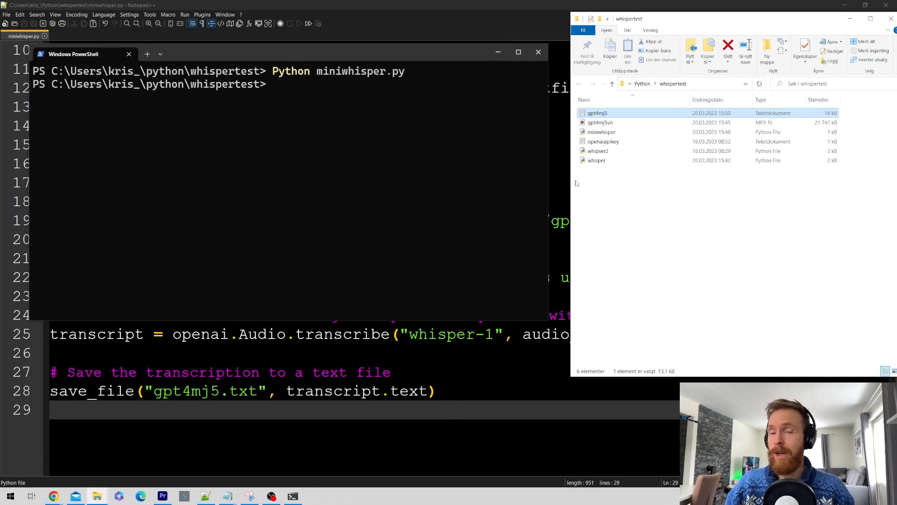
Switch to the allabtai.com ChatGPT + Midjourney V4 article and select its headline
left_click(52, 495)
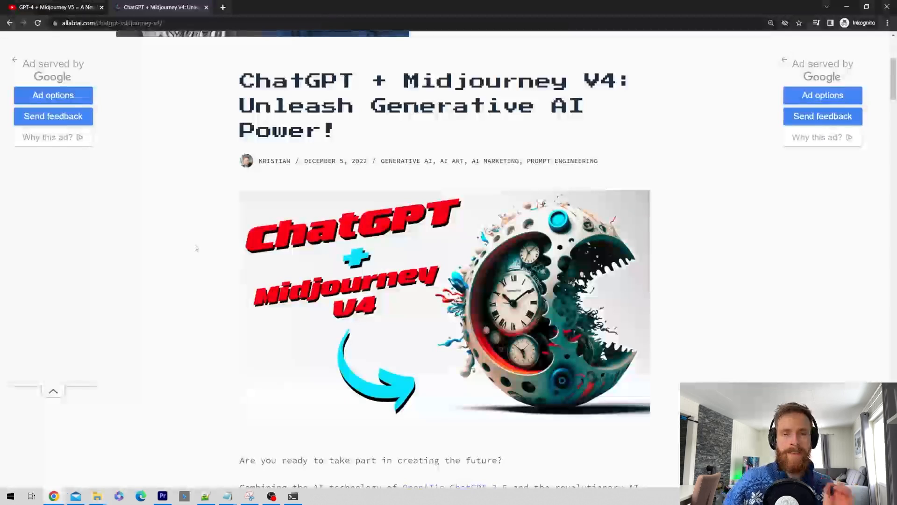
mouse_move(377, 134)
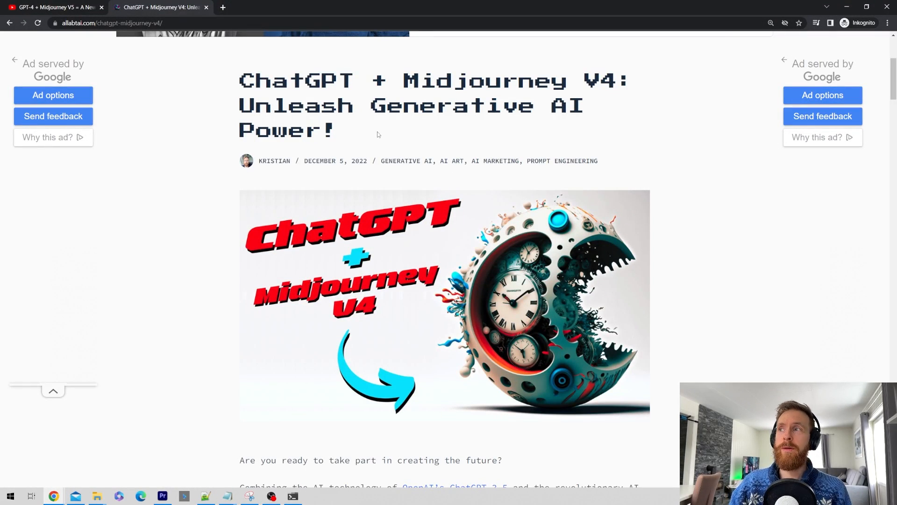
triple_click(400, 105)
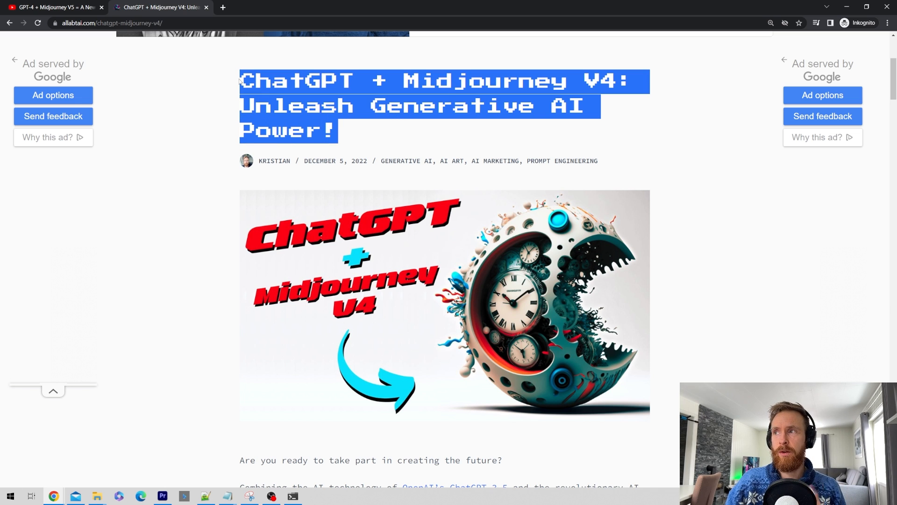
mouse_move(386, 141)
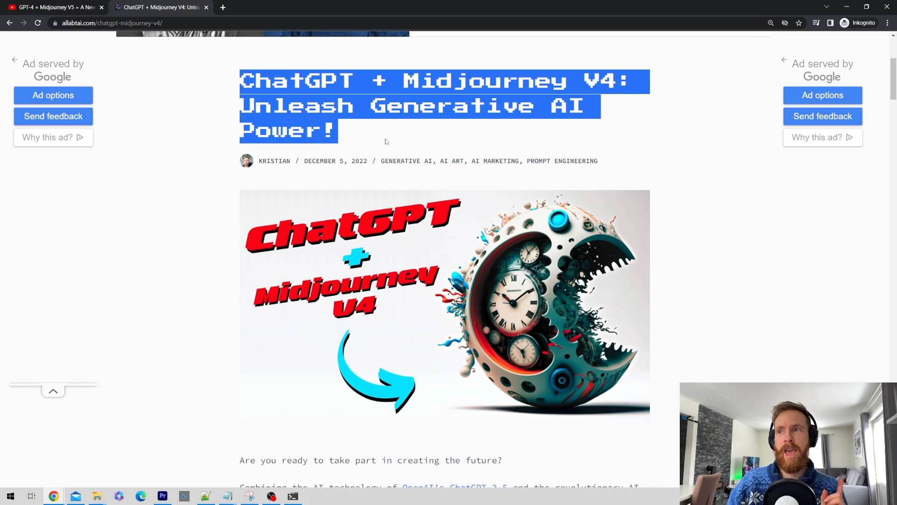
left_click(379, 136)
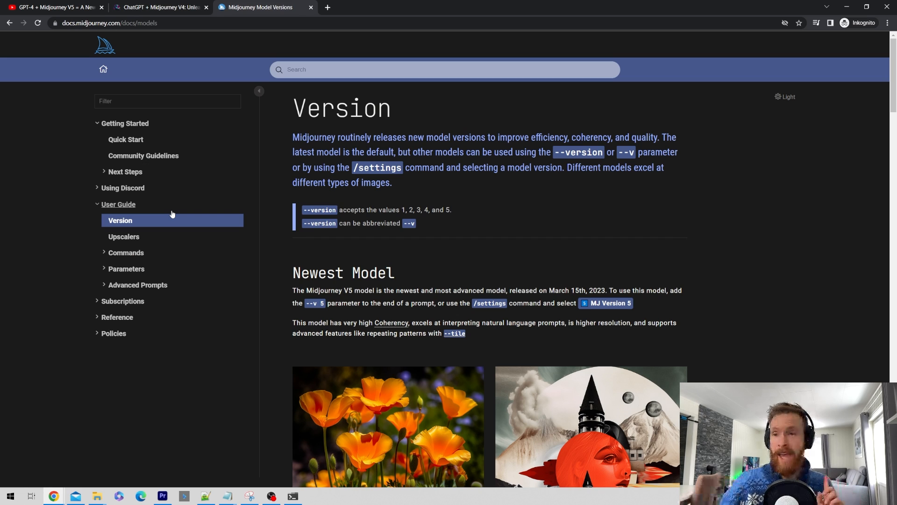
mouse_move(281, 304)
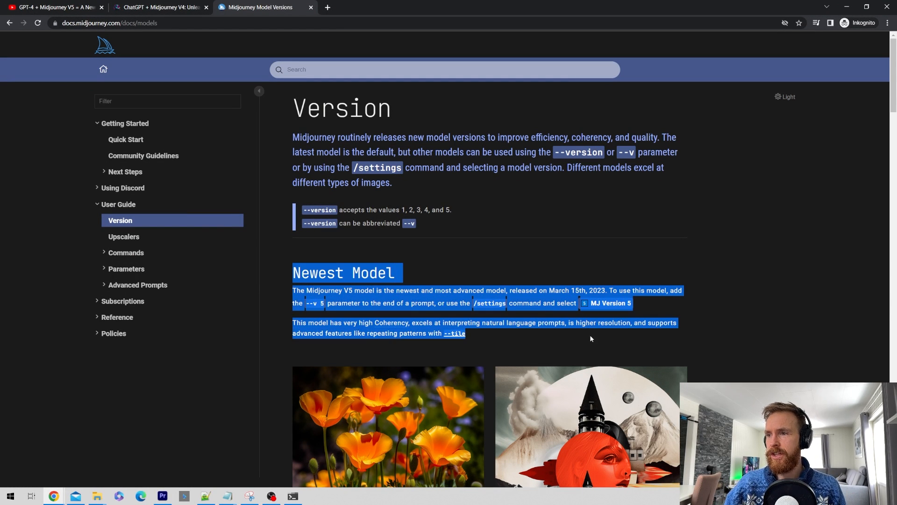
Scroll the Midjourney Version docs page to the newest V5 model section
scroll("down", 3)
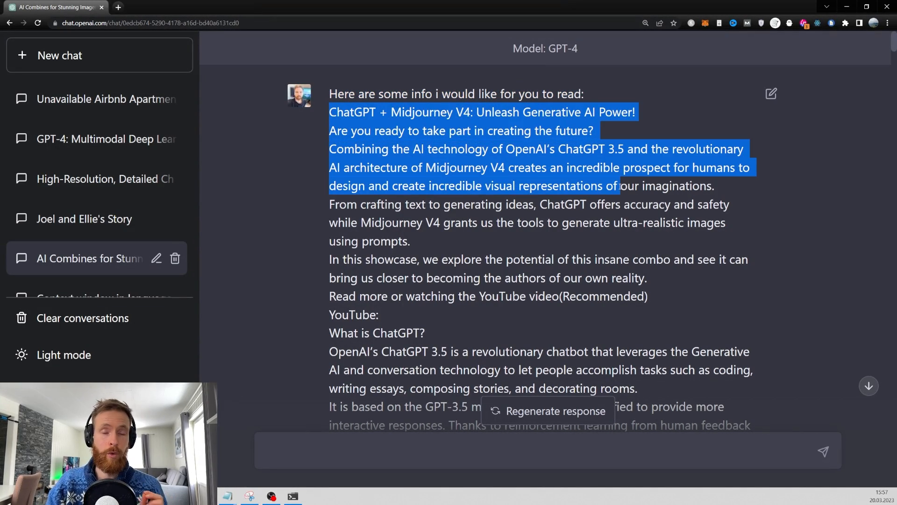
Scroll through the pasted article, READ replies, Midjourney V5 info and transcript messages
scroll("down", 3)
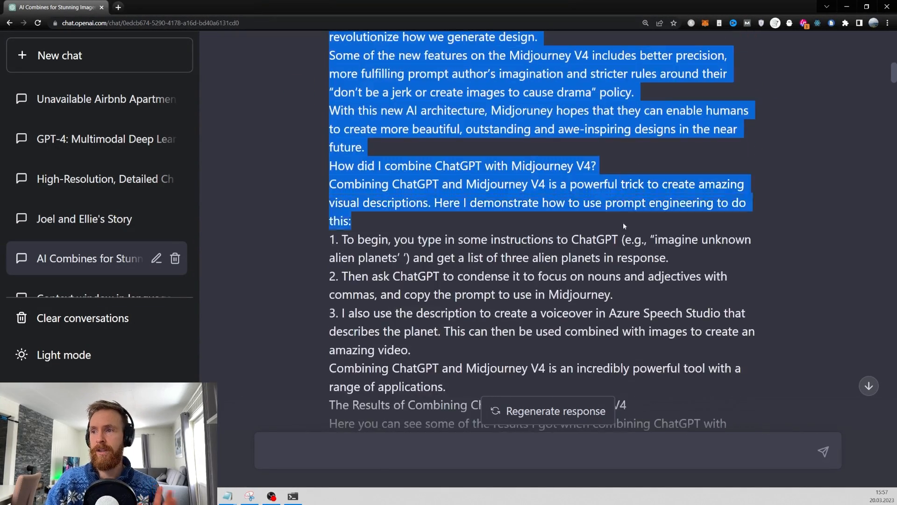
scroll("down", 3)
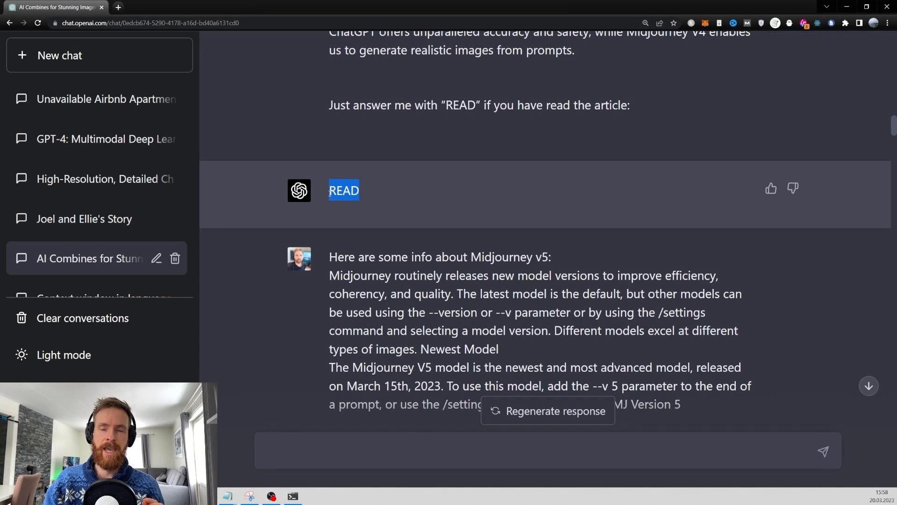
mouse_move(322, 193)
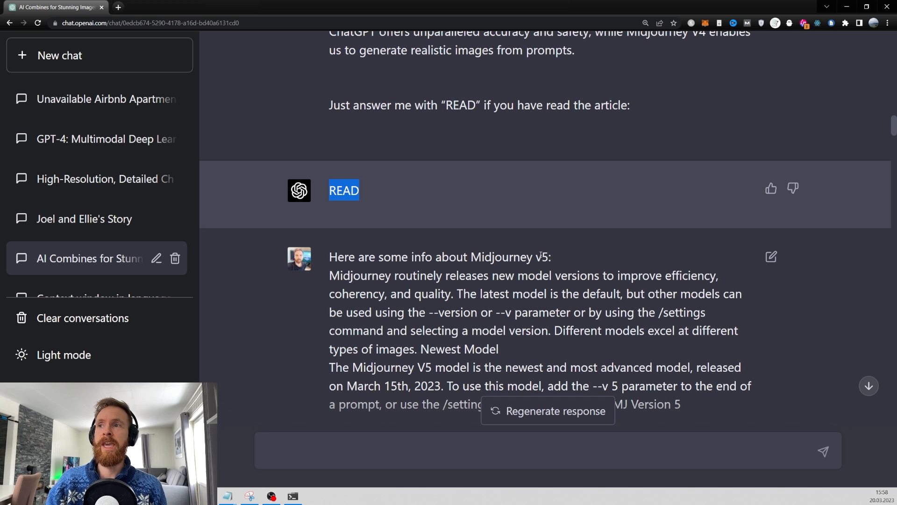
mouse_move(393, 200)
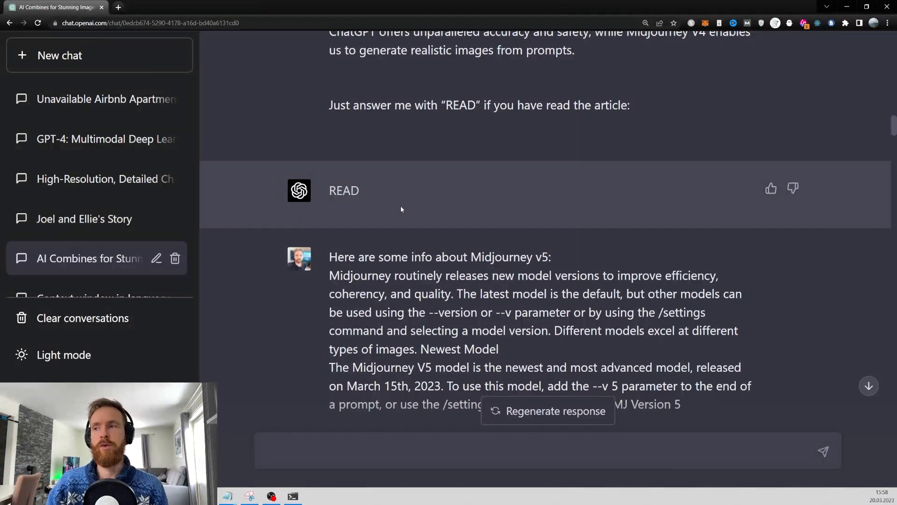
double_click(344, 190)
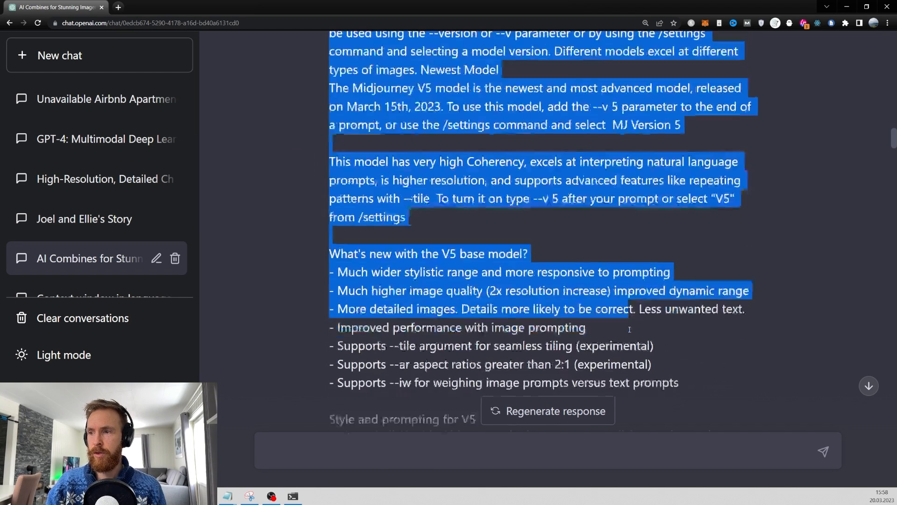
scroll("up", 3)
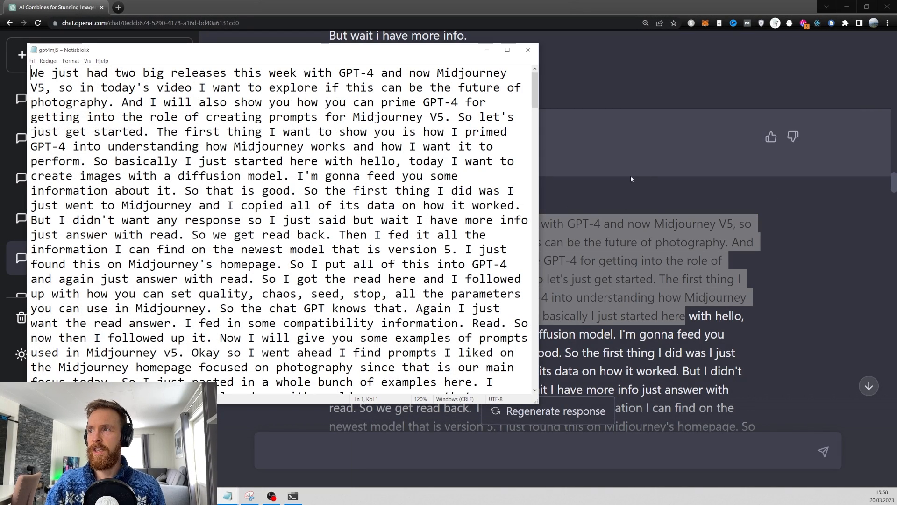
left_click(527, 50)
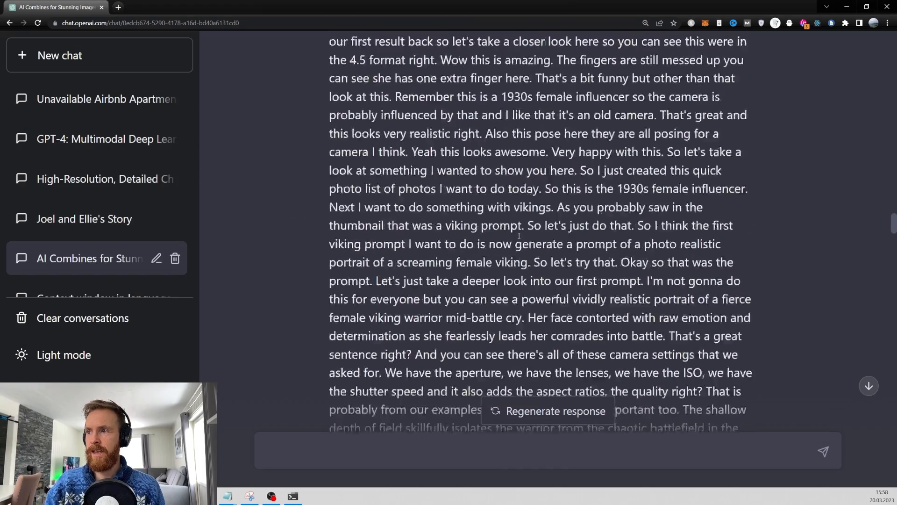
scroll("down", 3)
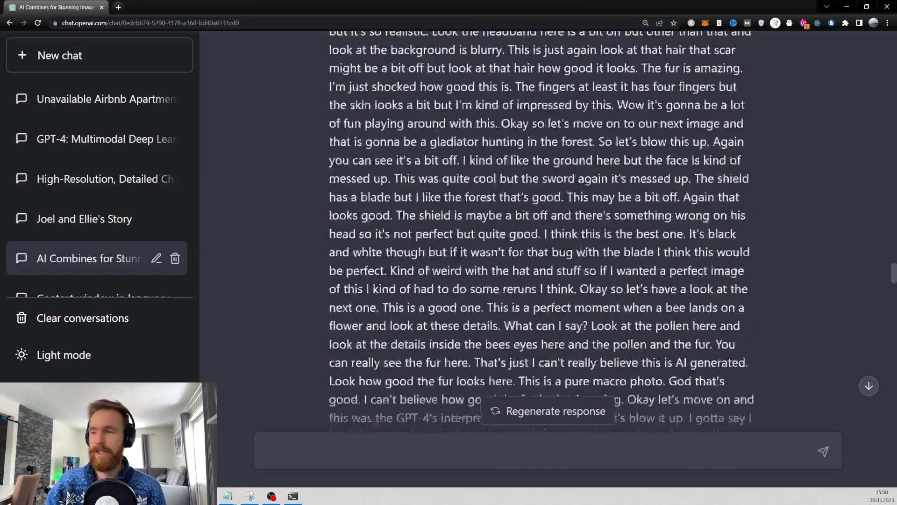
scroll("down", 3)
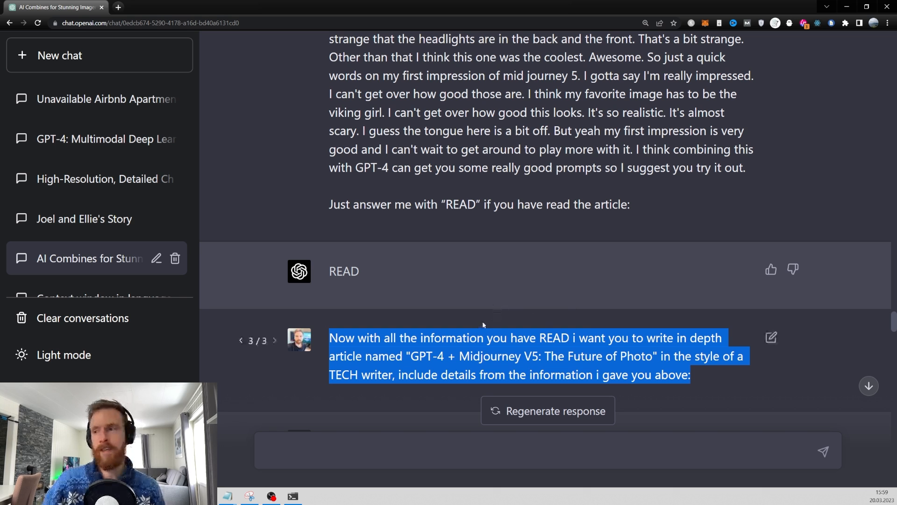
scroll("down", 3)
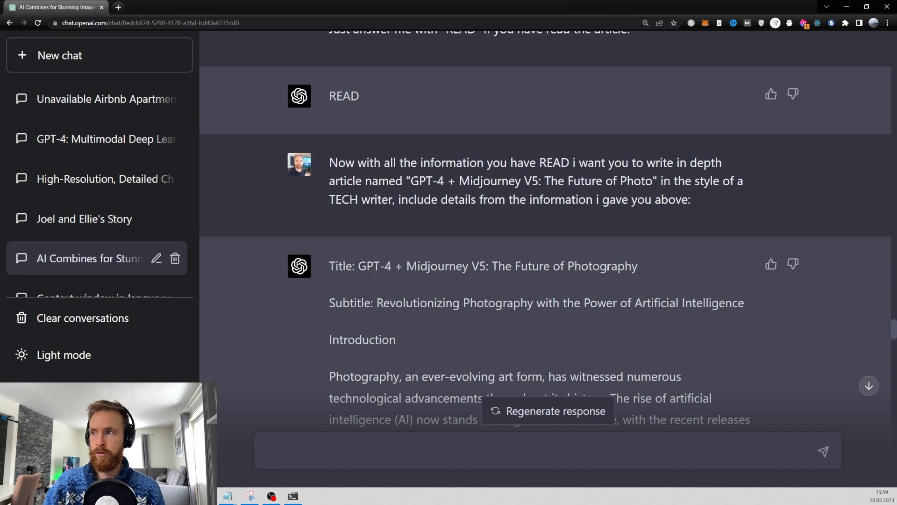
scroll("down", 3)
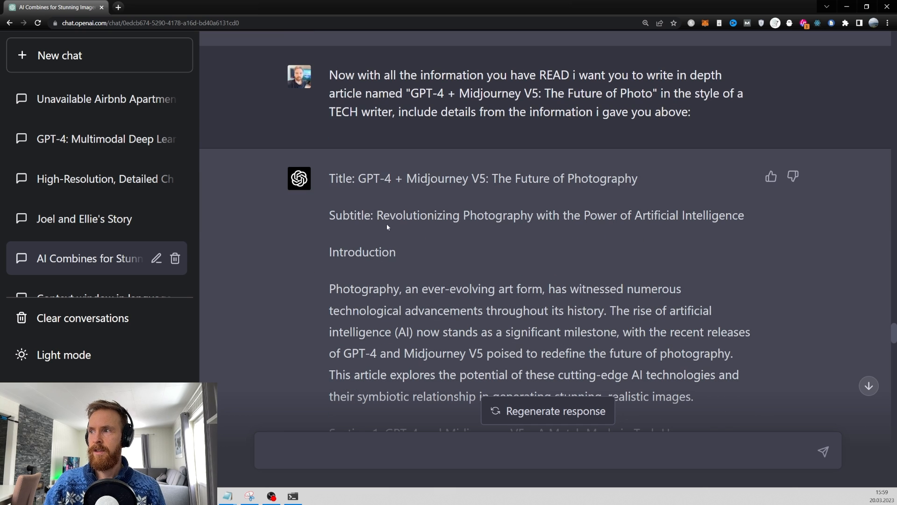
scroll("down", 3)
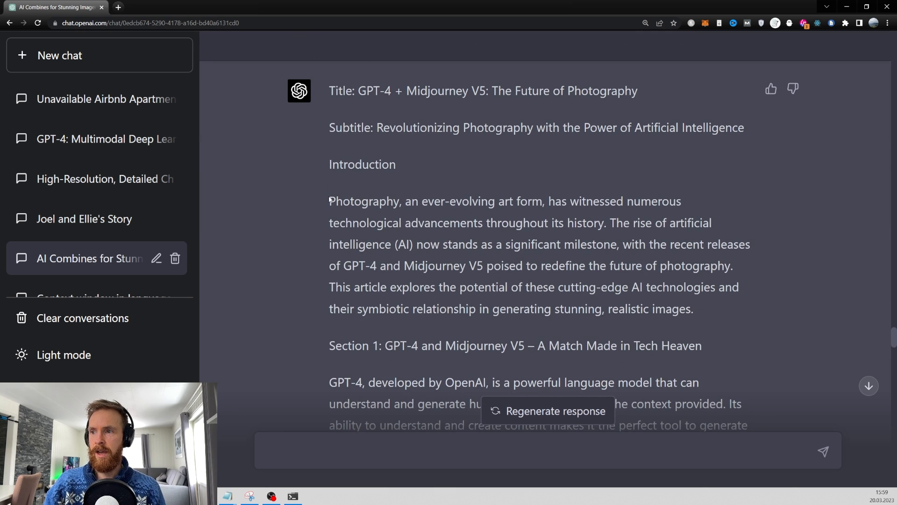
scroll("down", 3)
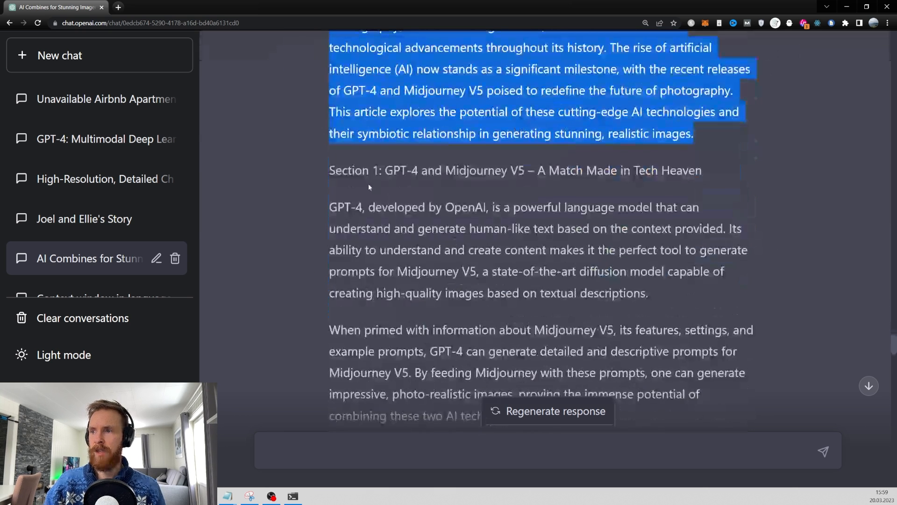
left_click(369, 188)
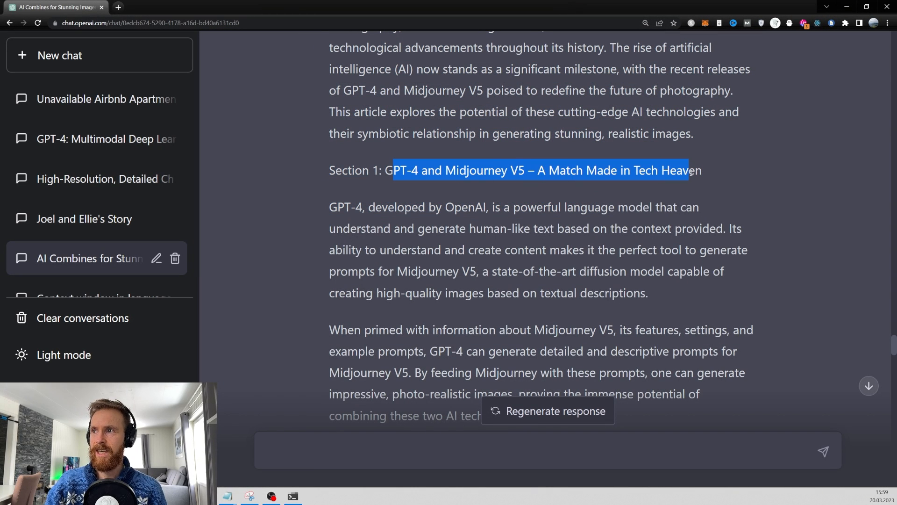
left_click(497, 188)
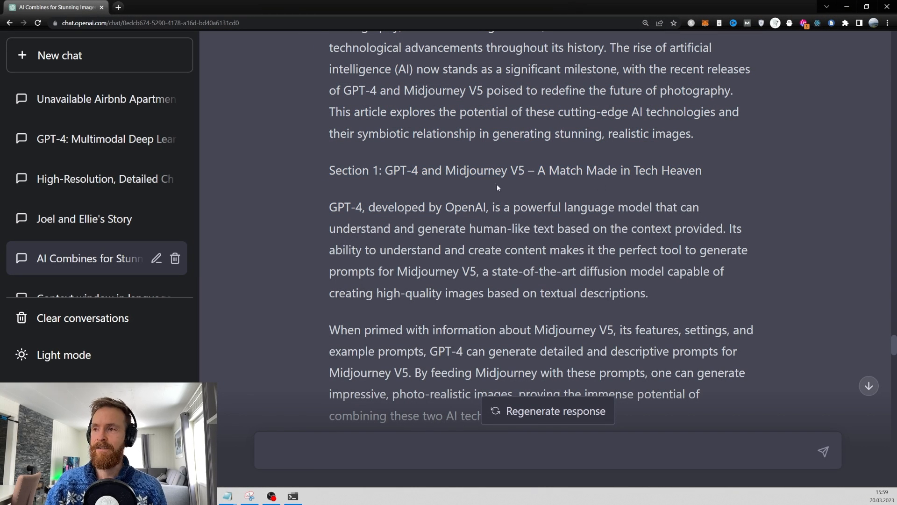
scroll("down", 3)
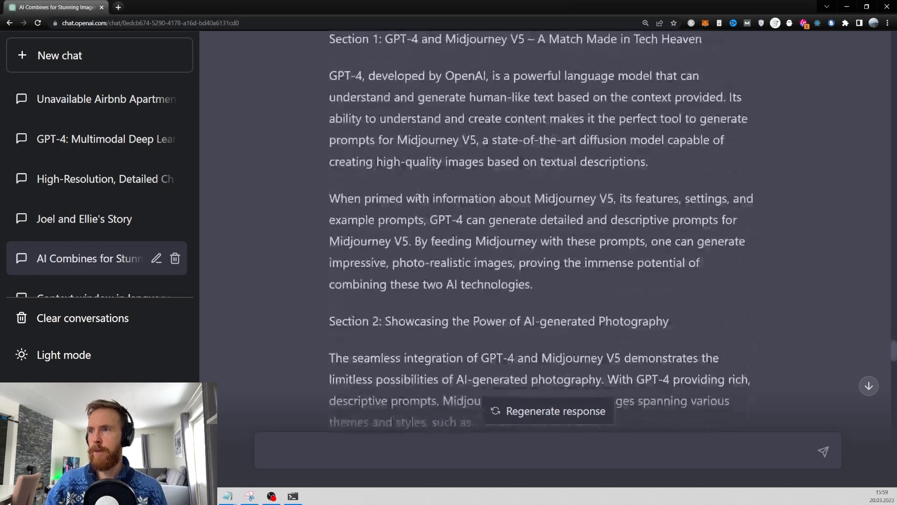
scroll("down", 3)
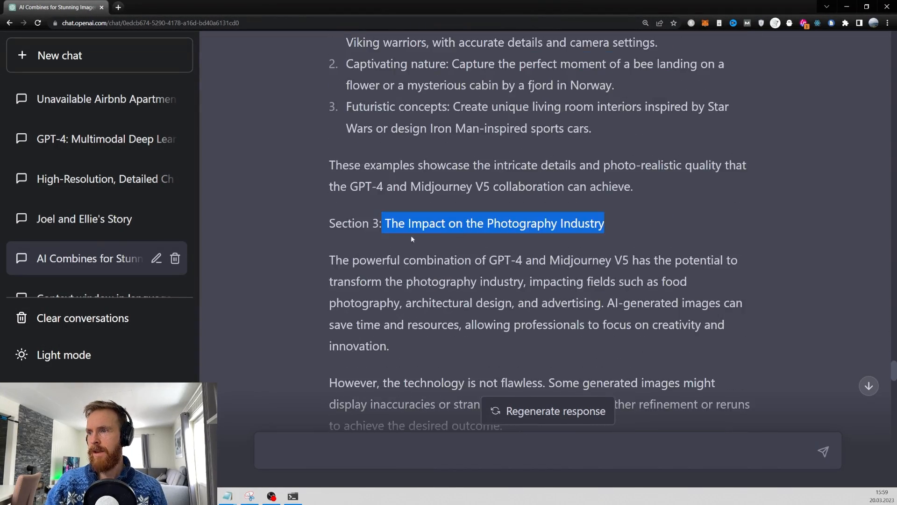
scroll("down", 3)
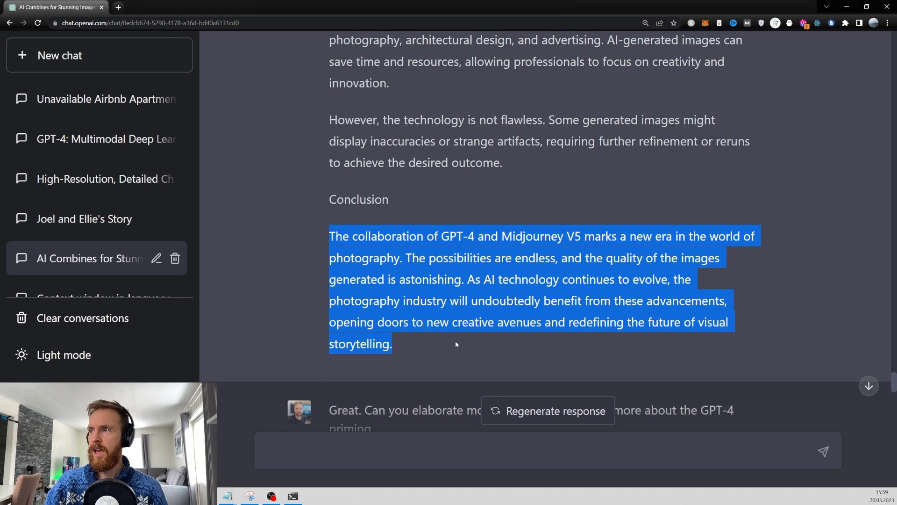
mouse_move(293, 286)
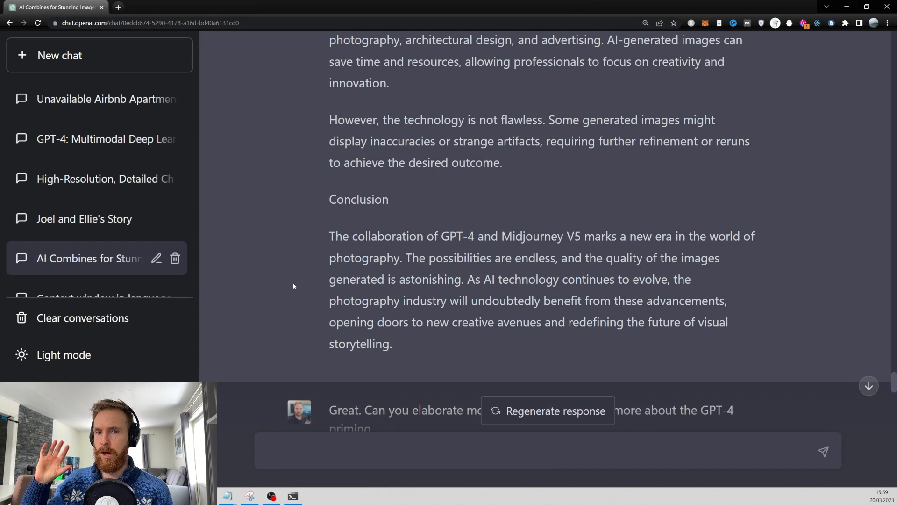
mouse_move(305, 258)
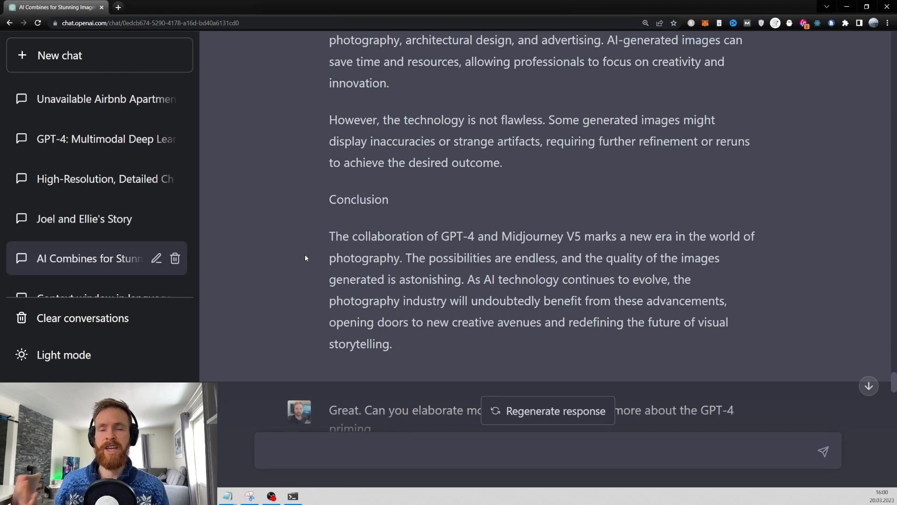
scroll("down", 3)
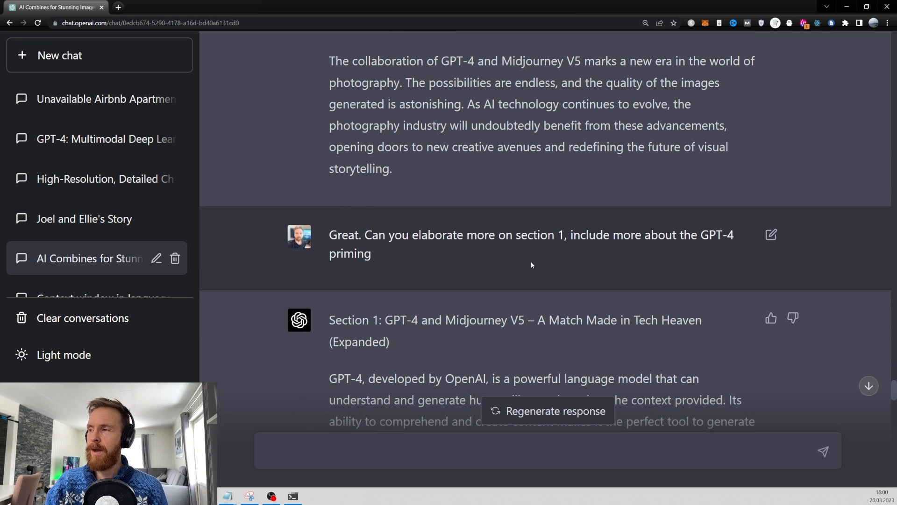
double_click(539, 235)
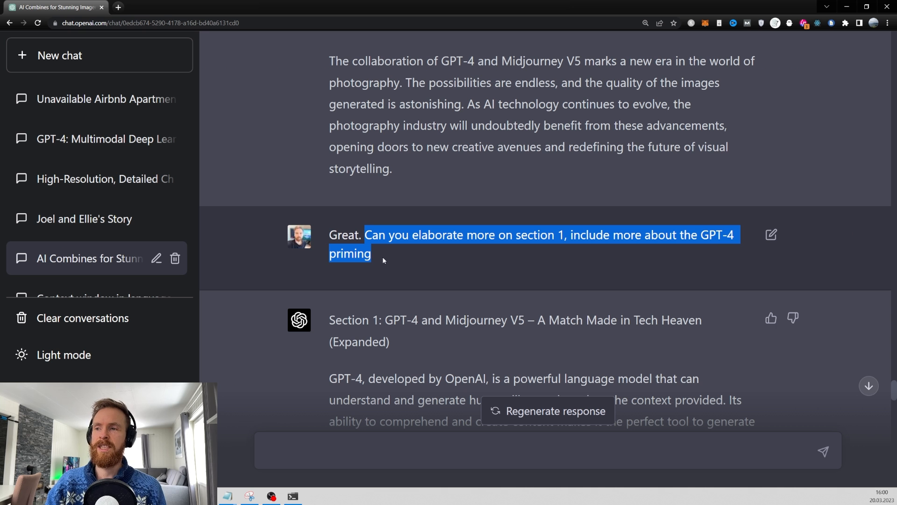
left_click(388, 259)
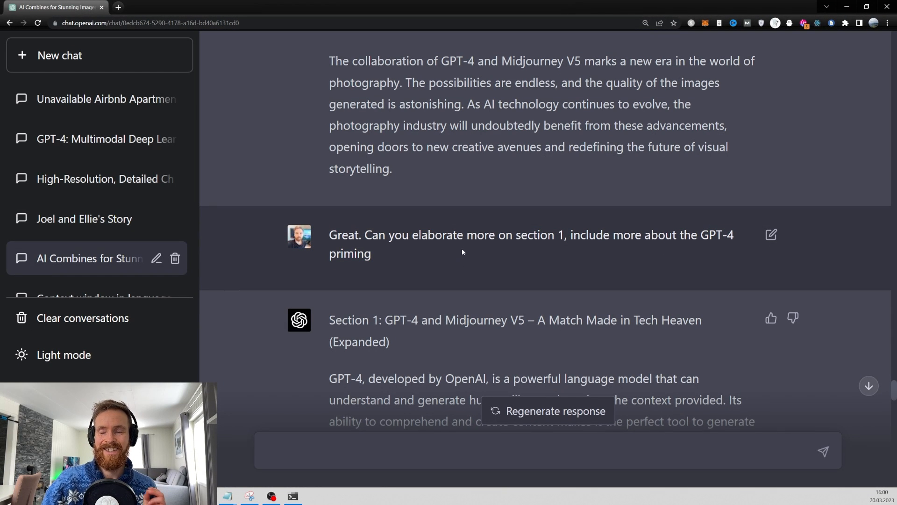
scroll("down", 3)
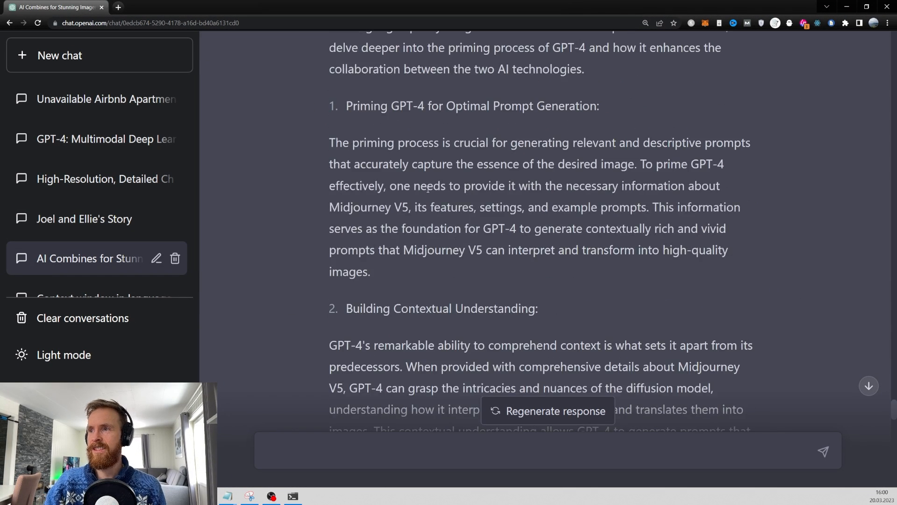
scroll("up", 3)
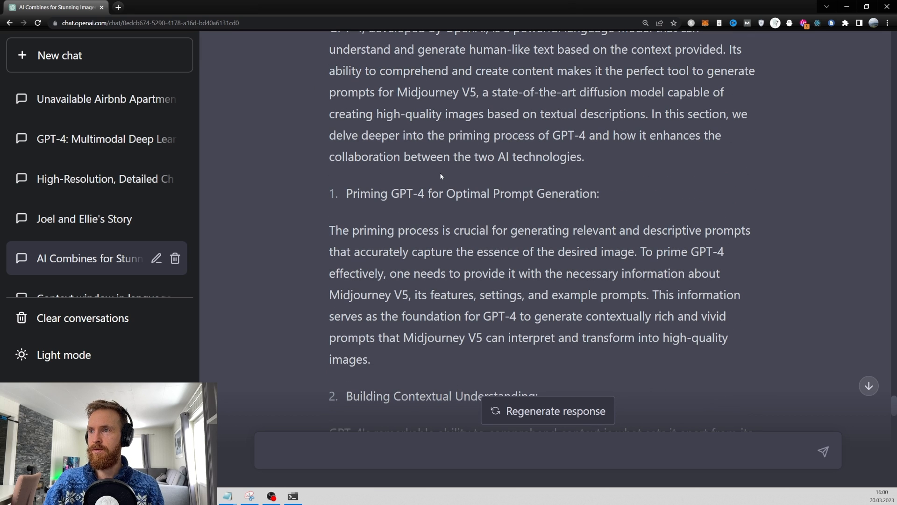
triple_click(472, 194)
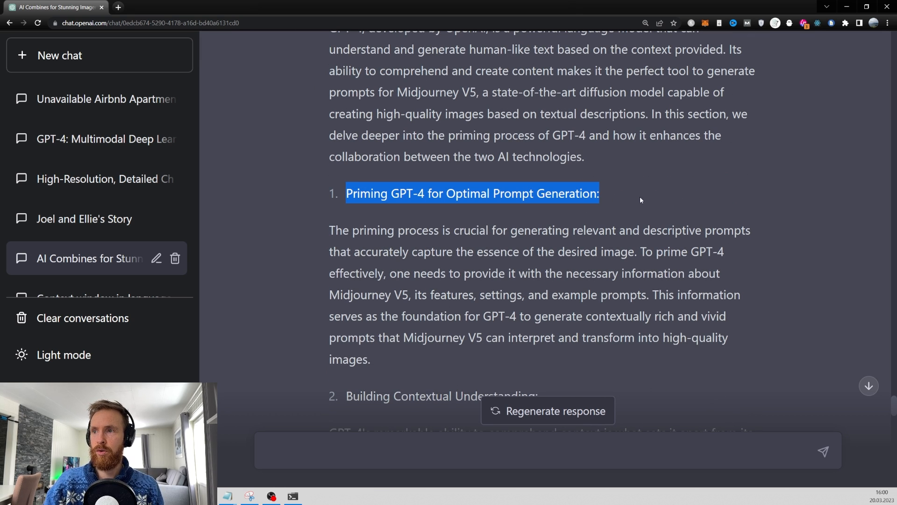
mouse_move(632, 203)
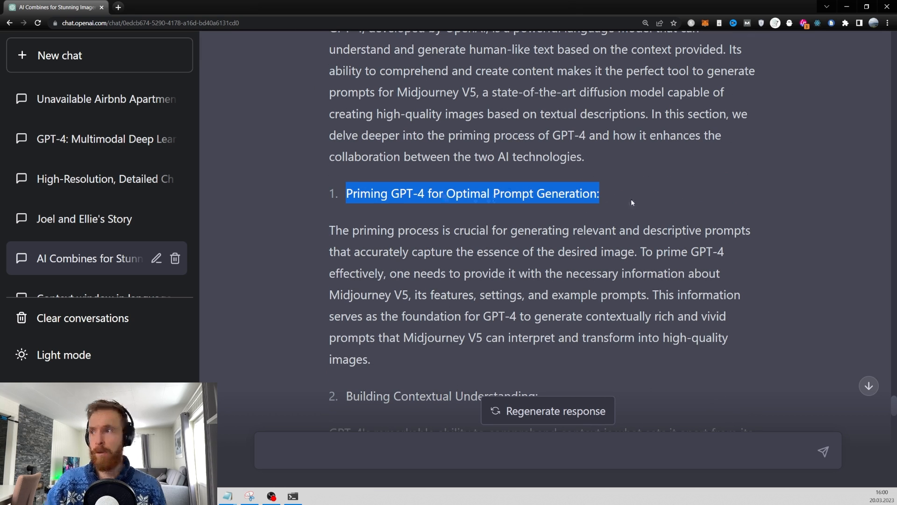
scroll("down", 3)
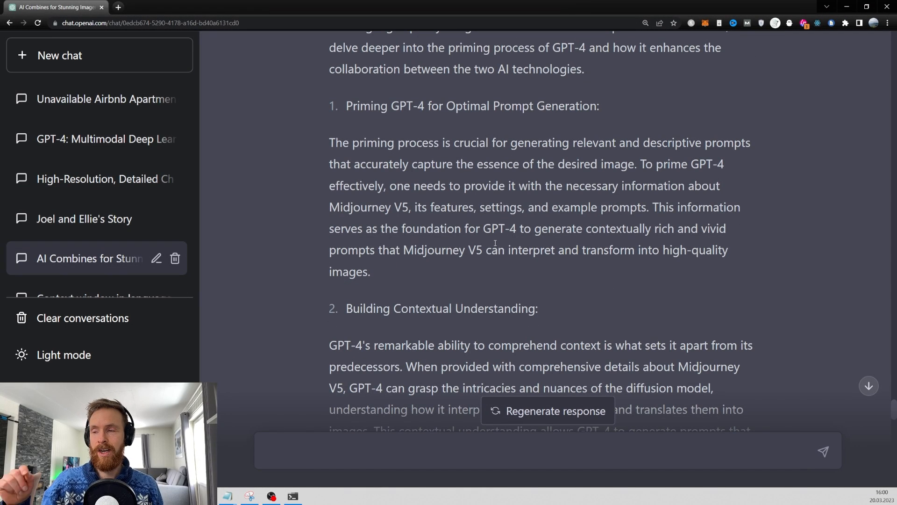
scroll("down", 3)
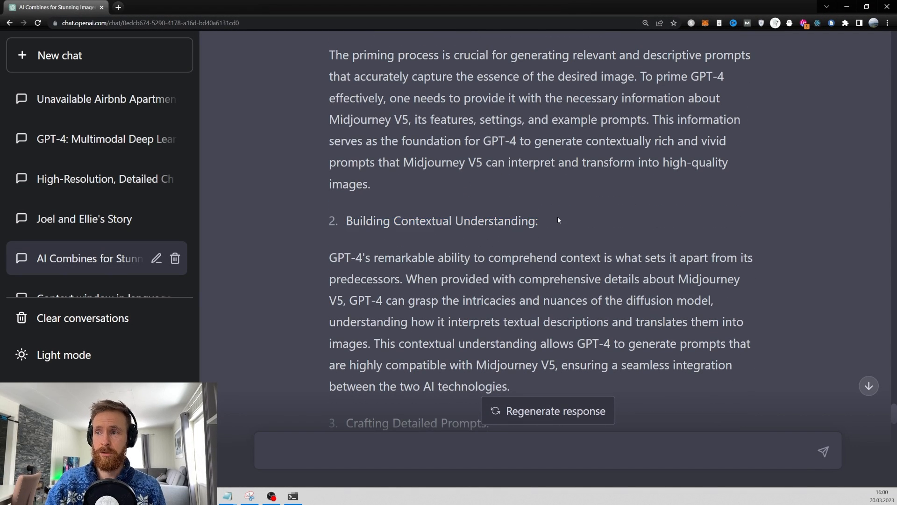
scroll("down", 3)
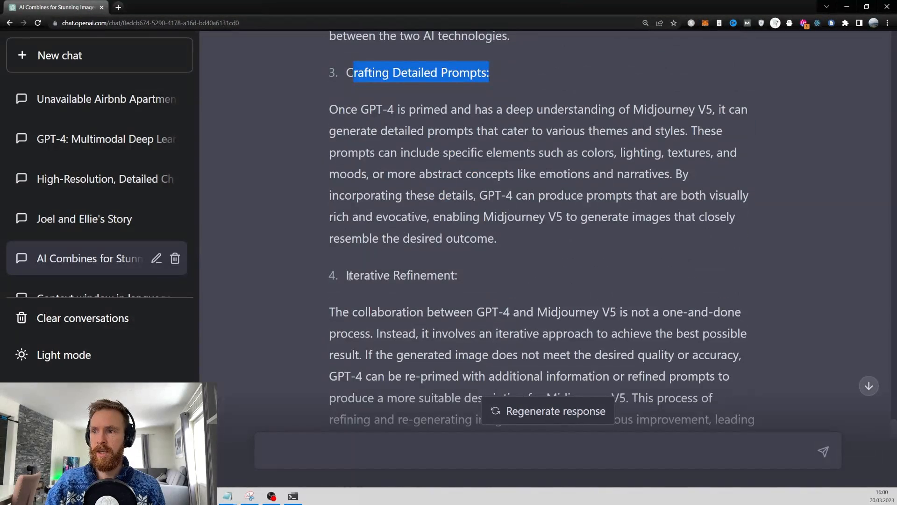
scroll("down", 3)
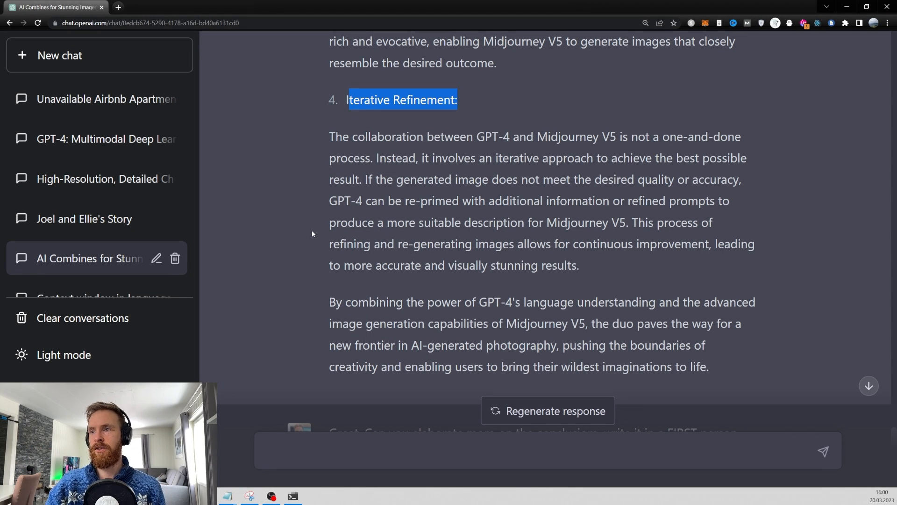
scroll("down", 3)
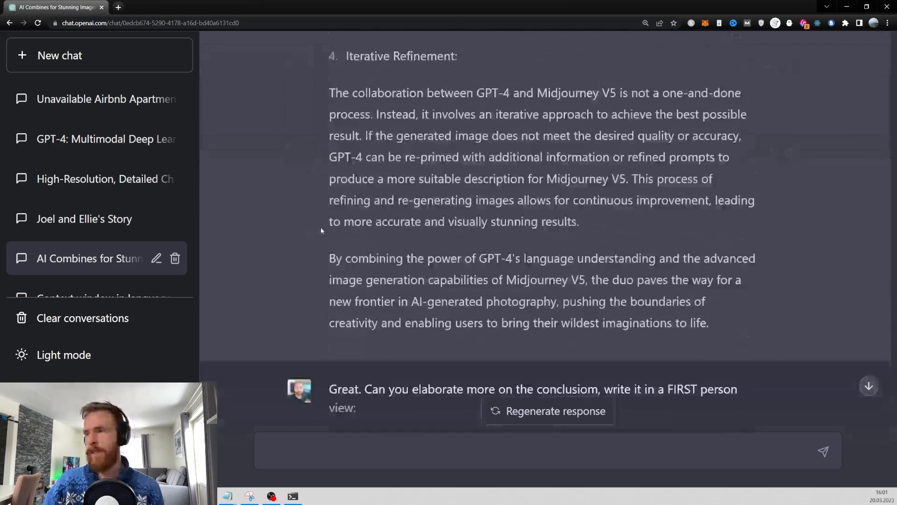
scroll("down", 3)
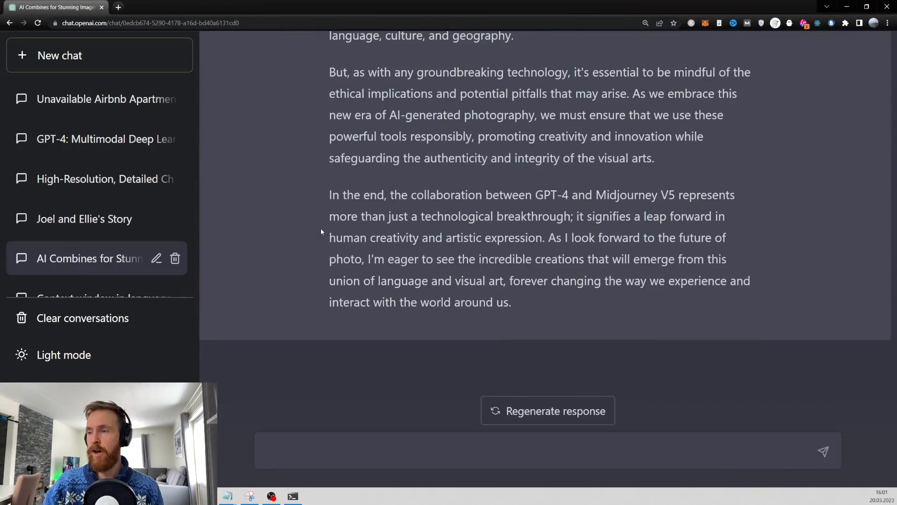
scroll("up", 3)
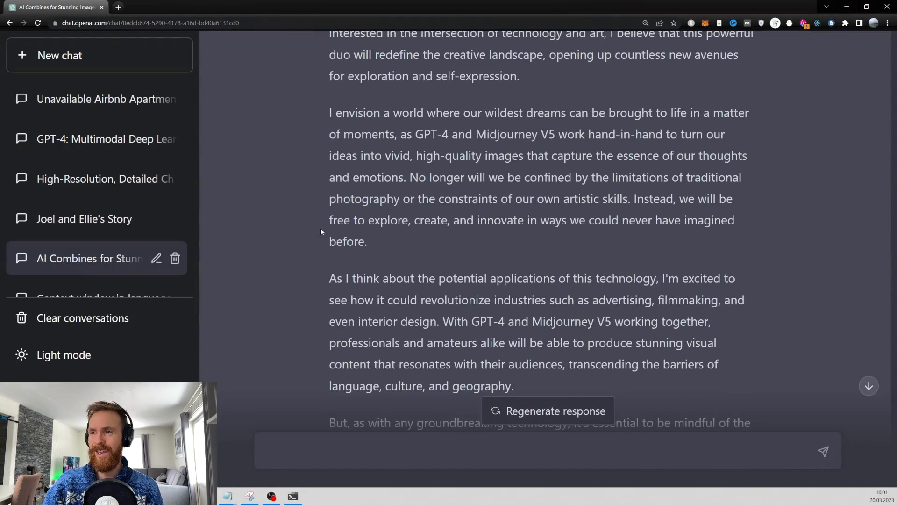
scroll("up", 3)
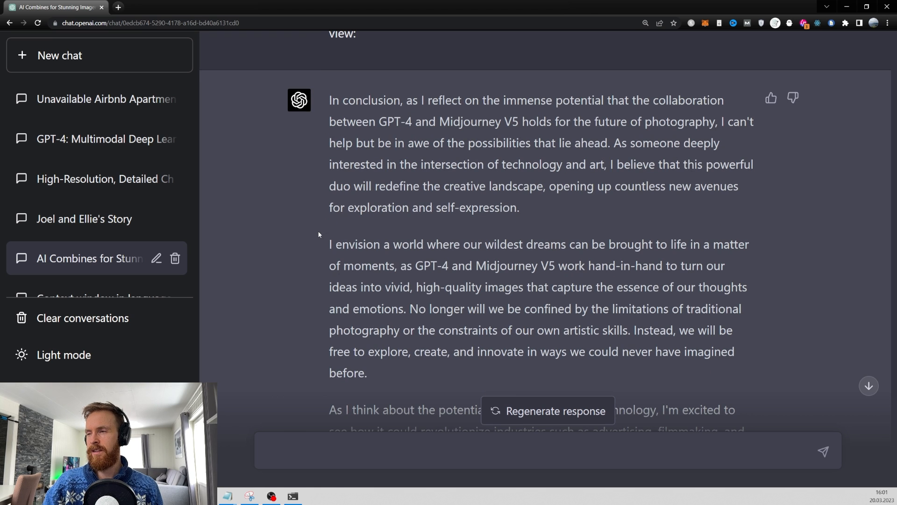
scroll("down", 3)
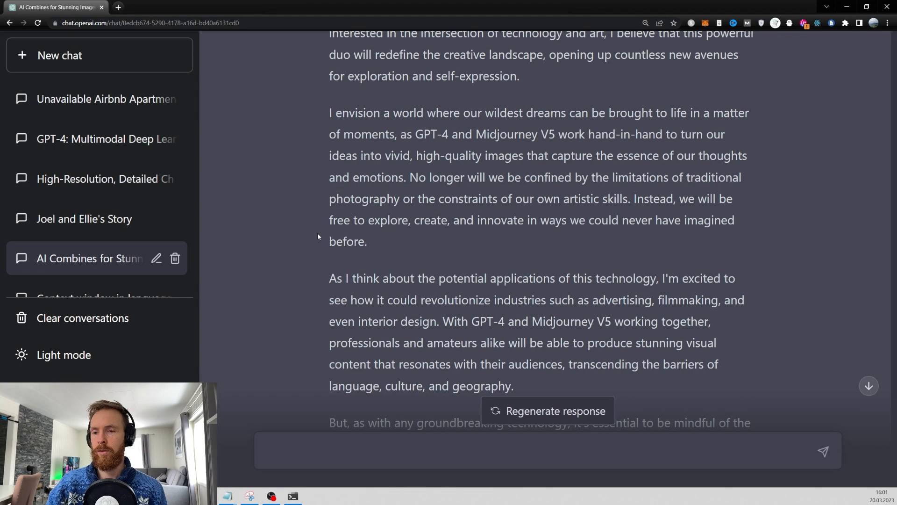
scroll("down", 3)
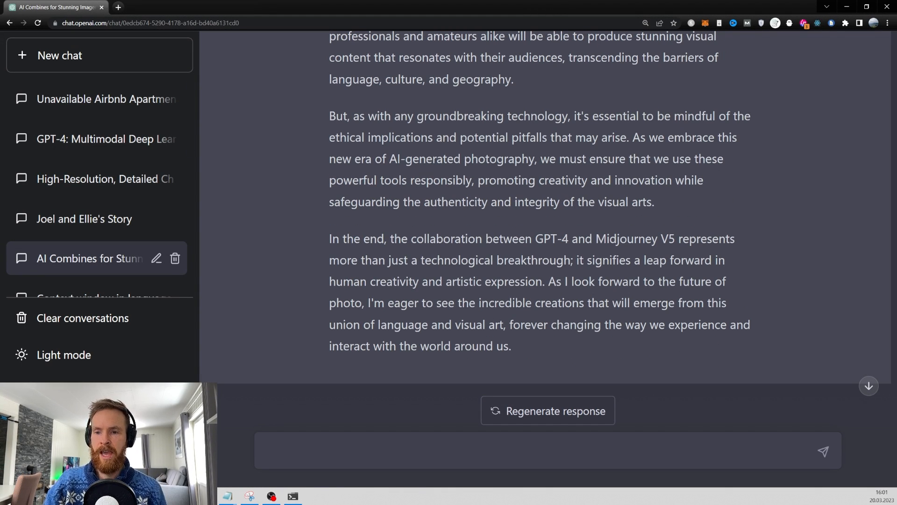
left_click(147, 23)
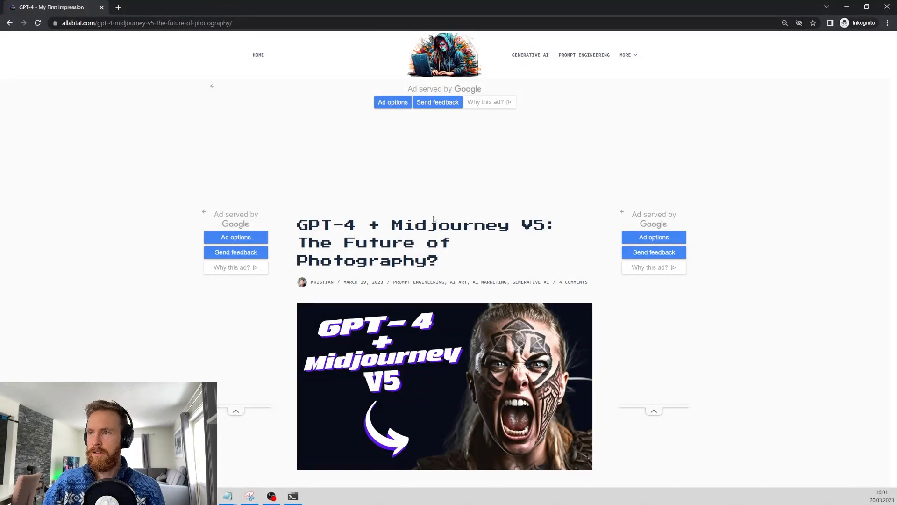
Scroll through the article's priming sections, images and conclusion, then back to the title
scroll("down", 3)
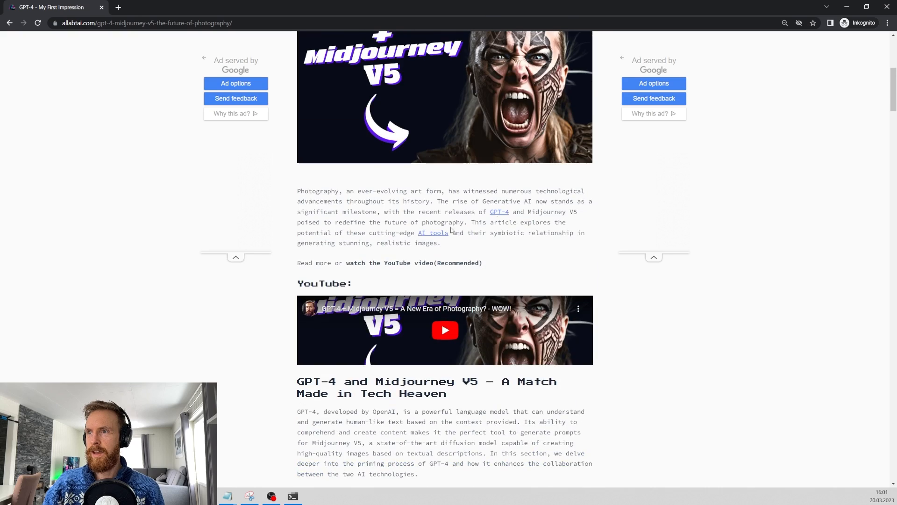
scroll("down", 3)
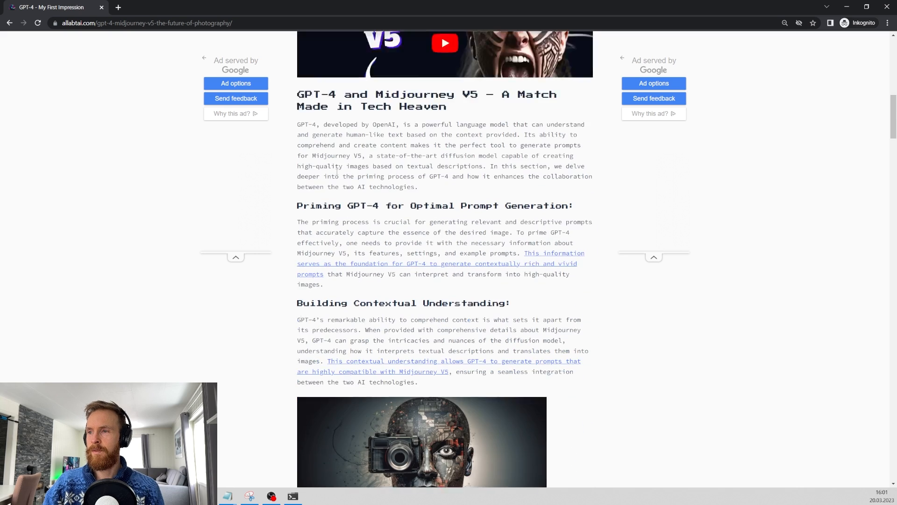
scroll("down", 3)
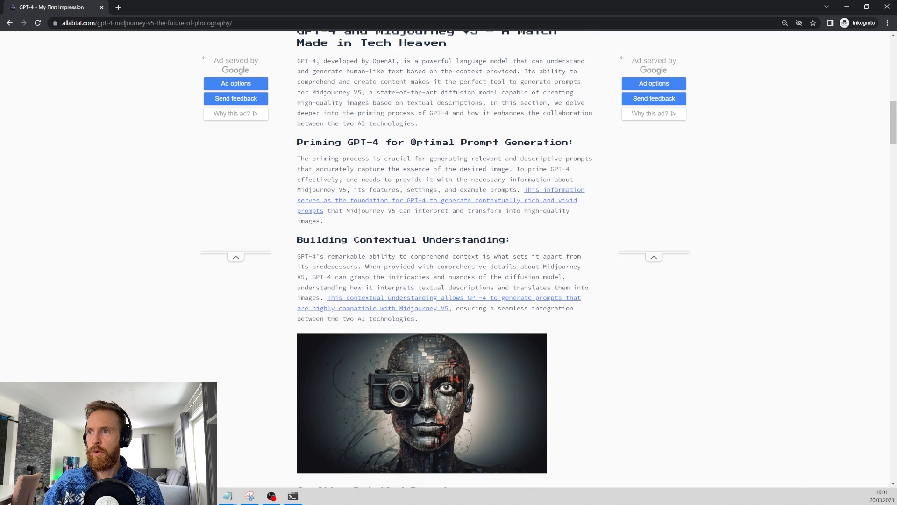
scroll("down", 3)
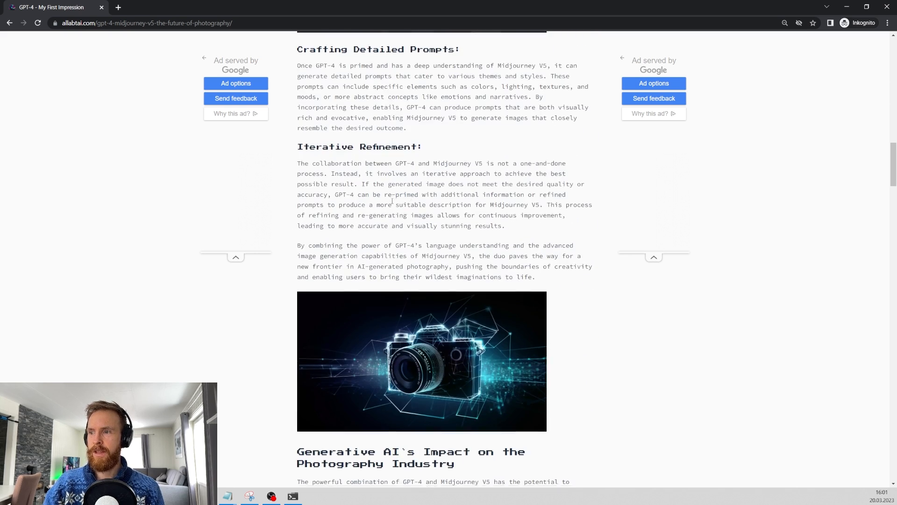
scroll("down", 3)
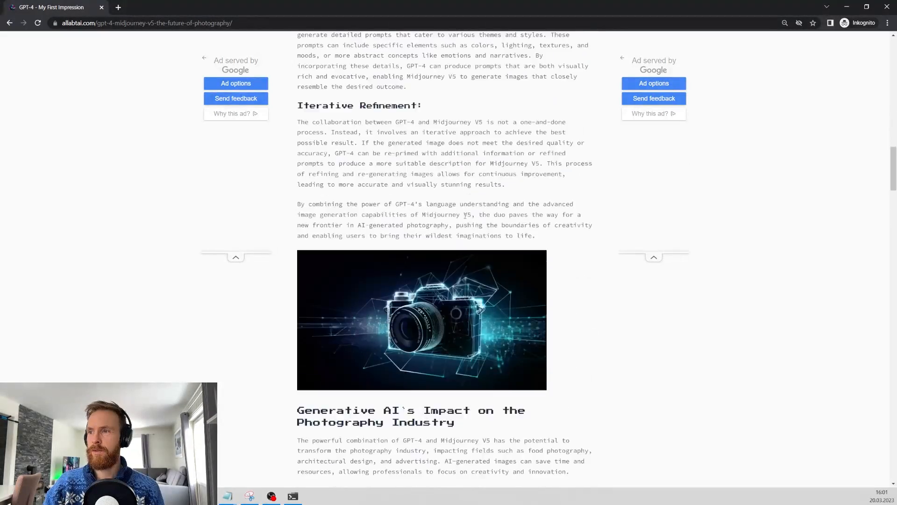
scroll("down", 3)
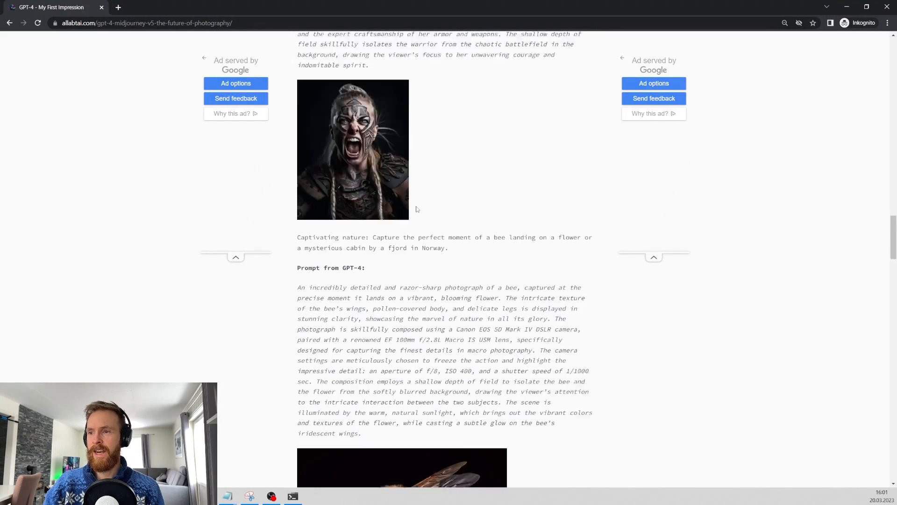
scroll("down", 3)
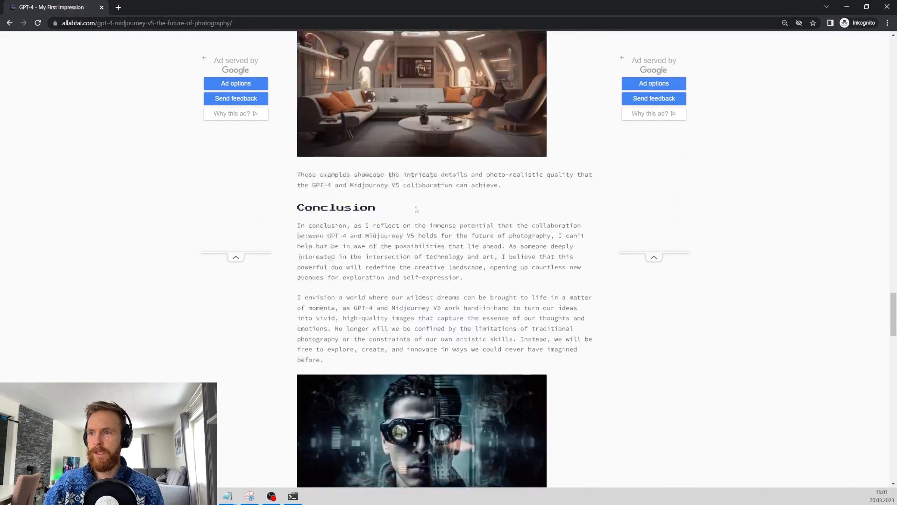
scroll("down", 3)
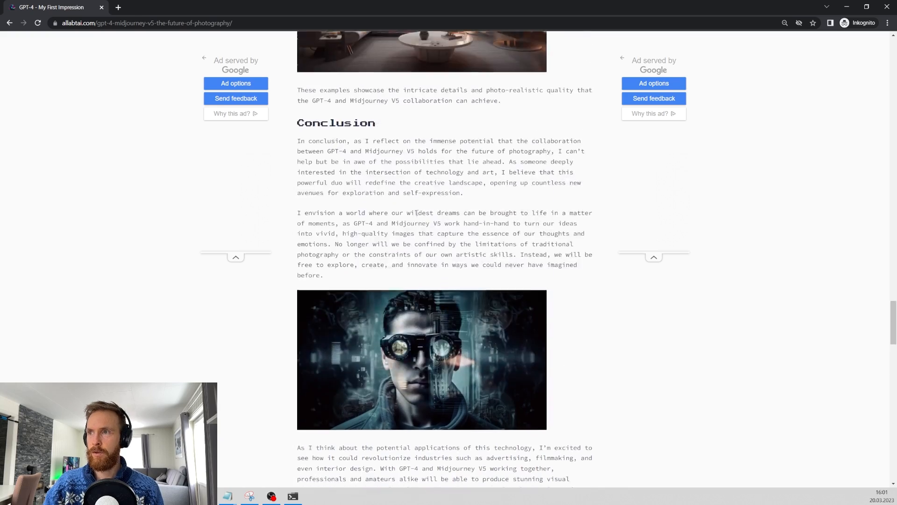
scroll("up", 3)
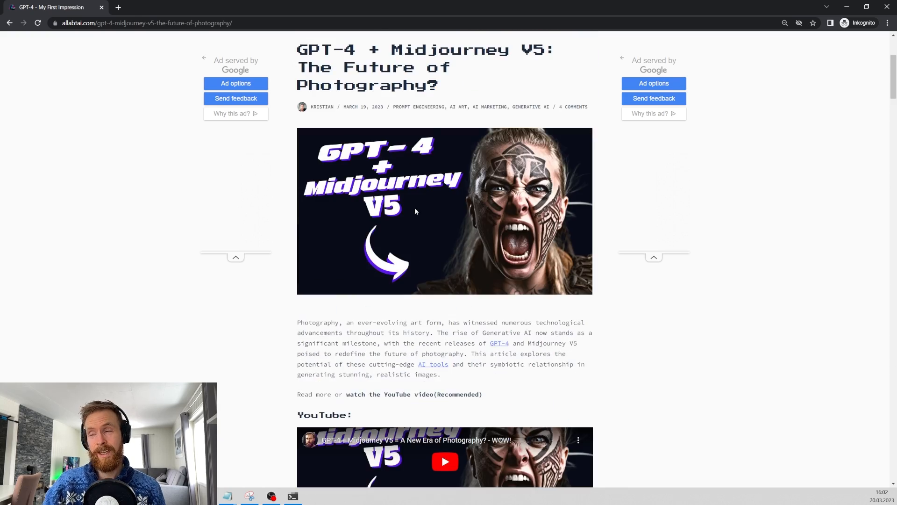
scroll("up", 3)
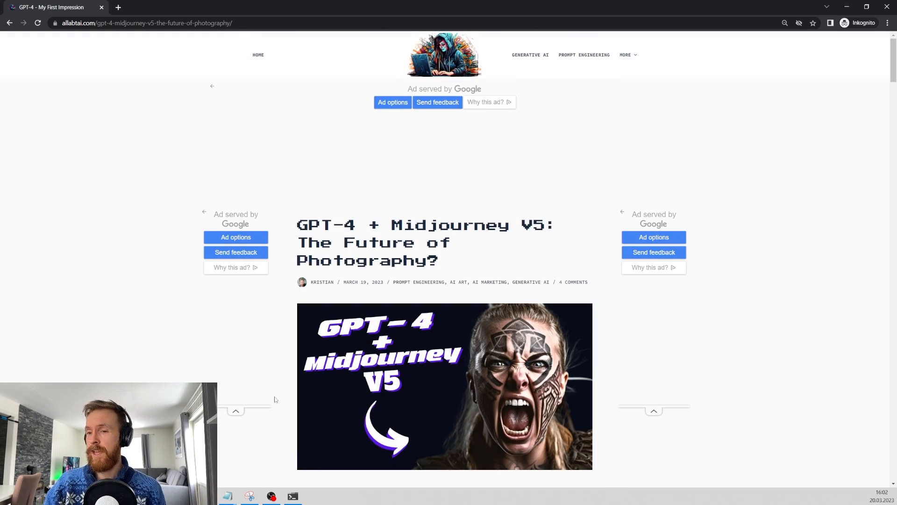
mouse_move(179, 356)
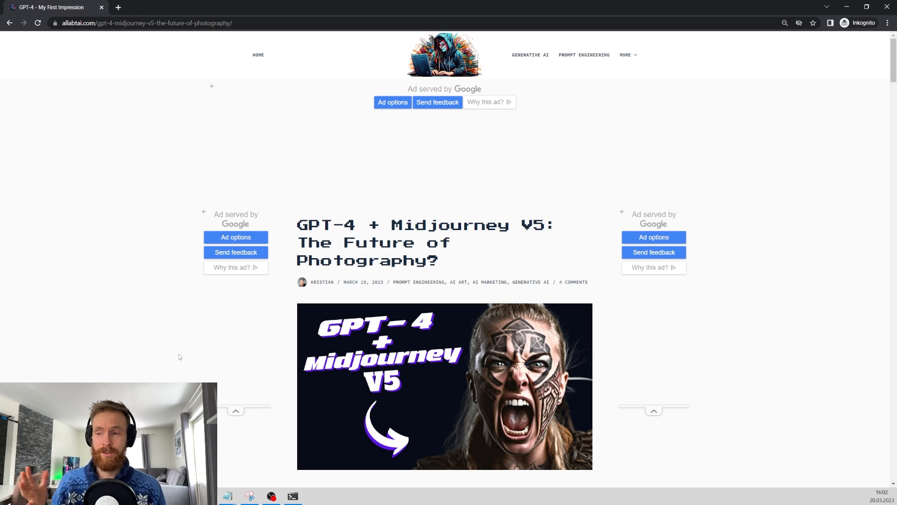
mouse_move(173, 366)
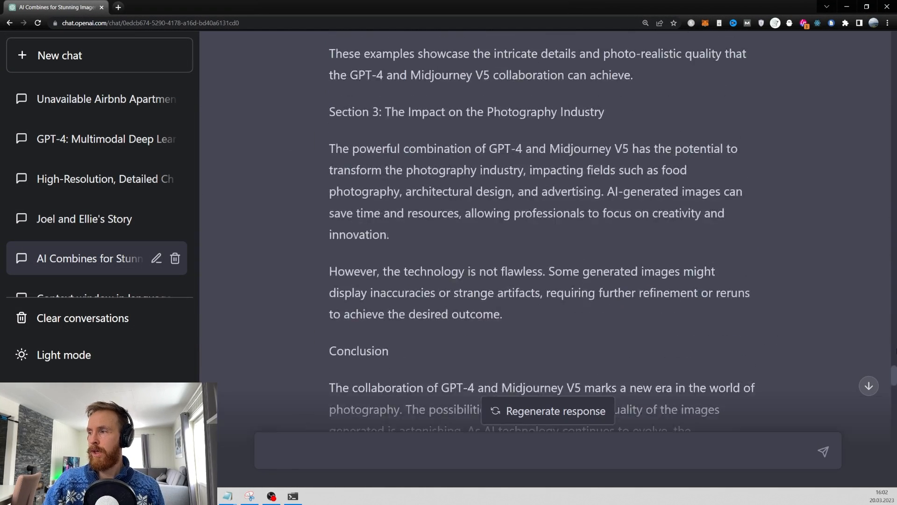
Scroll through the Midjourney priming messages and GPT-4's generated photography article
scroll("up", 3)
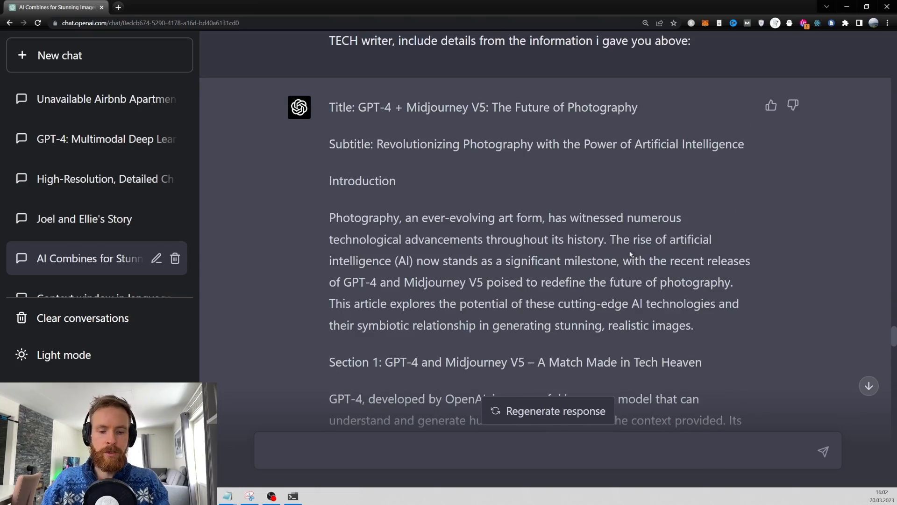
scroll("up", 3)
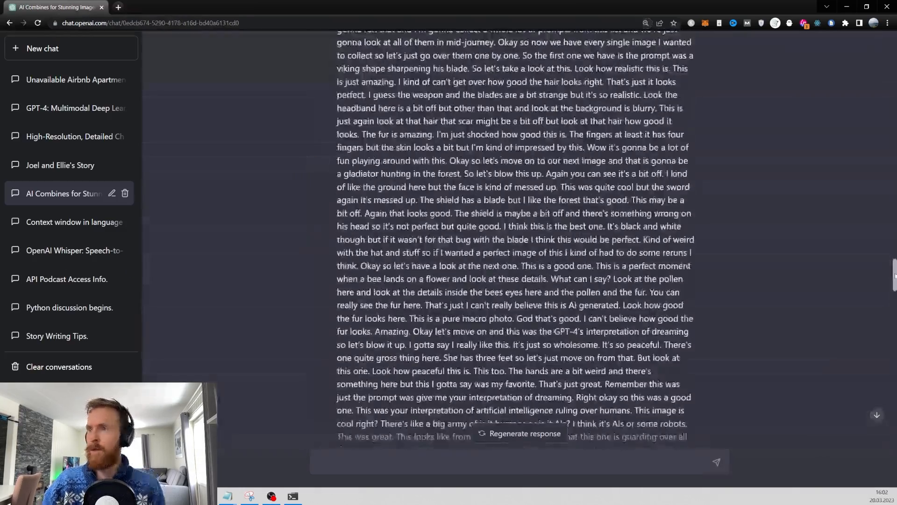
scroll("up", 3)
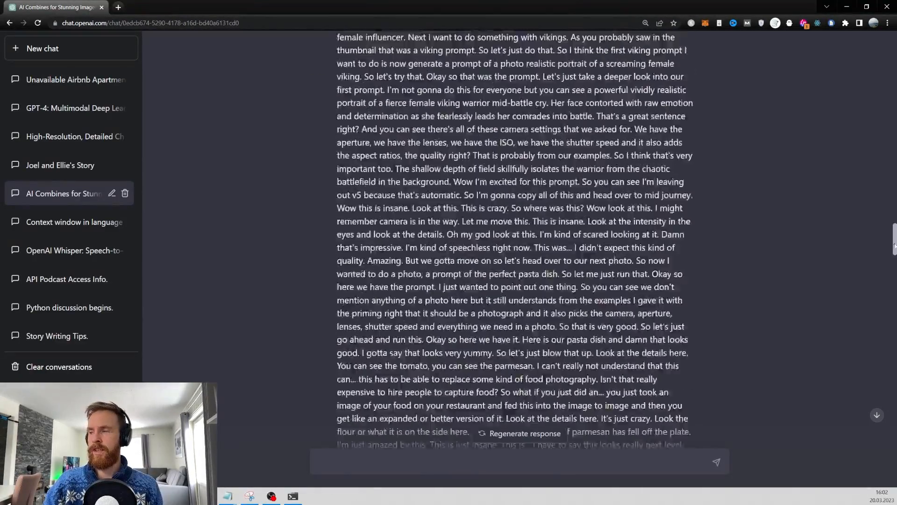
scroll("down", 3)
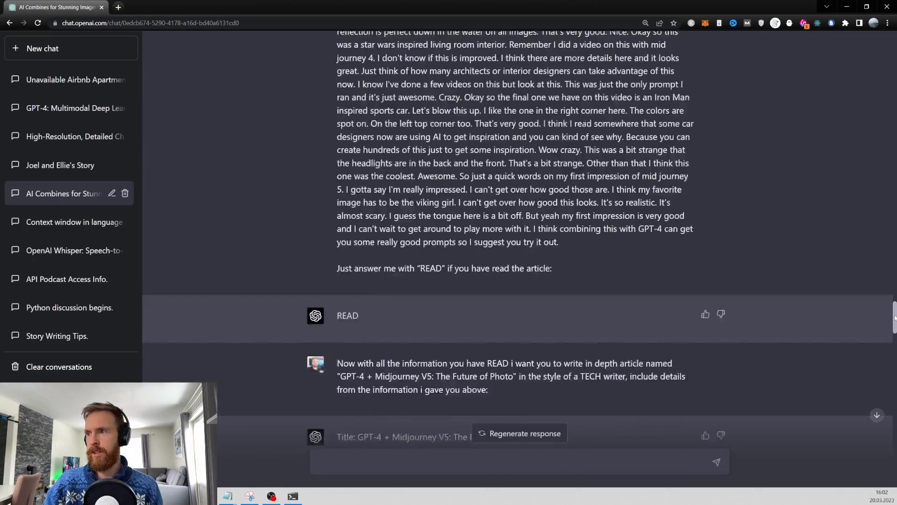
scroll("up", 3)
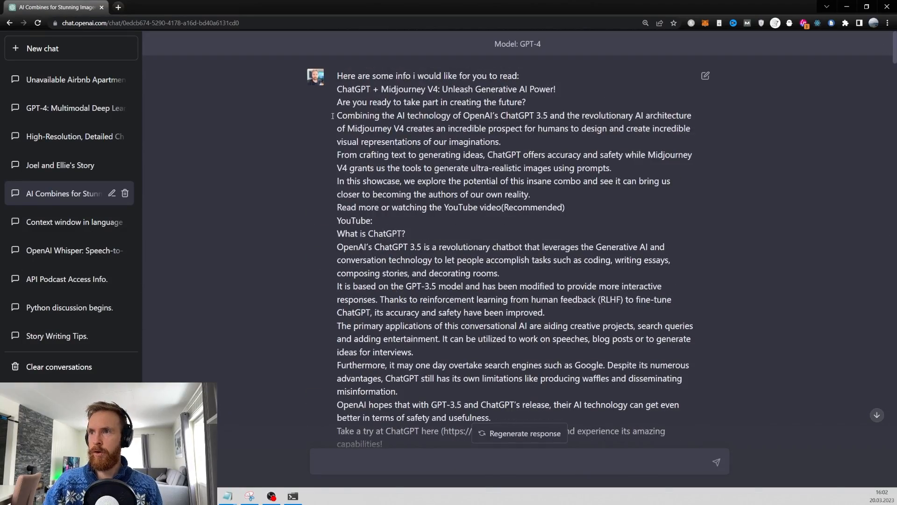
scroll("down", 3)
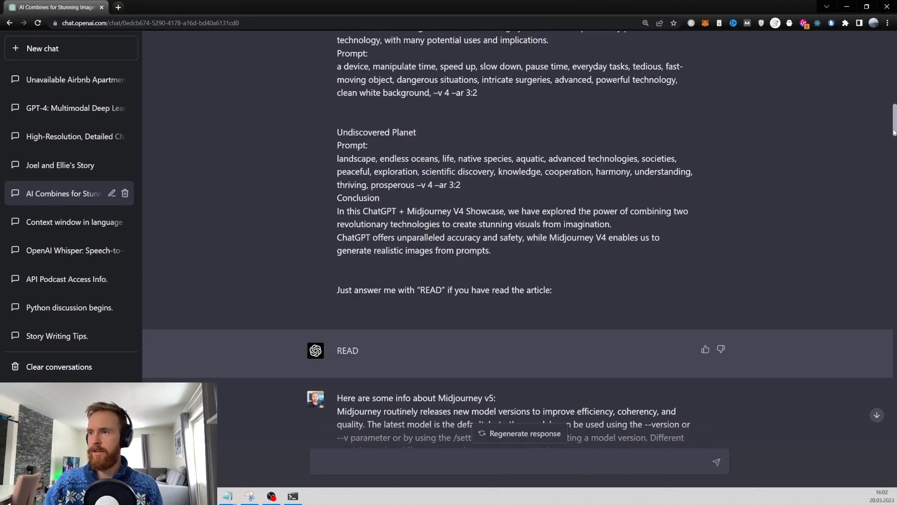
scroll("down", 3)
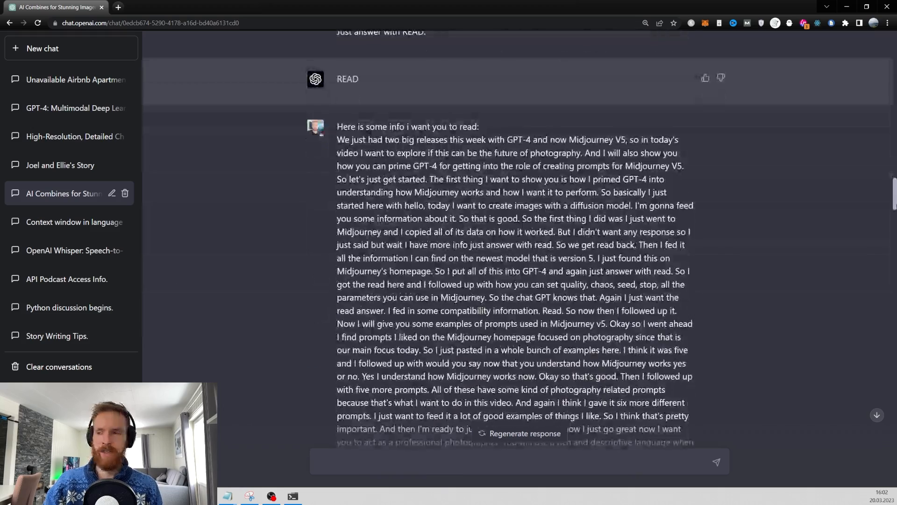
scroll("down", 3)
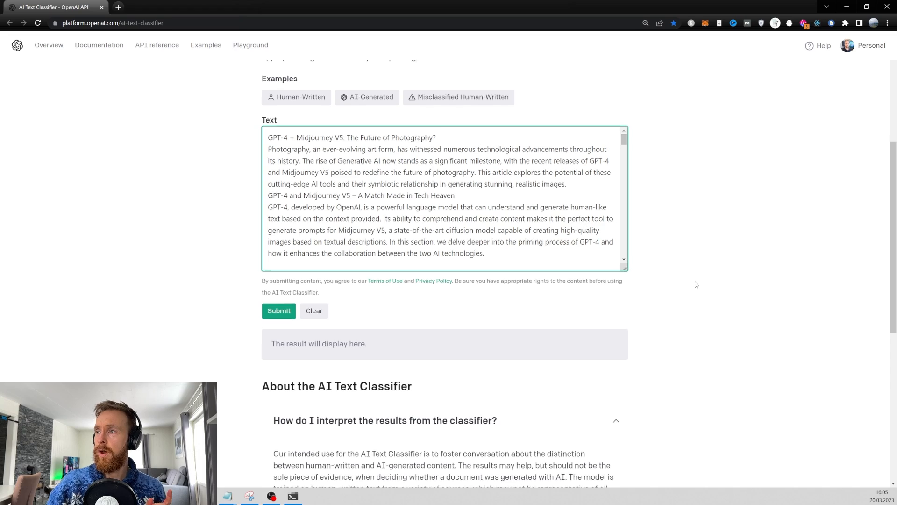
Submit the pasted photography article to the AI Text Classifier
scroll("up", 3)
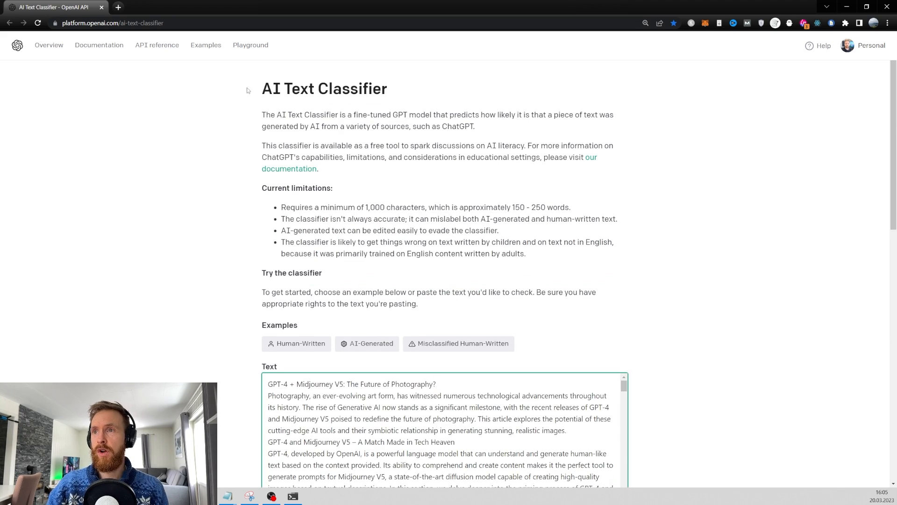
scroll("down", 3)
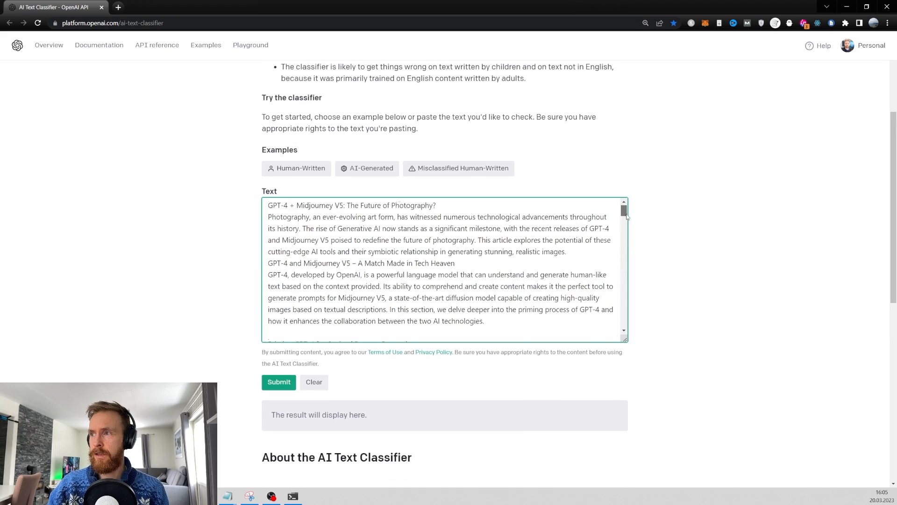
scroll("down", 3)
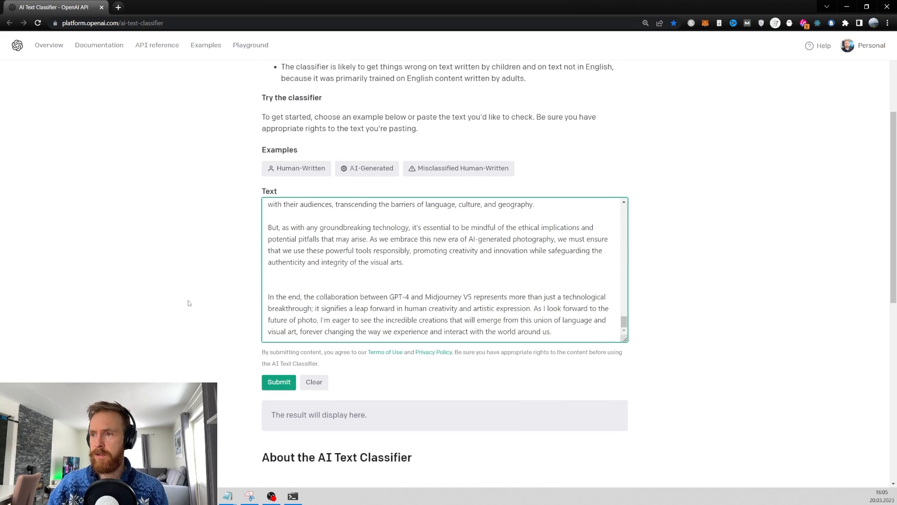
left_click(279, 382)
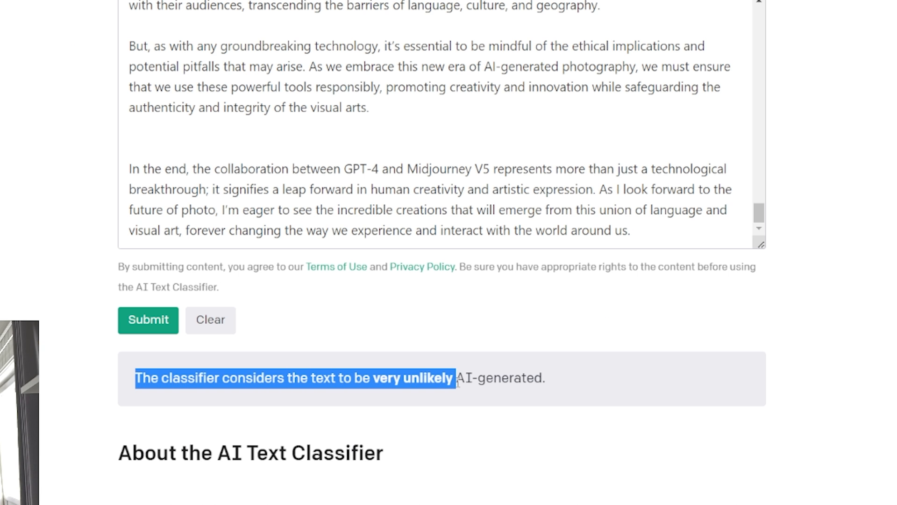
Highlight 'very unlikely' in the classifier's explanation of the result
scroll("down", 3)
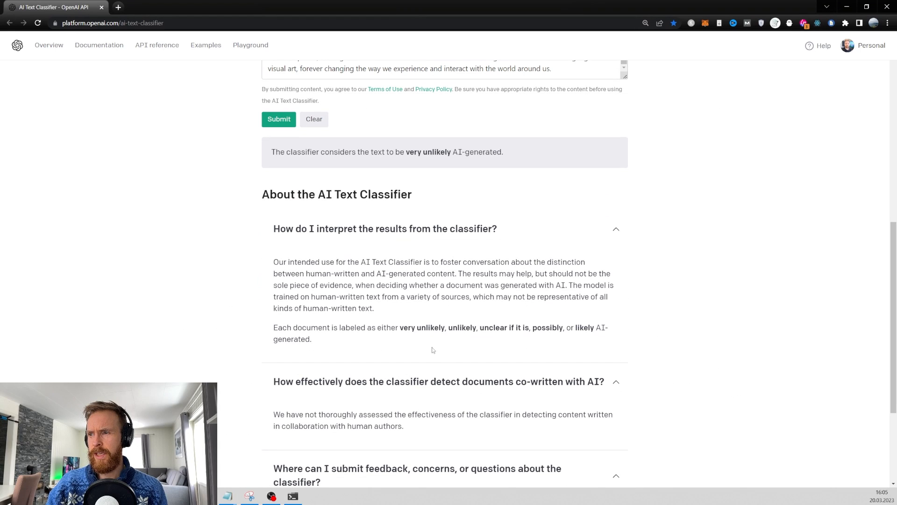
double_click(422, 327)
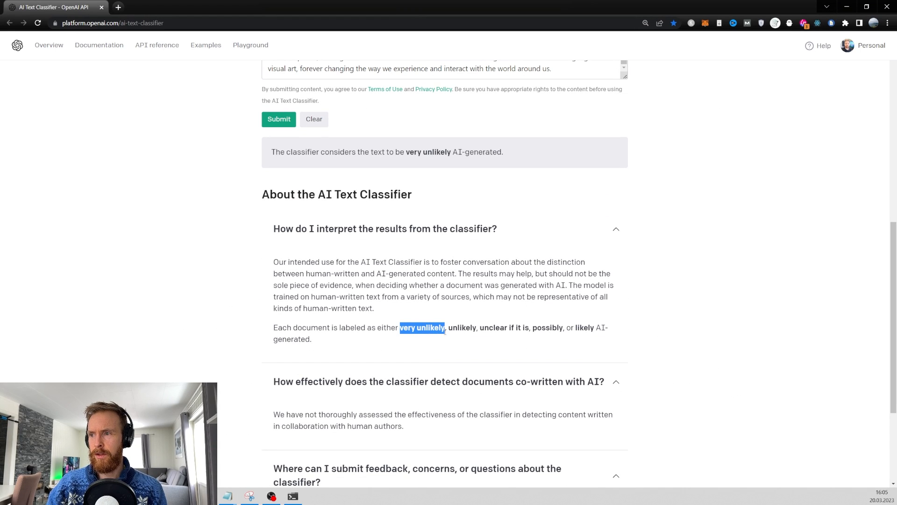
scroll("up", 3)
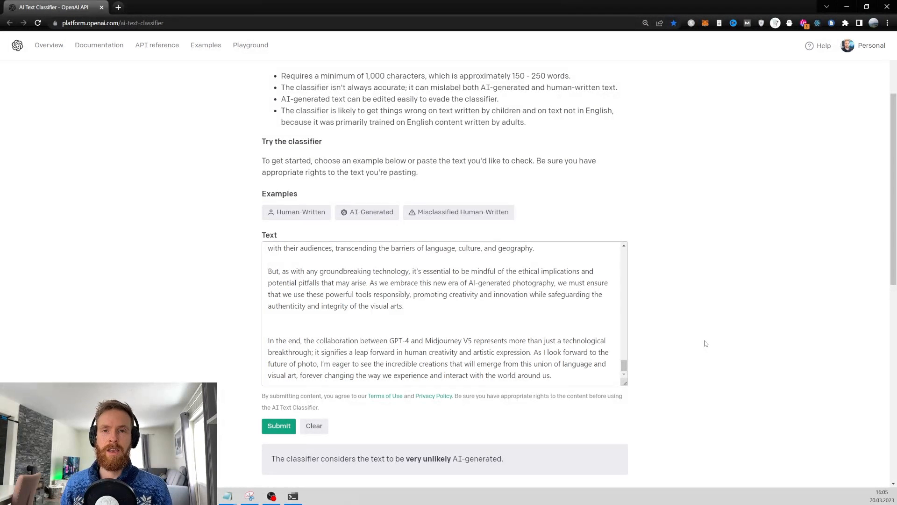
Switch to the GPT-4 research page and scroll through its capabilities and benchmark sections
left_click(160, 7)
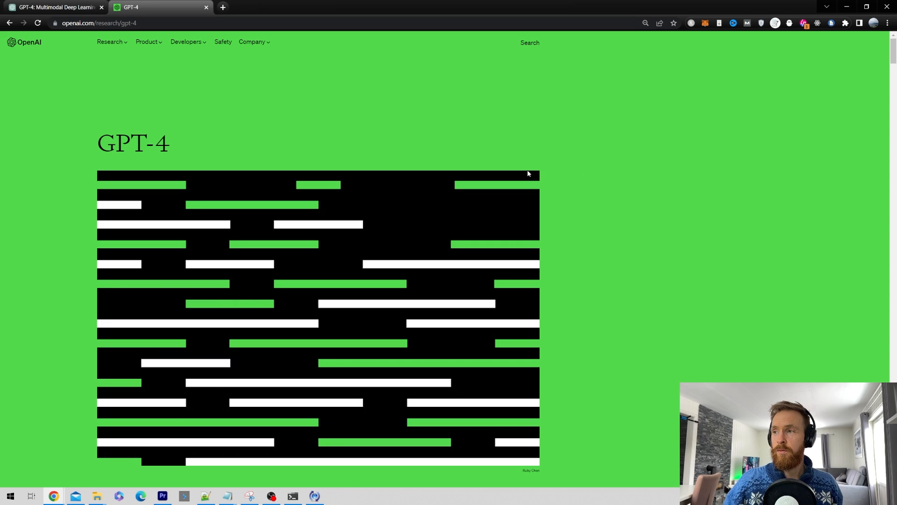
scroll("down", 3)
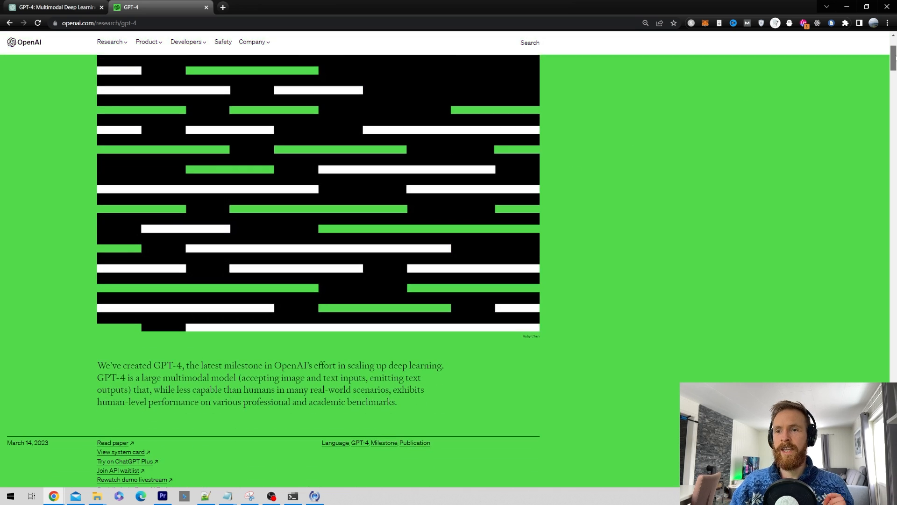
scroll("down", 3)
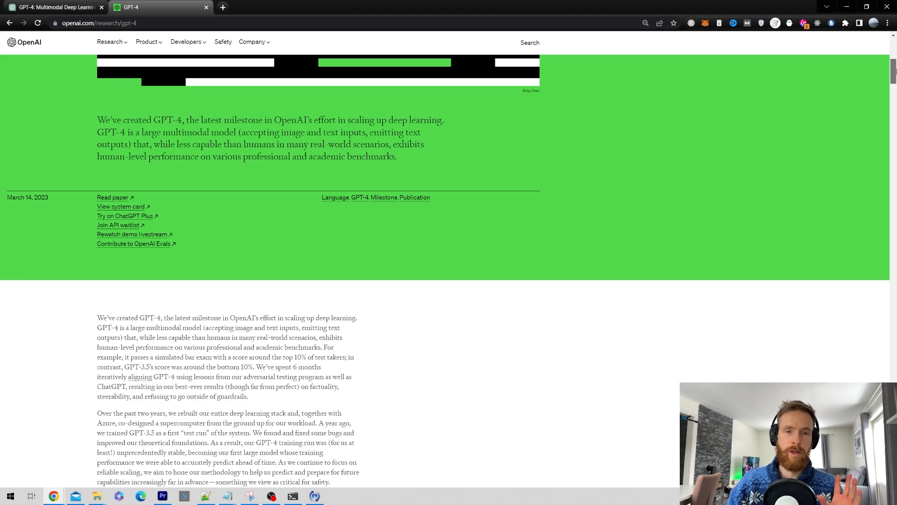
scroll("up", 3)
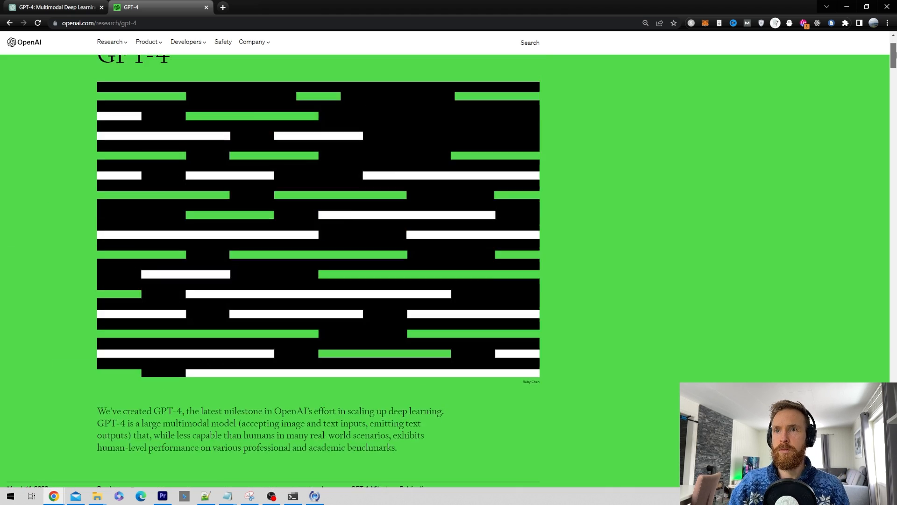
scroll("down", 3)
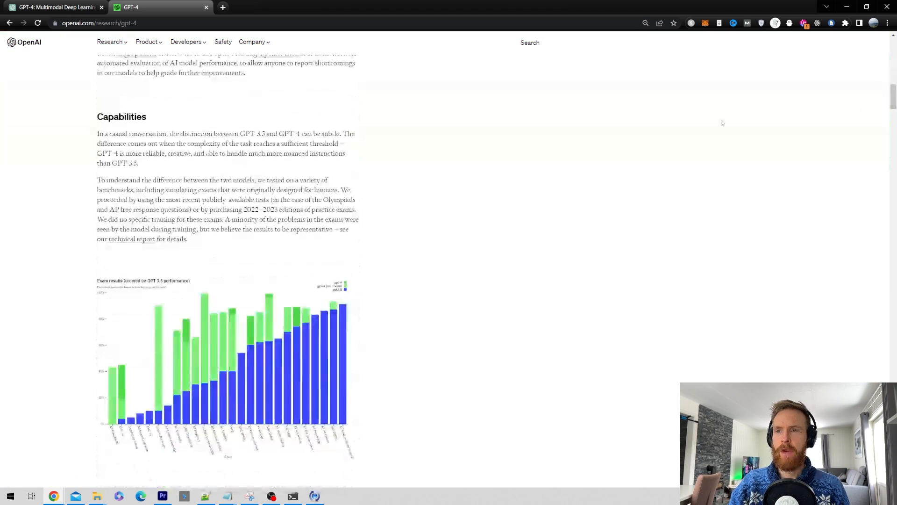
scroll("down", 3)
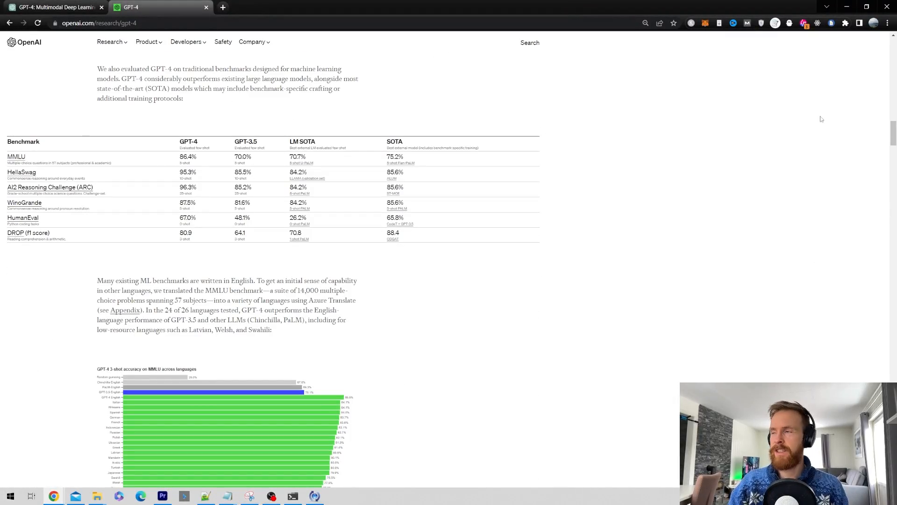
scroll("down", 3)
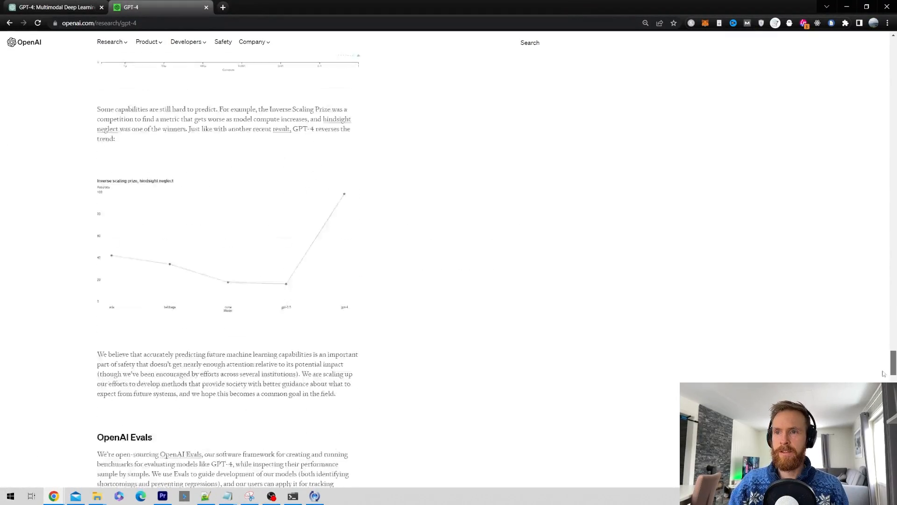
scroll("down", 3)
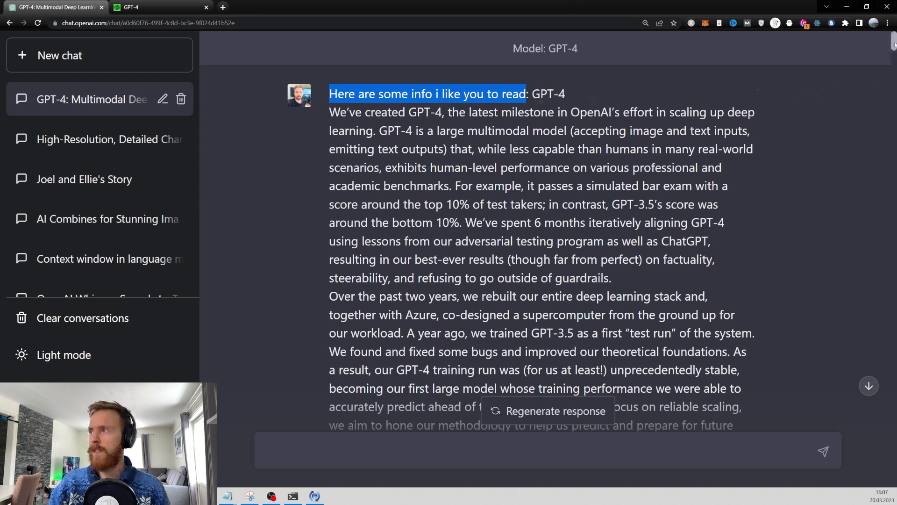
scroll("down", 3)
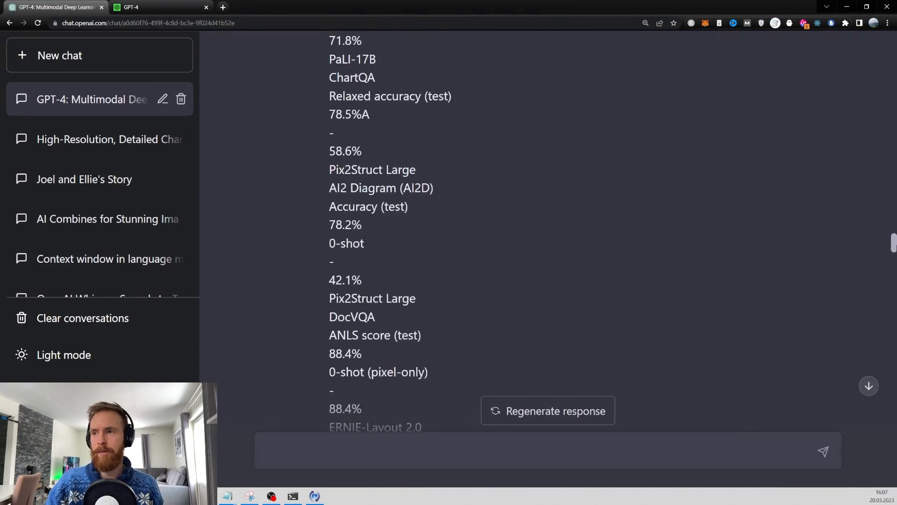
scroll("up", 3)
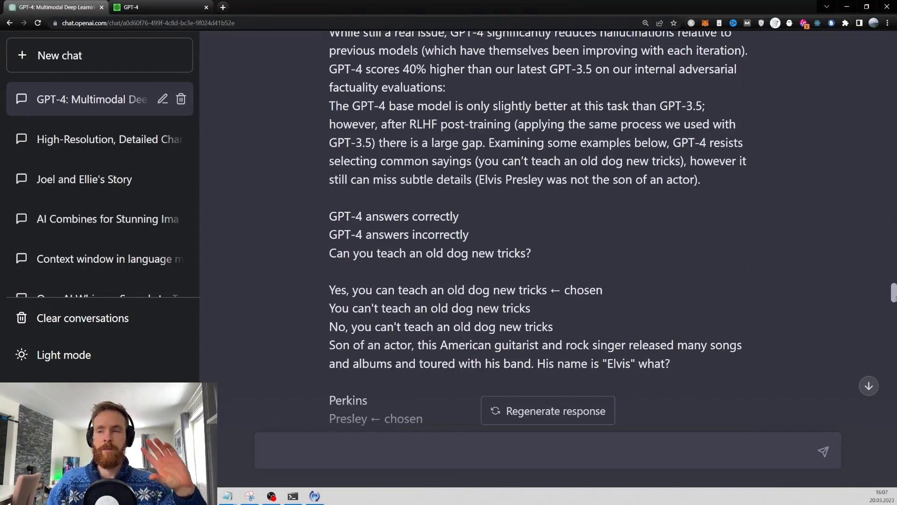
scroll("down", 3)
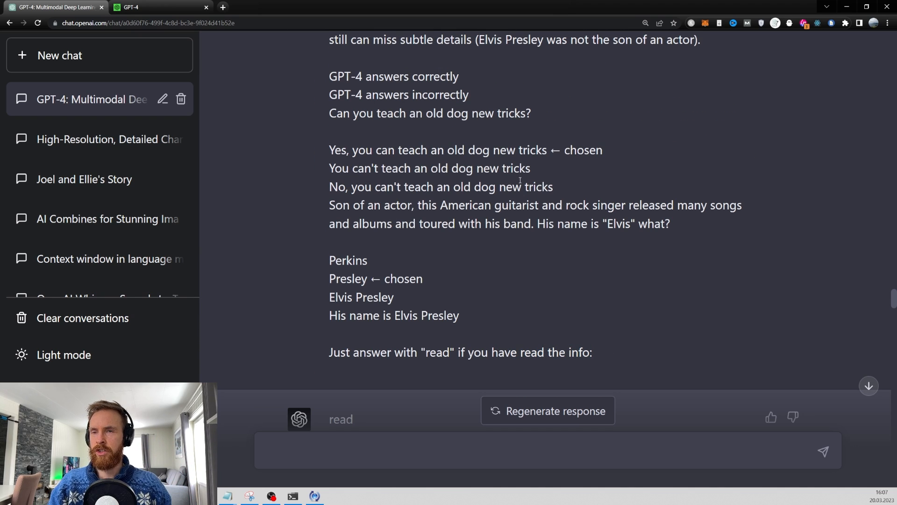
mouse_move(598, 283)
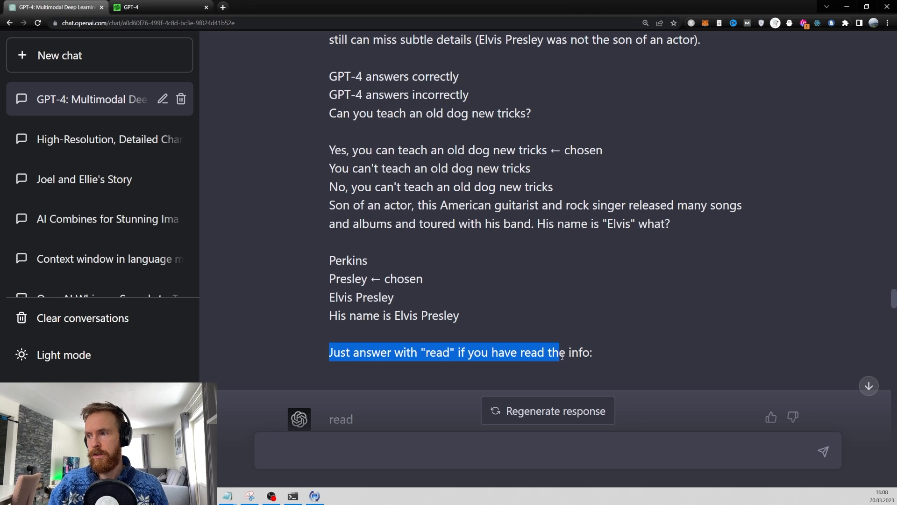
scroll("down", 3)
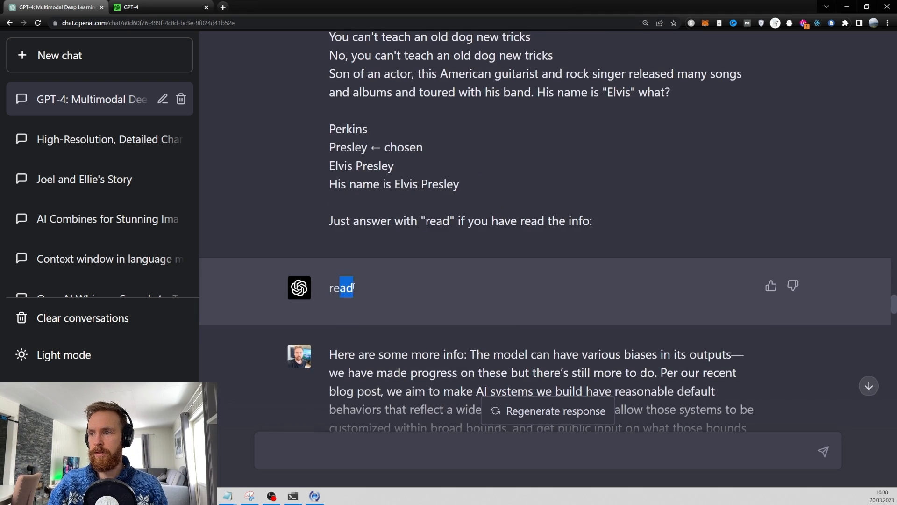
scroll("up", 3)
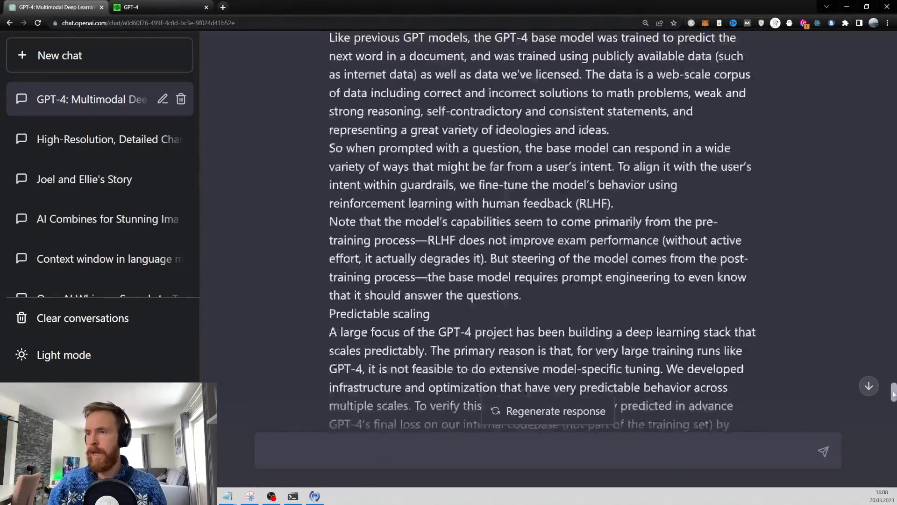
scroll("down", 3)
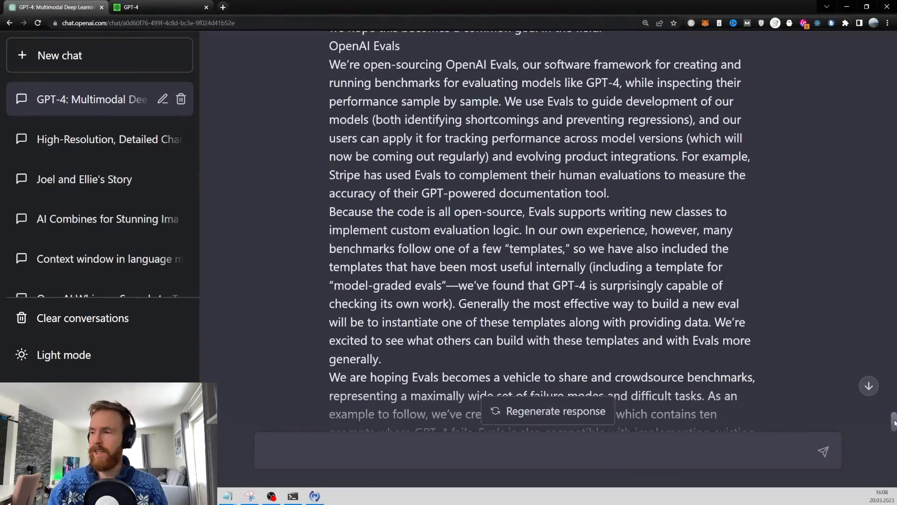
scroll("down", 3)
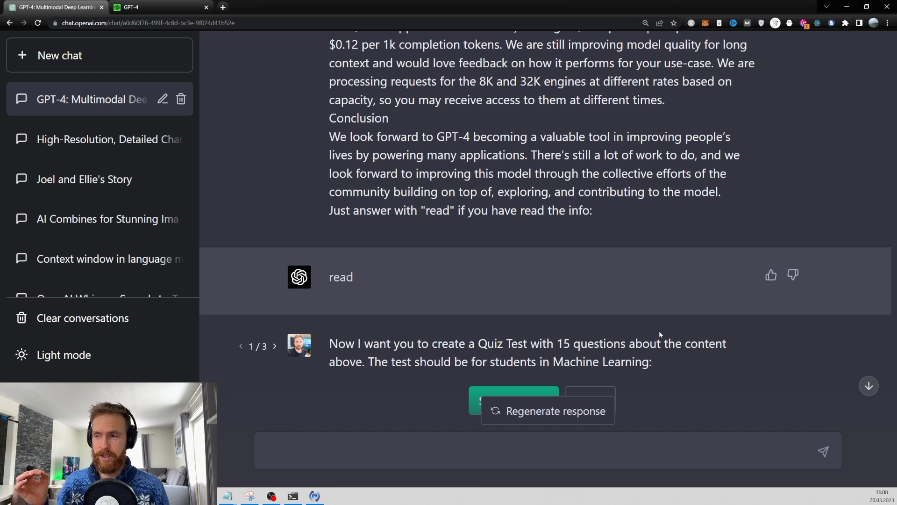
Submit the 15-question quiz request for machine learning students
left_click(547, 411)
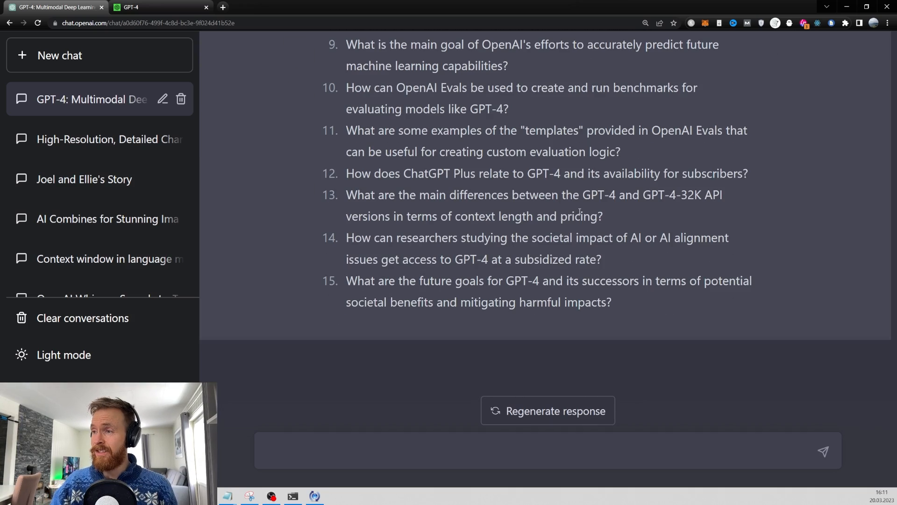
scroll("up", 3)
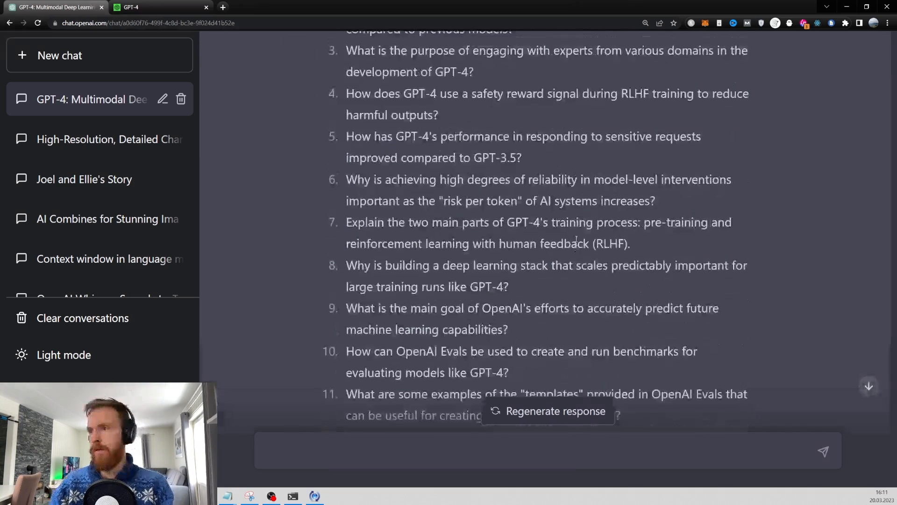
scroll("up", 3)
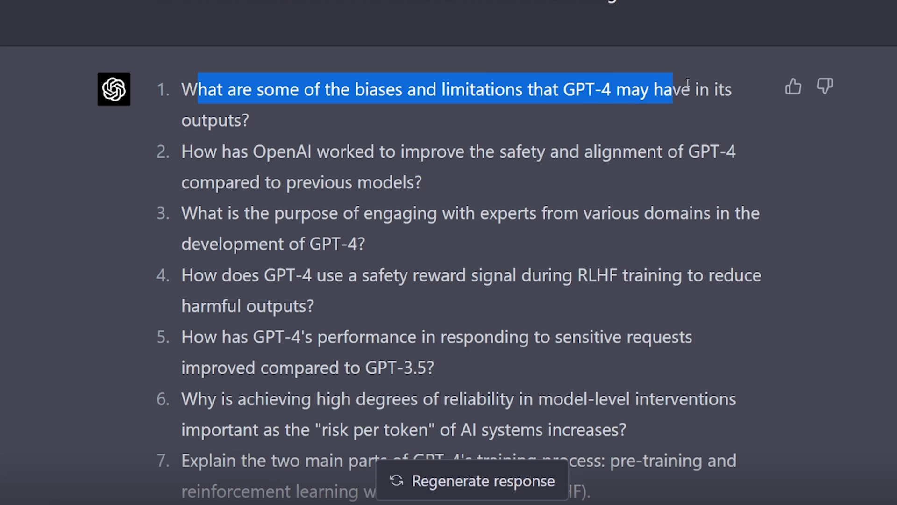
Read the generated quiz, highlighting the first question and the training-process question
left_click(193, 158)
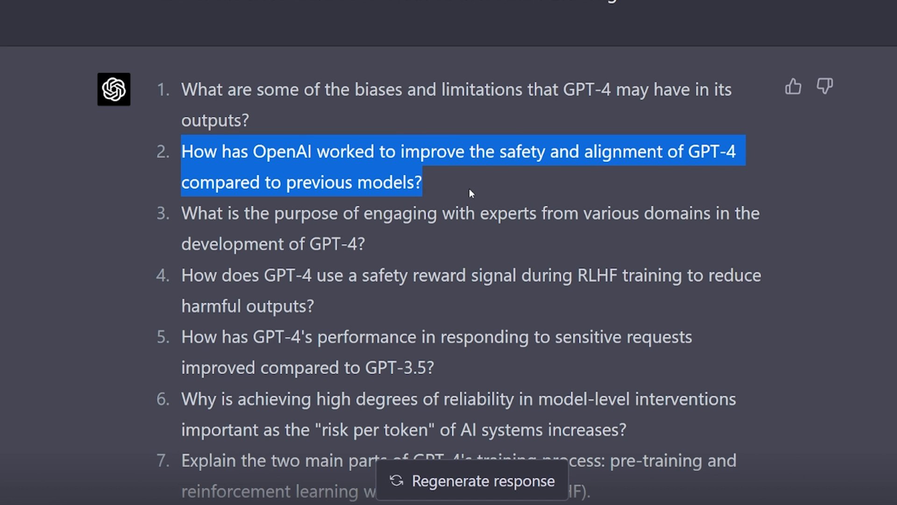
scroll("down", 3)
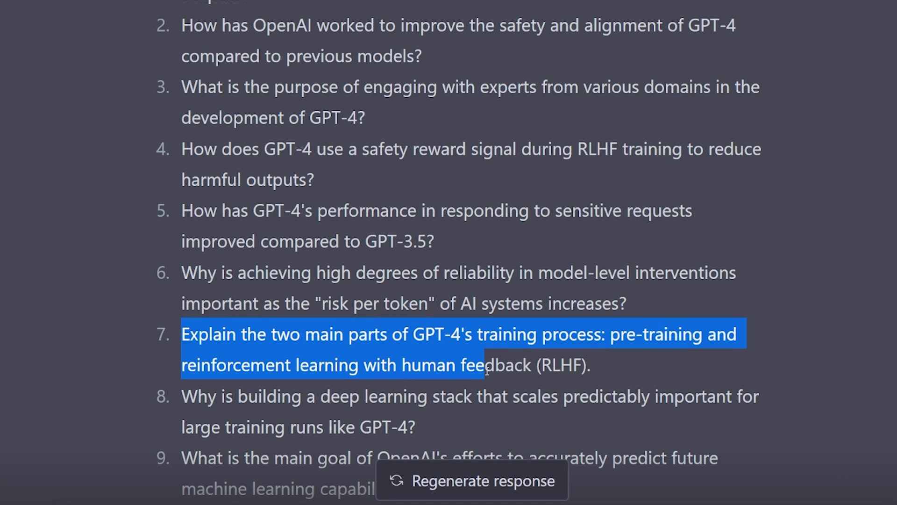
left_click(530, 383)
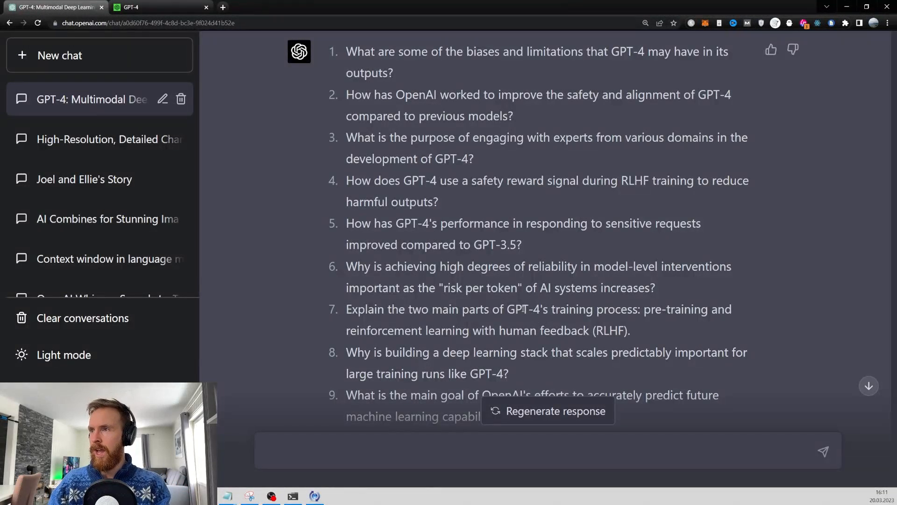
scroll("up", 3)
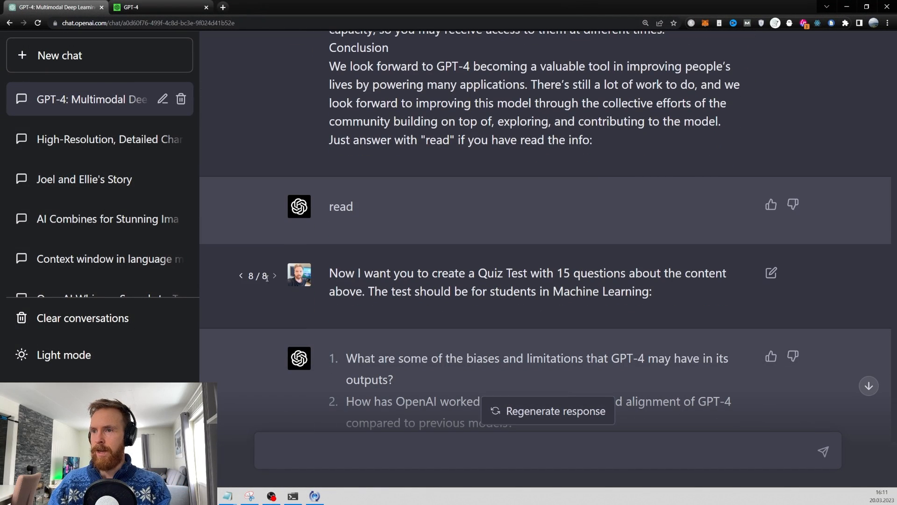
Edit the quiz prompt, replacing 'high school' with '4th graders', and resubmit it
left_click(771, 273)
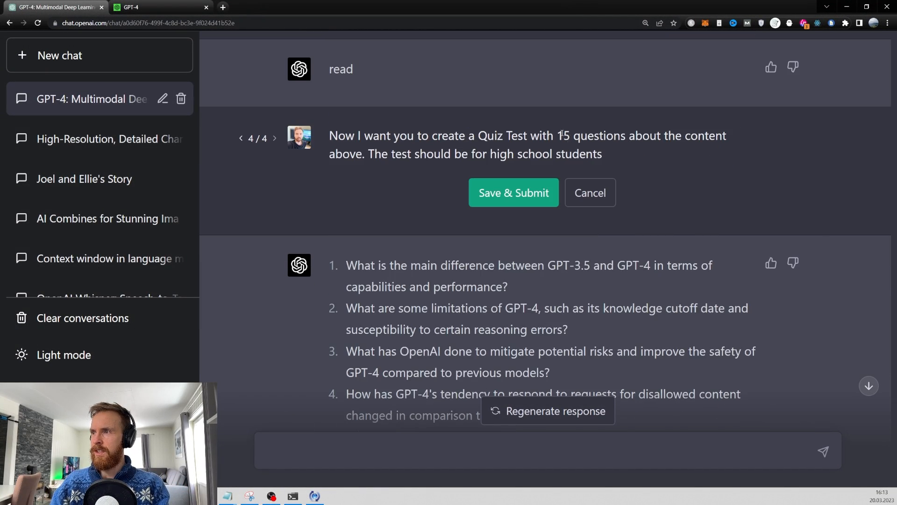
double_click(563, 135)
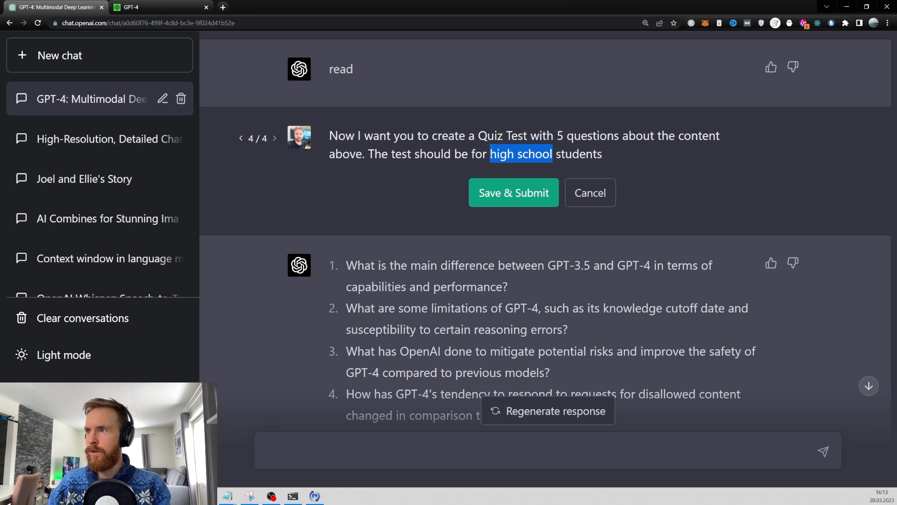
type("4th grad")
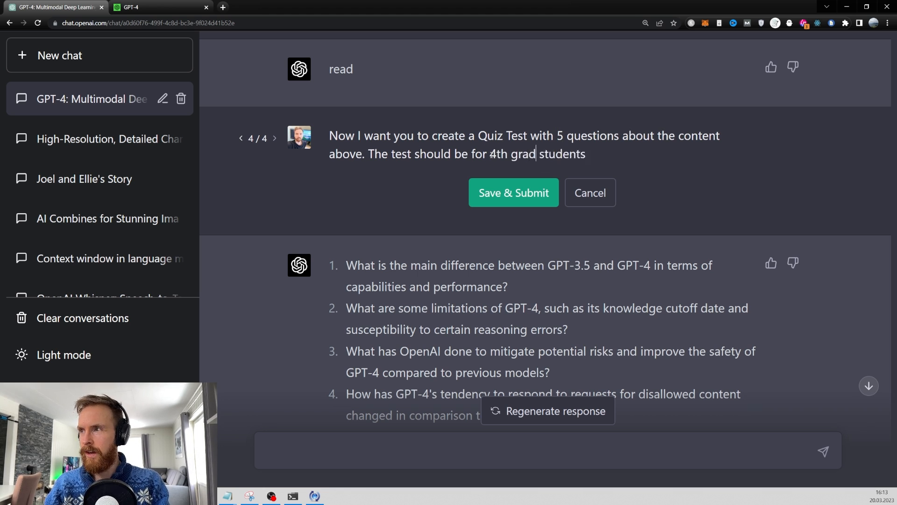
type("ers")
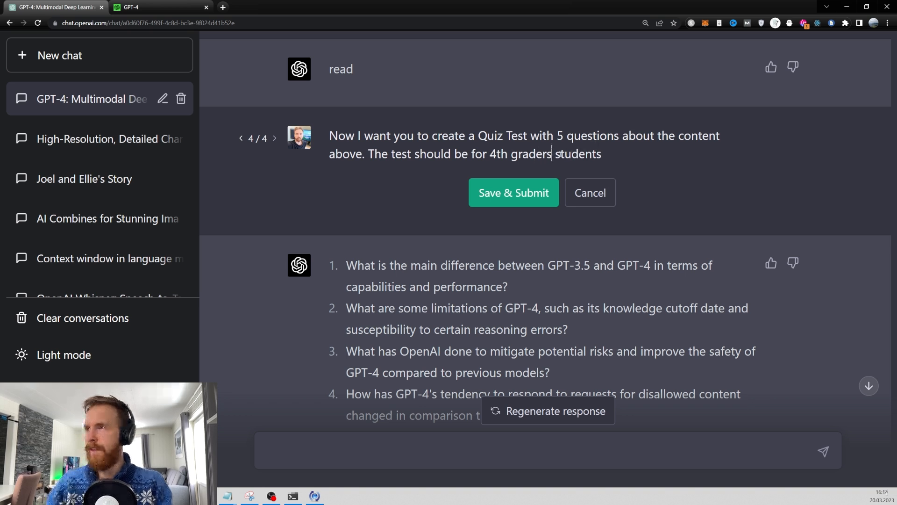
left_click(513, 192)
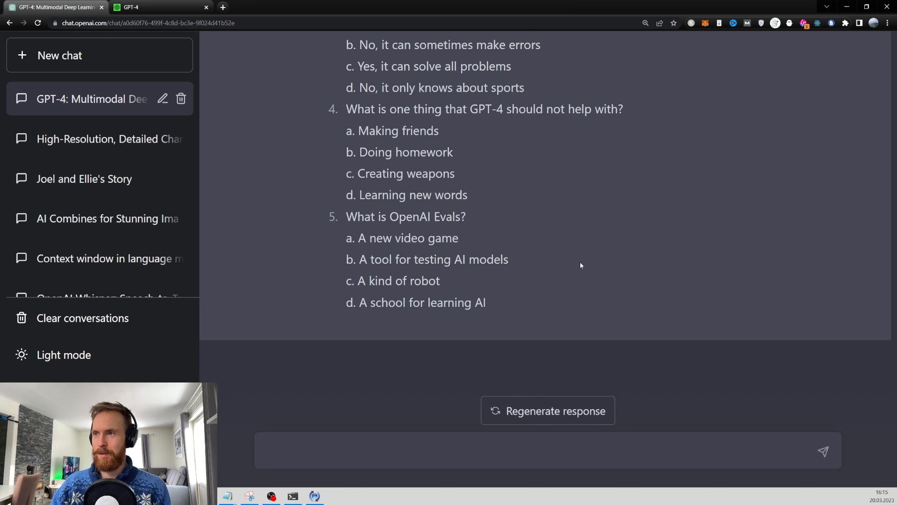
Read through the five-question 4th-grade quiz, highlighting the first answer option, GPT-2
scroll("up", 3)
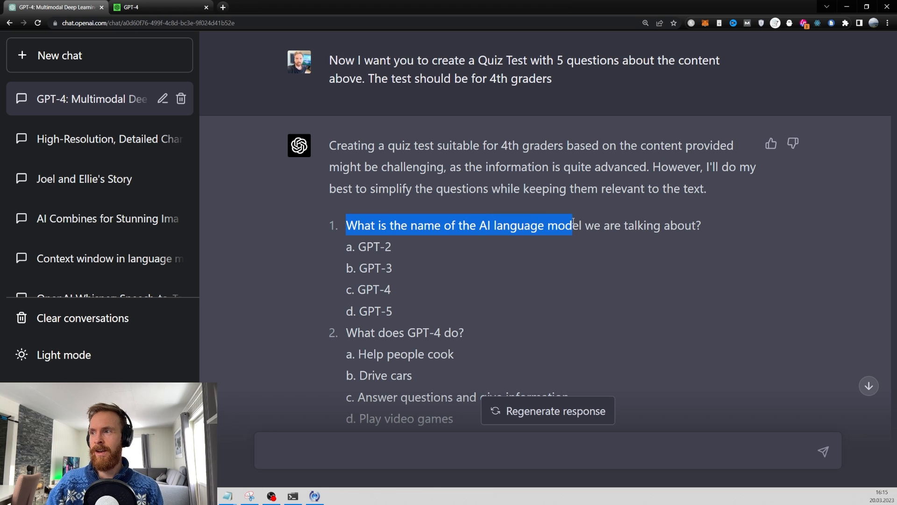
double_click(373, 247)
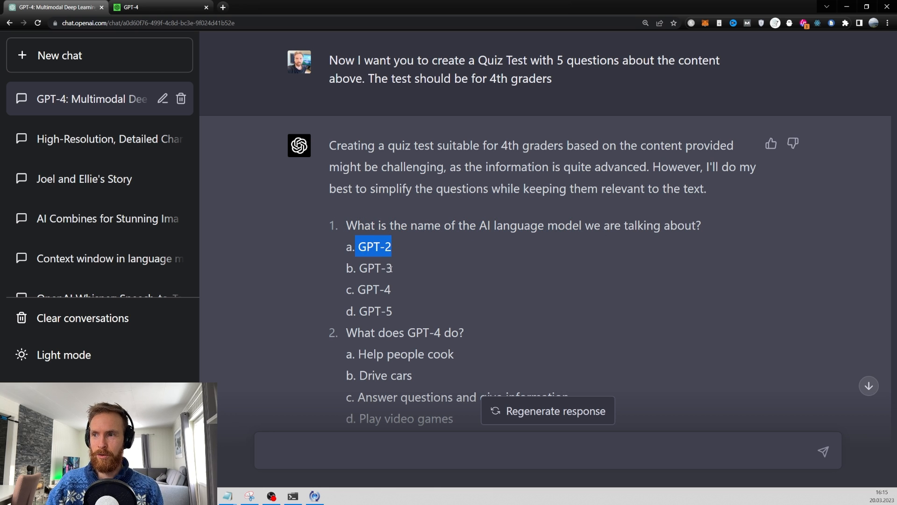
scroll("down", 3)
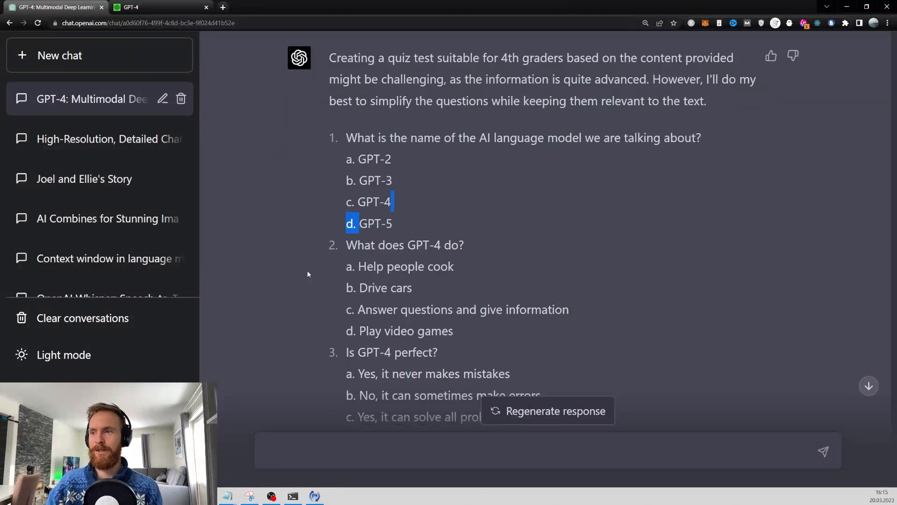
scroll("down", 3)
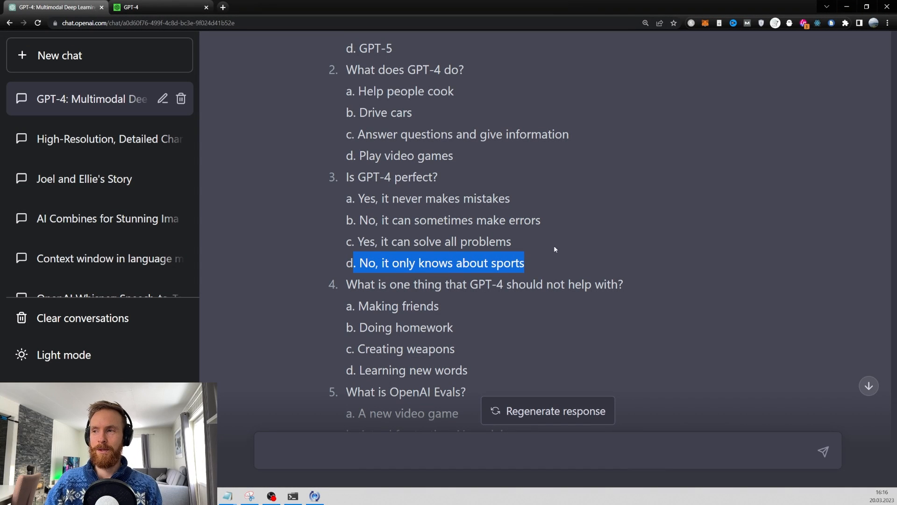
scroll("down", 3)
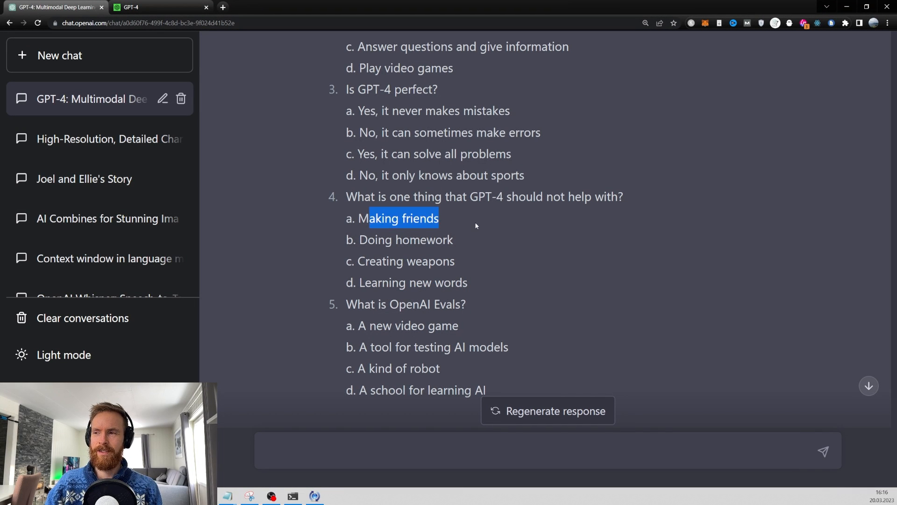
scroll("down", 3)
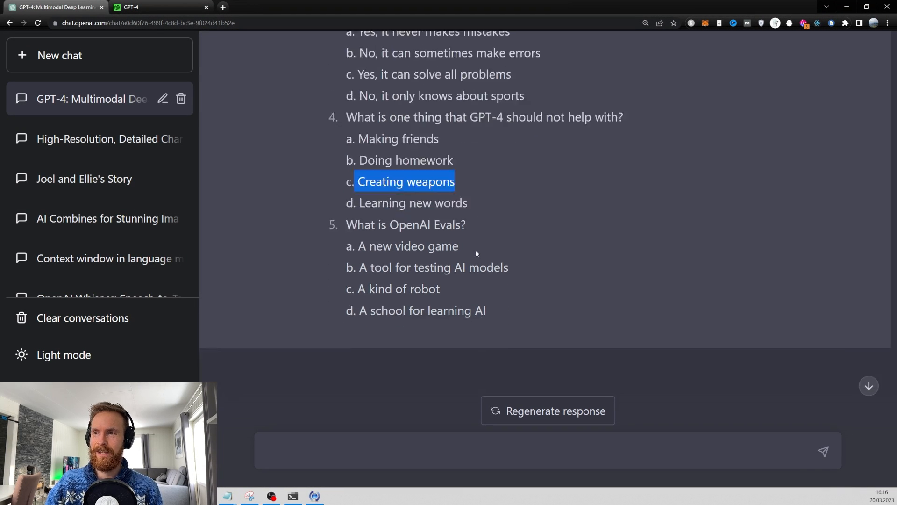
scroll("up", 3)
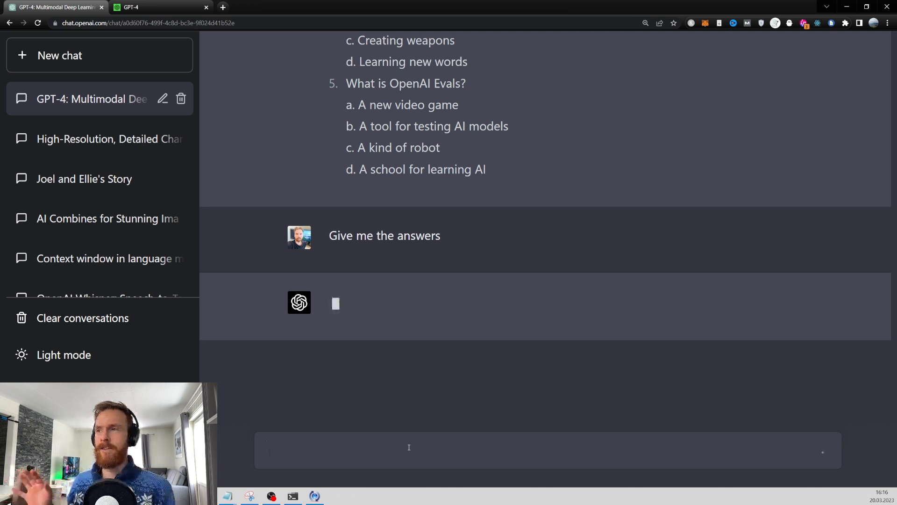
Focus the message box while the reply to 'Give me the answers' loads
left_click(408, 451)
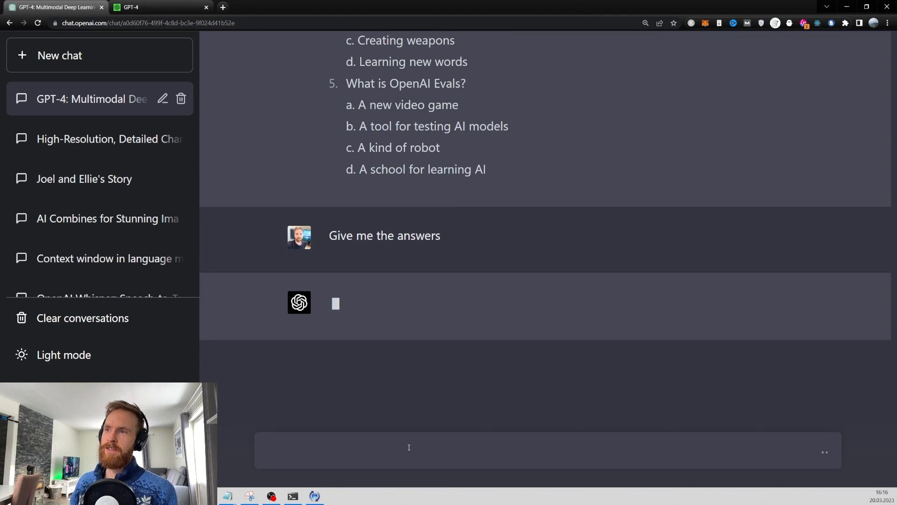
left_click(408, 450)
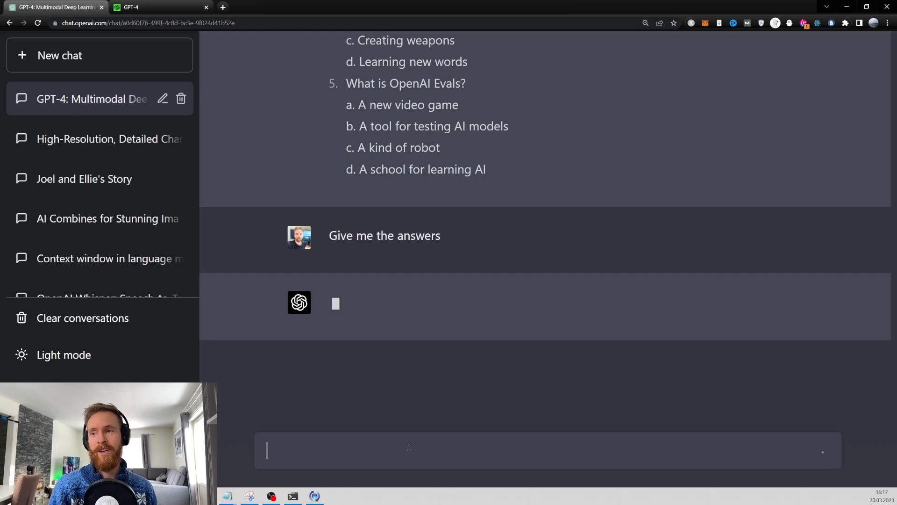